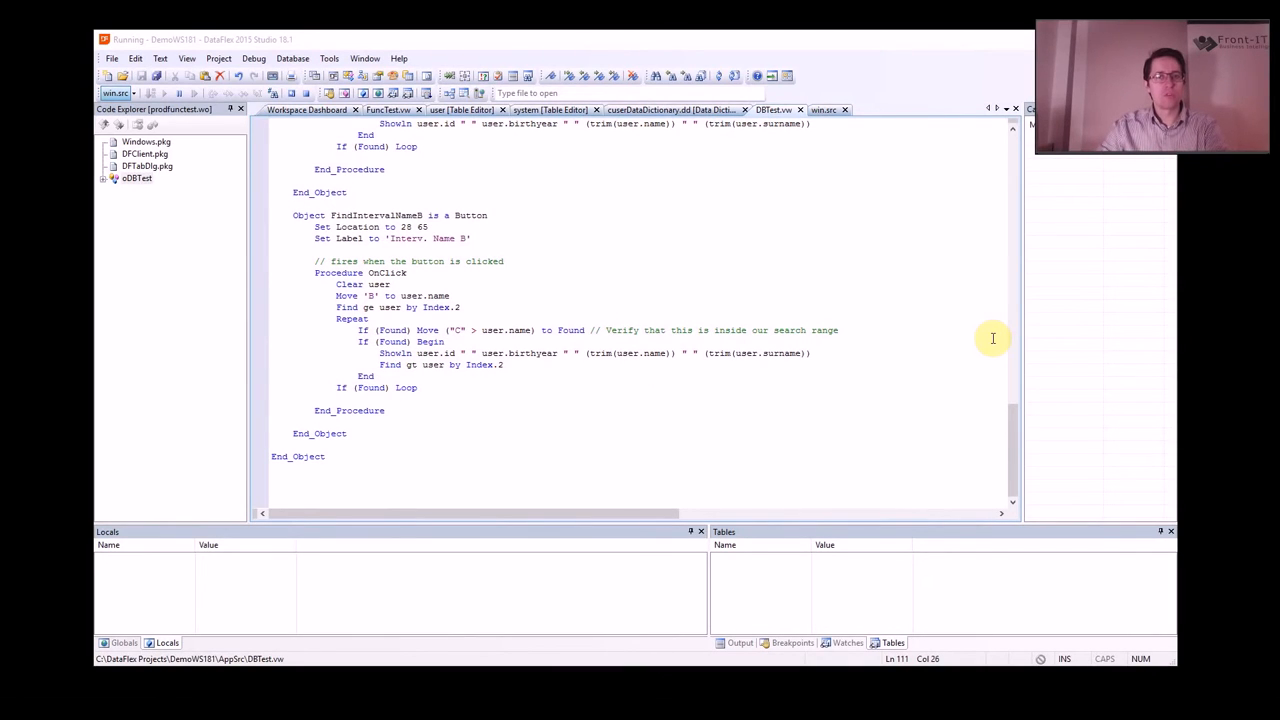
mouse_move(738, 358)
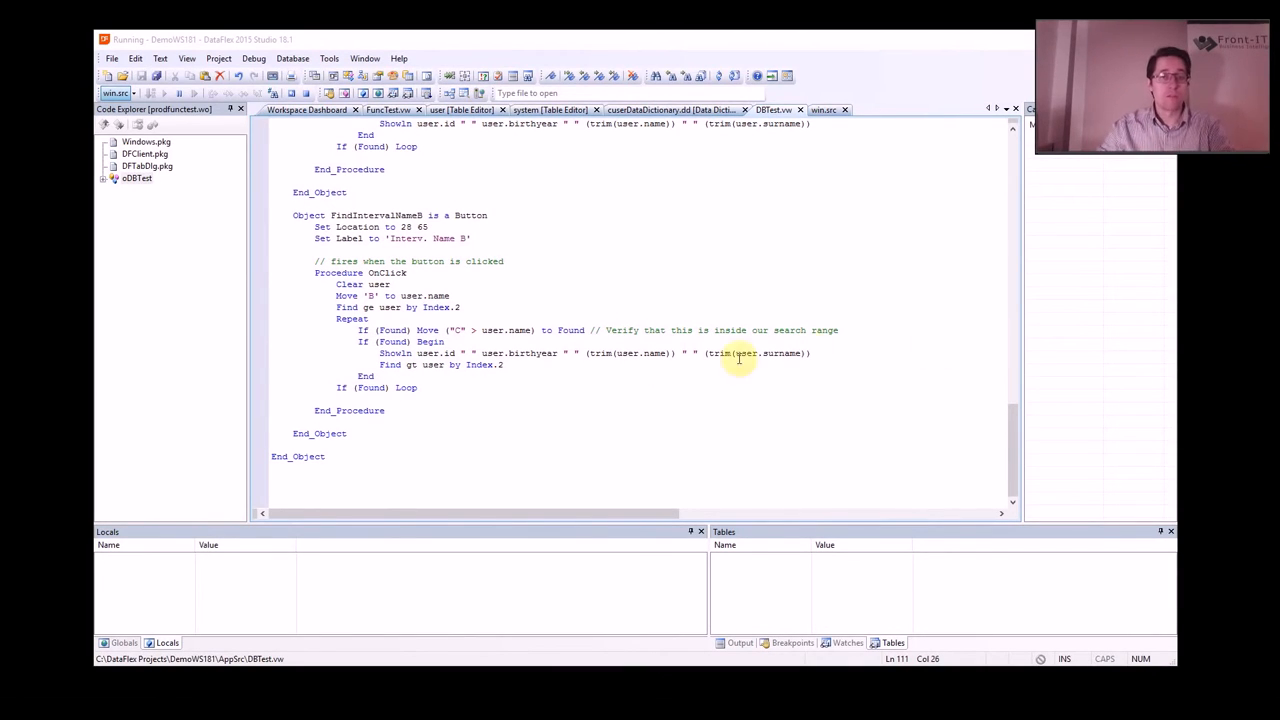
mouse_move(536, 368)
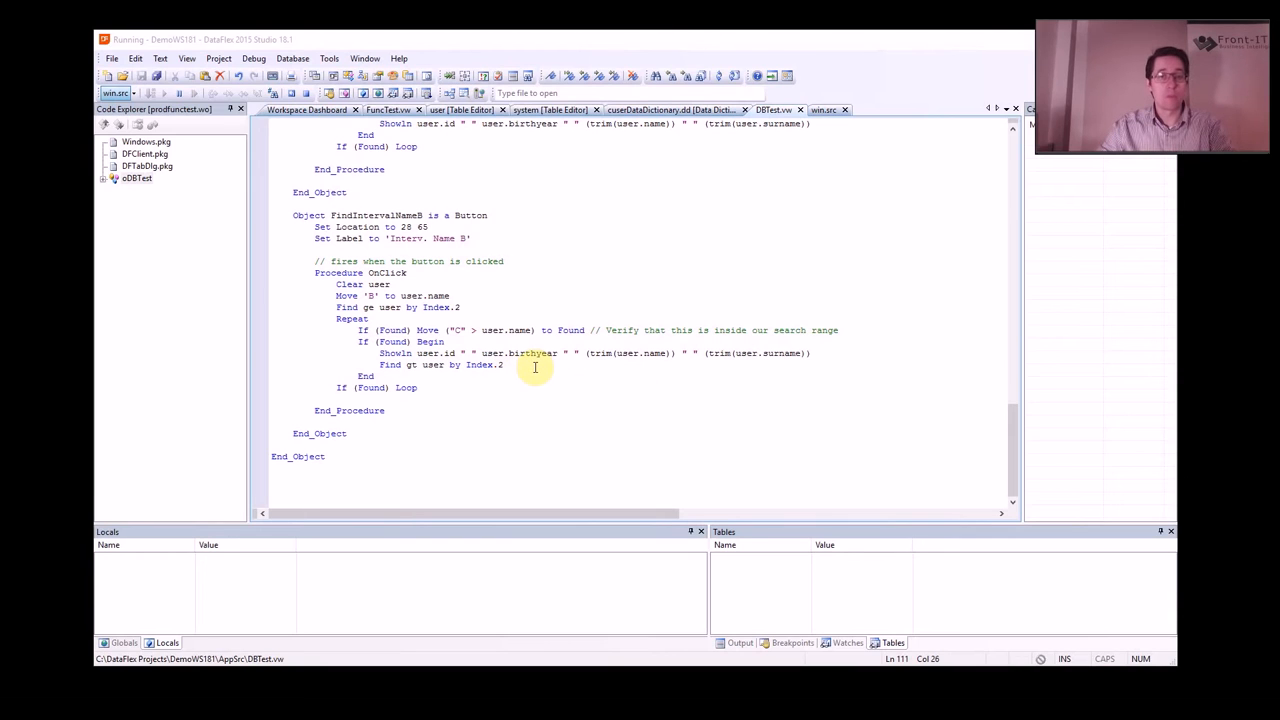
mouse_move(548, 352)
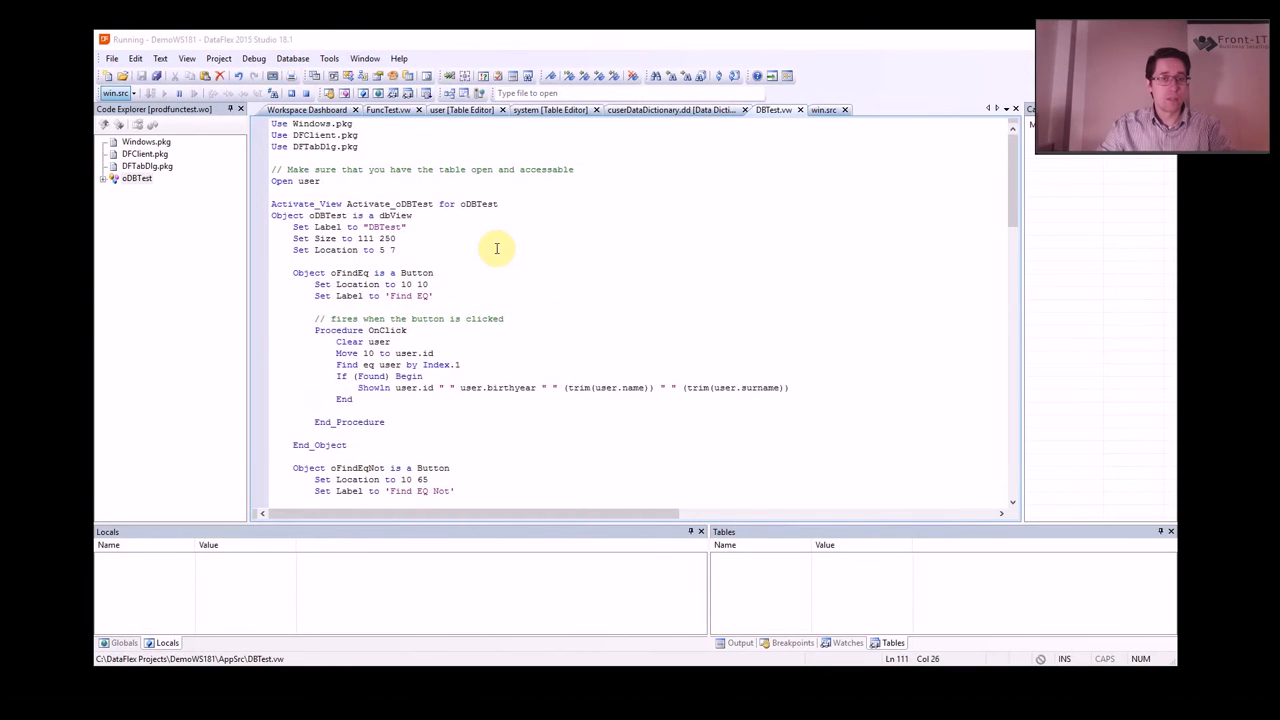
- Reopen the DBTest view via View > DBTest in the running My Project app, then close the app
scroll(down, 3)
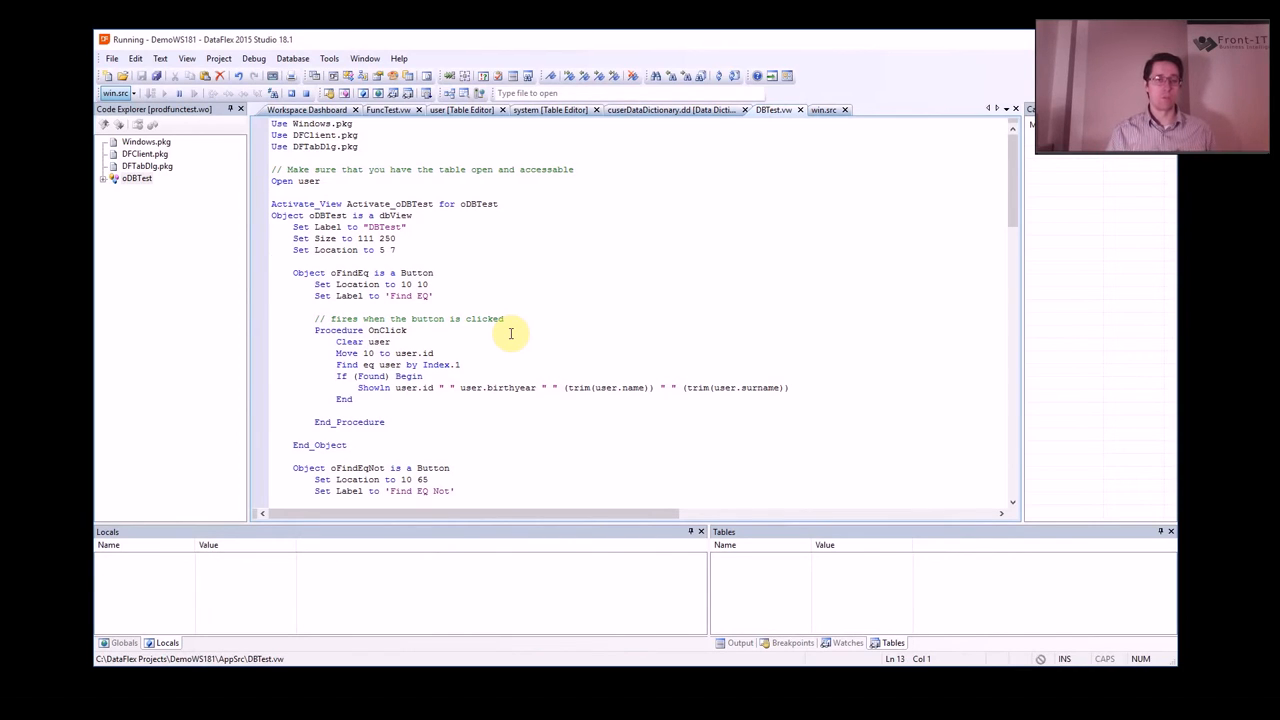
mouse_move(516, 328)
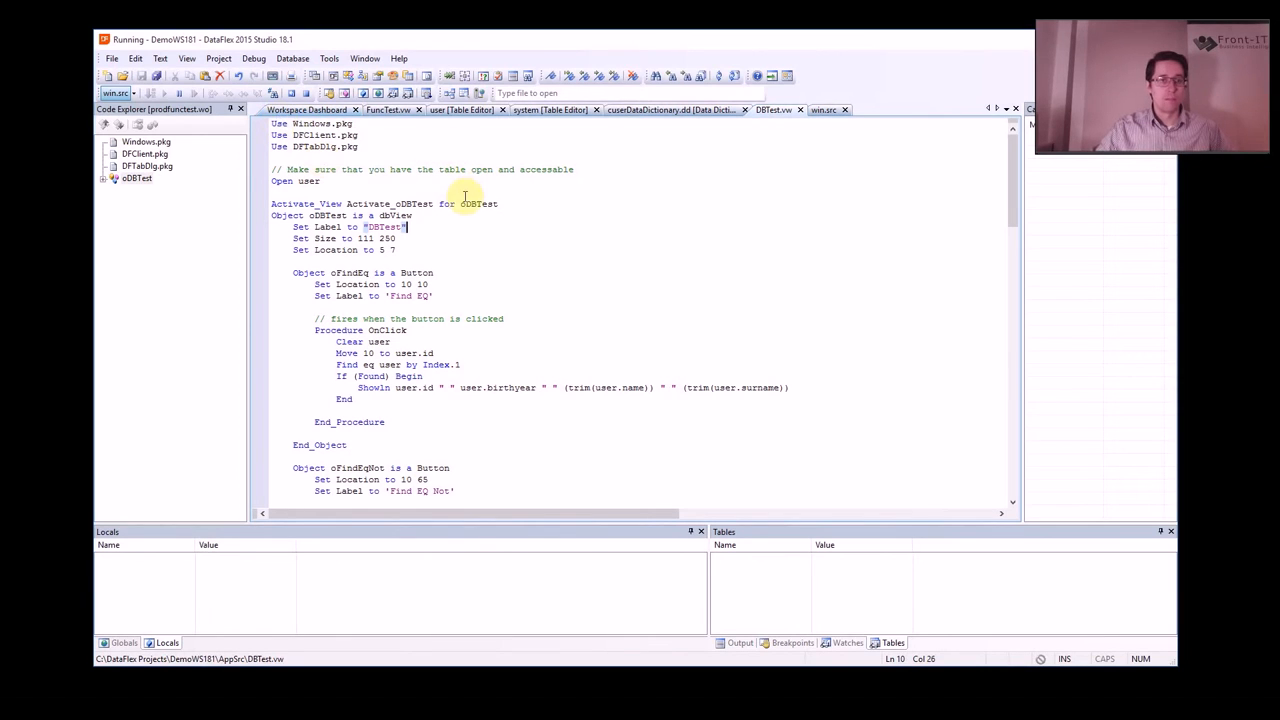
mouse_move(440, 320)
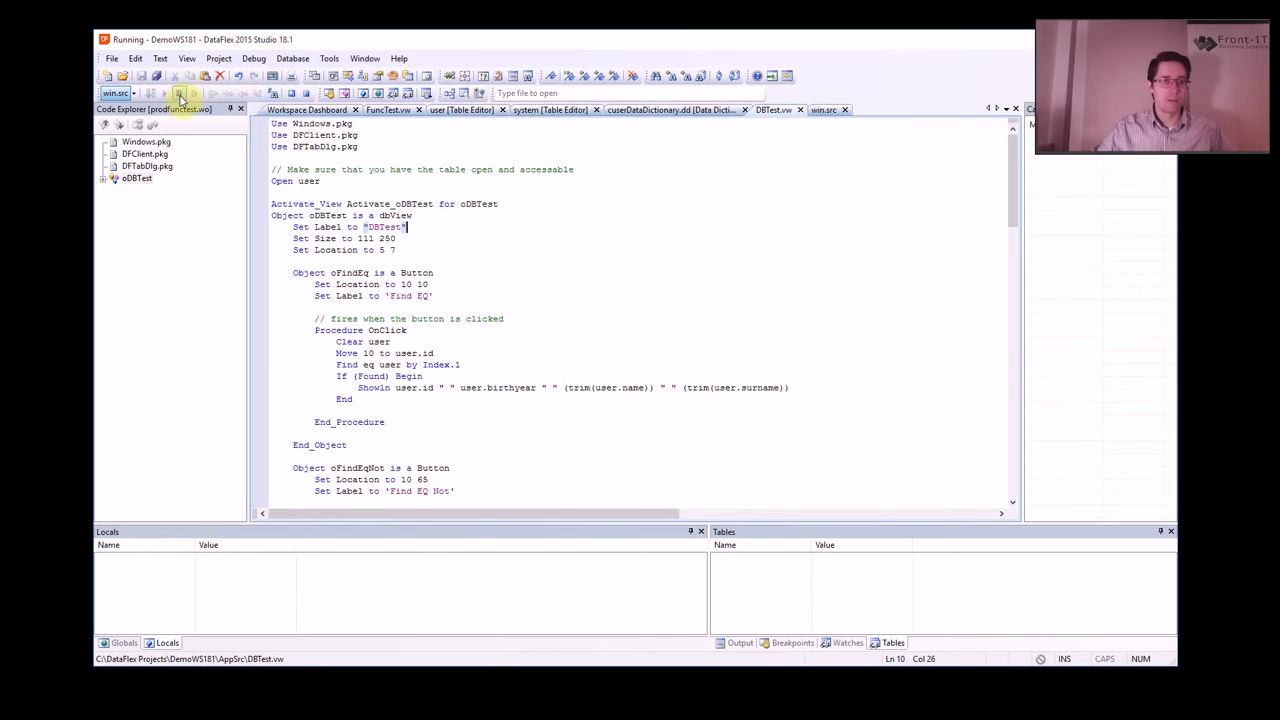
click(180, 76)
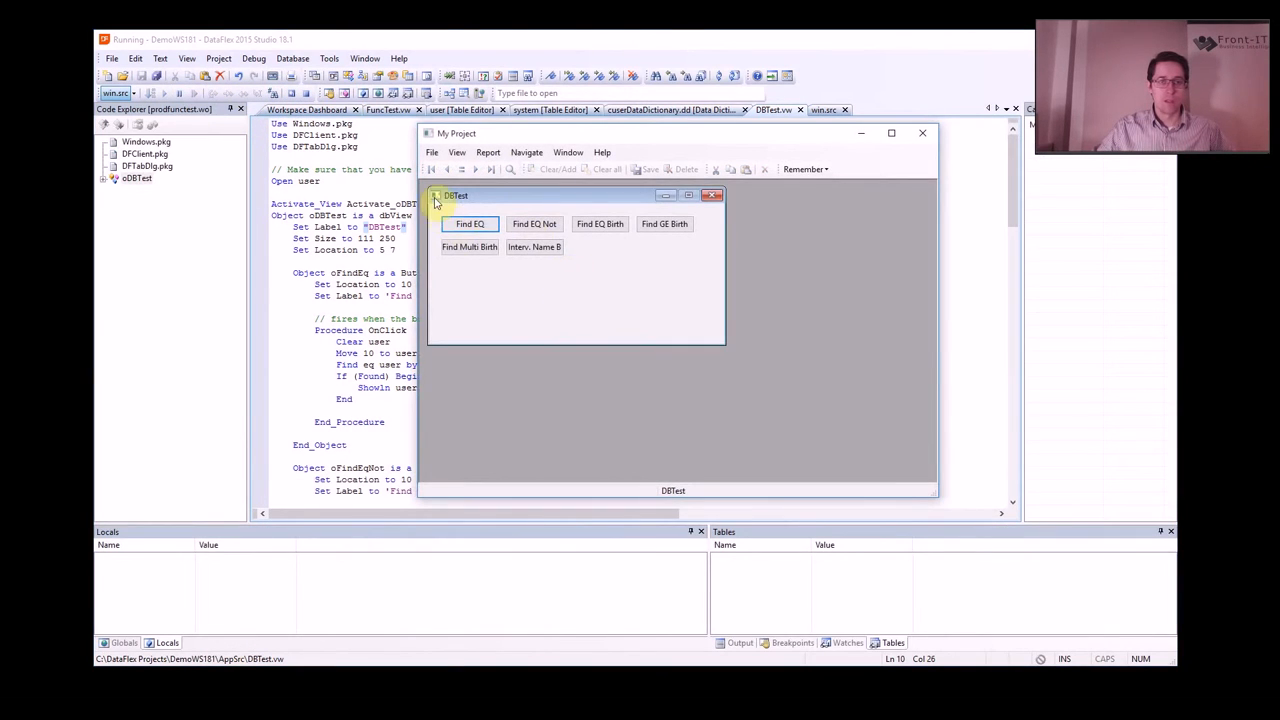
click(456, 152)
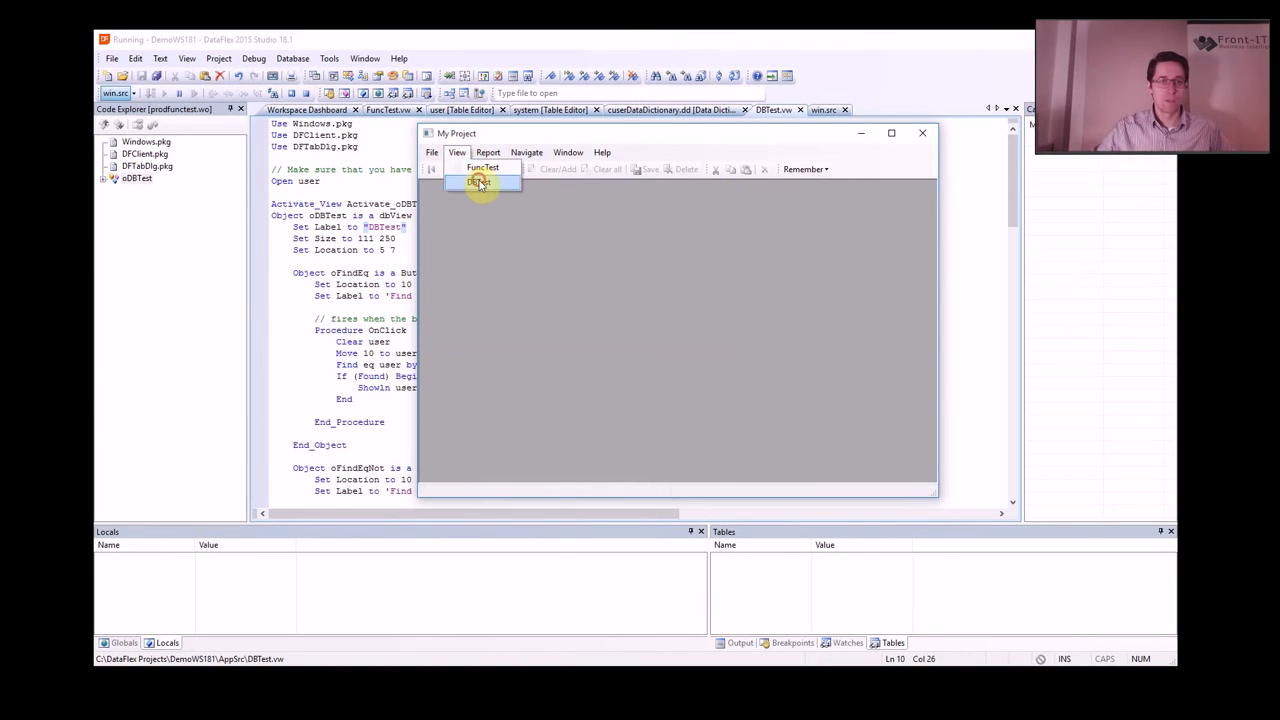
click(482, 182)
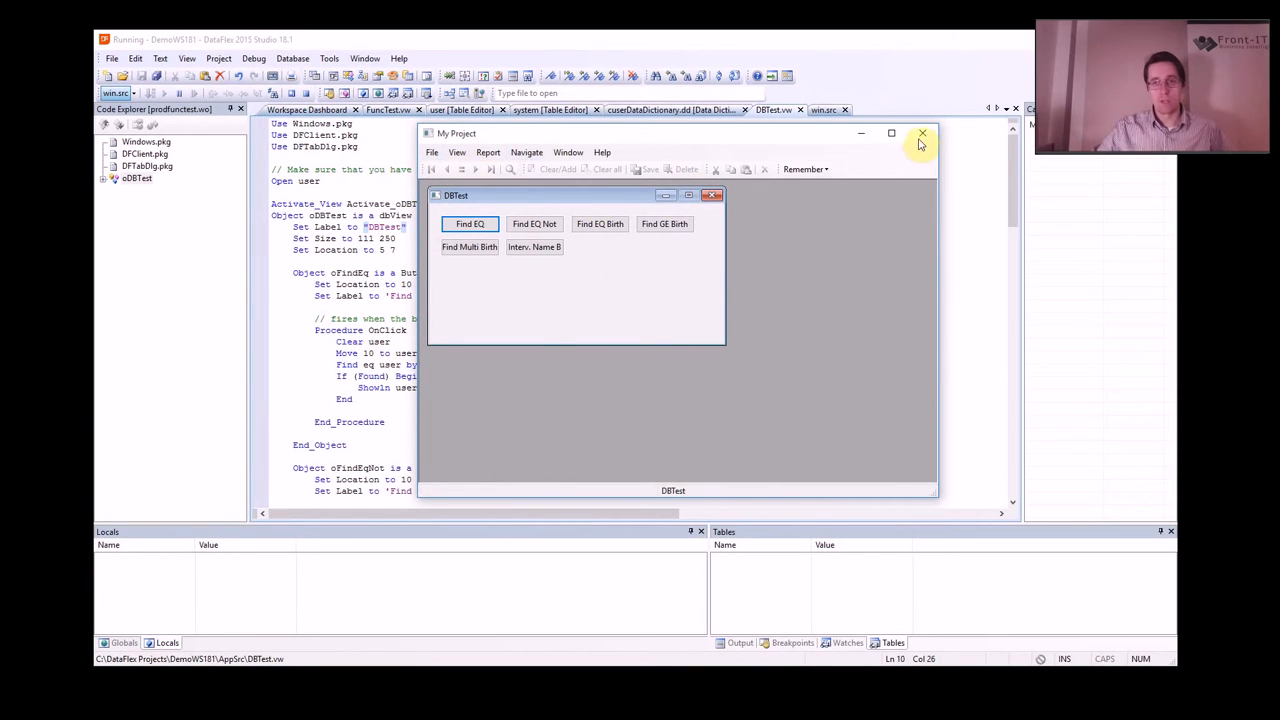
click(920, 132)
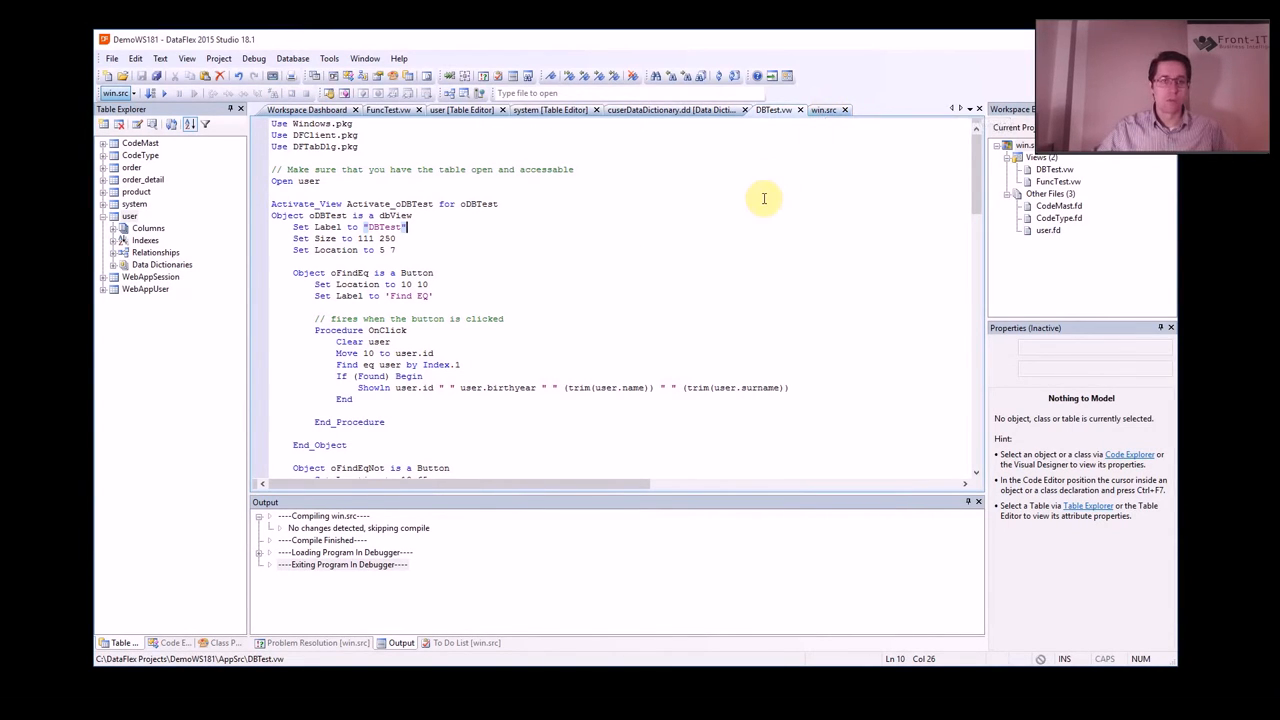
mouse_move(824, 110)
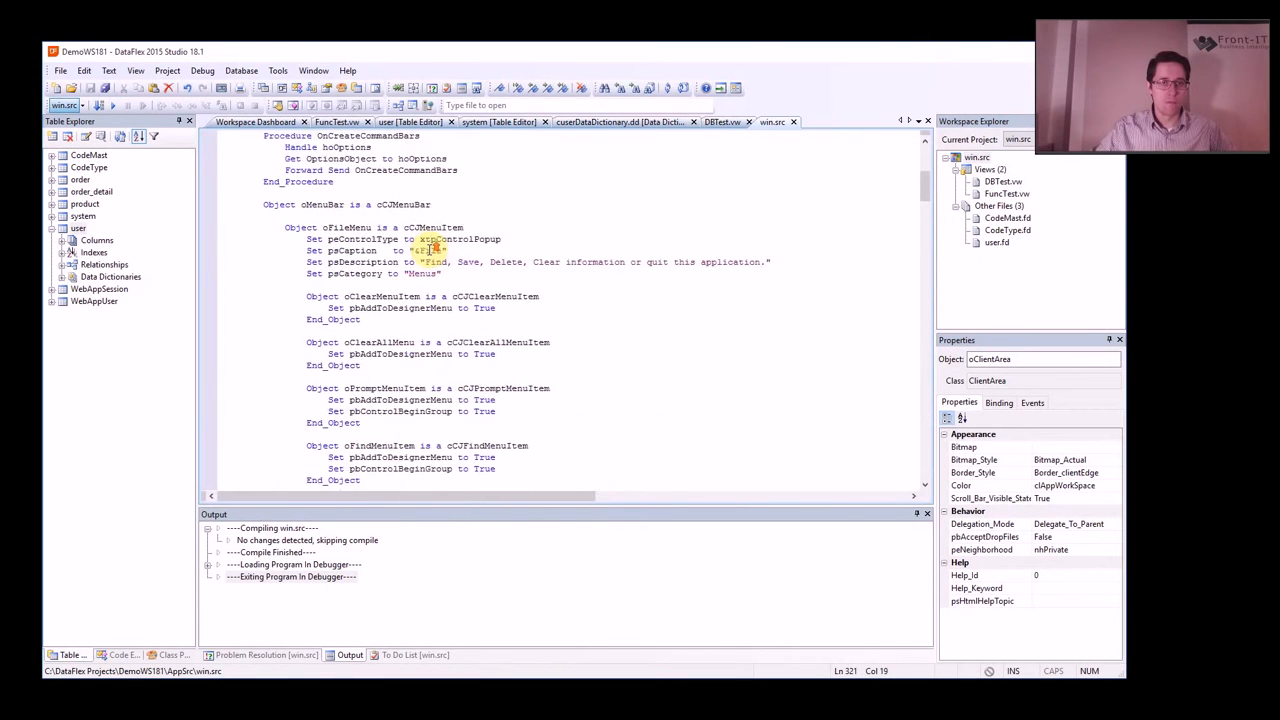
scroll(down, 3)
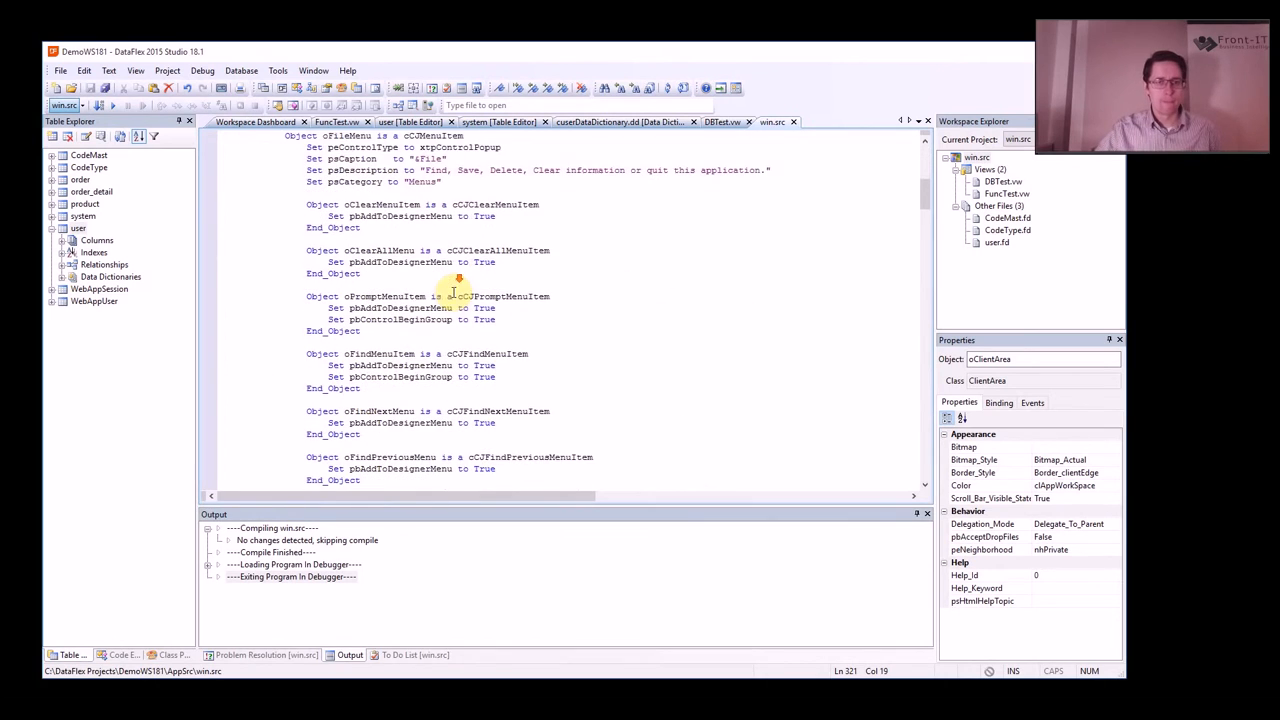
scroll(down, 3)
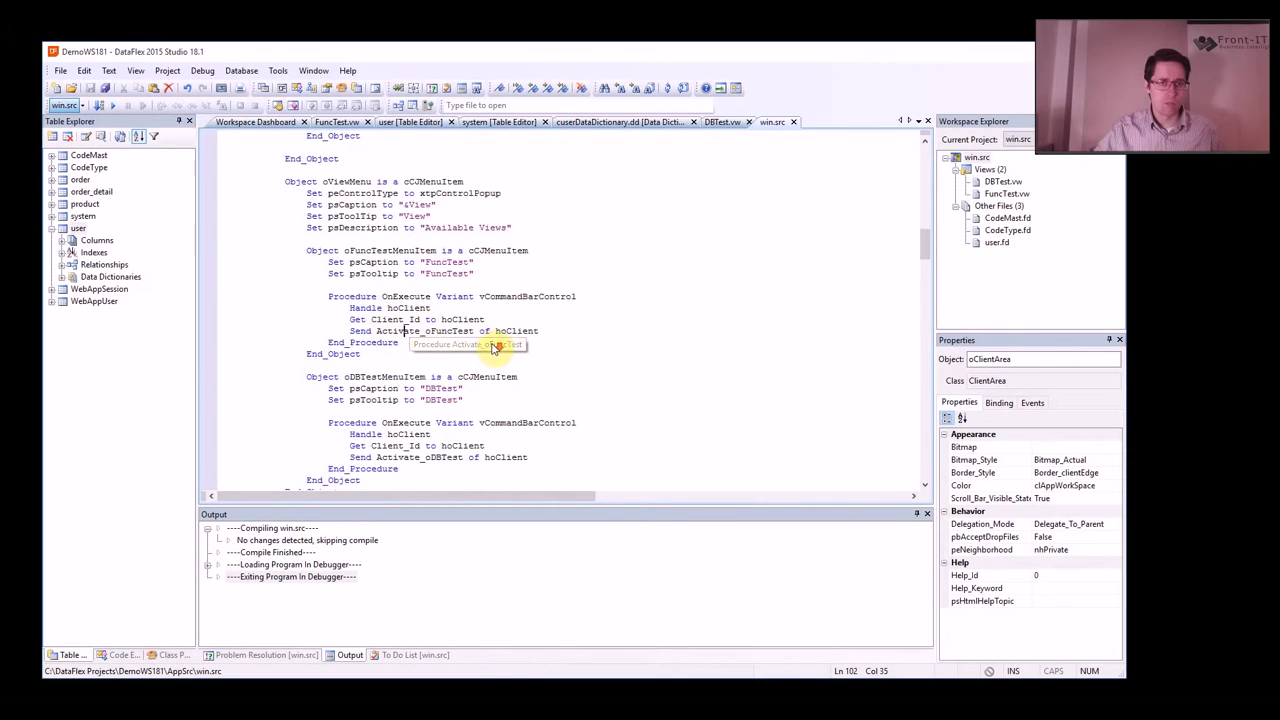
scroll(down, 3)
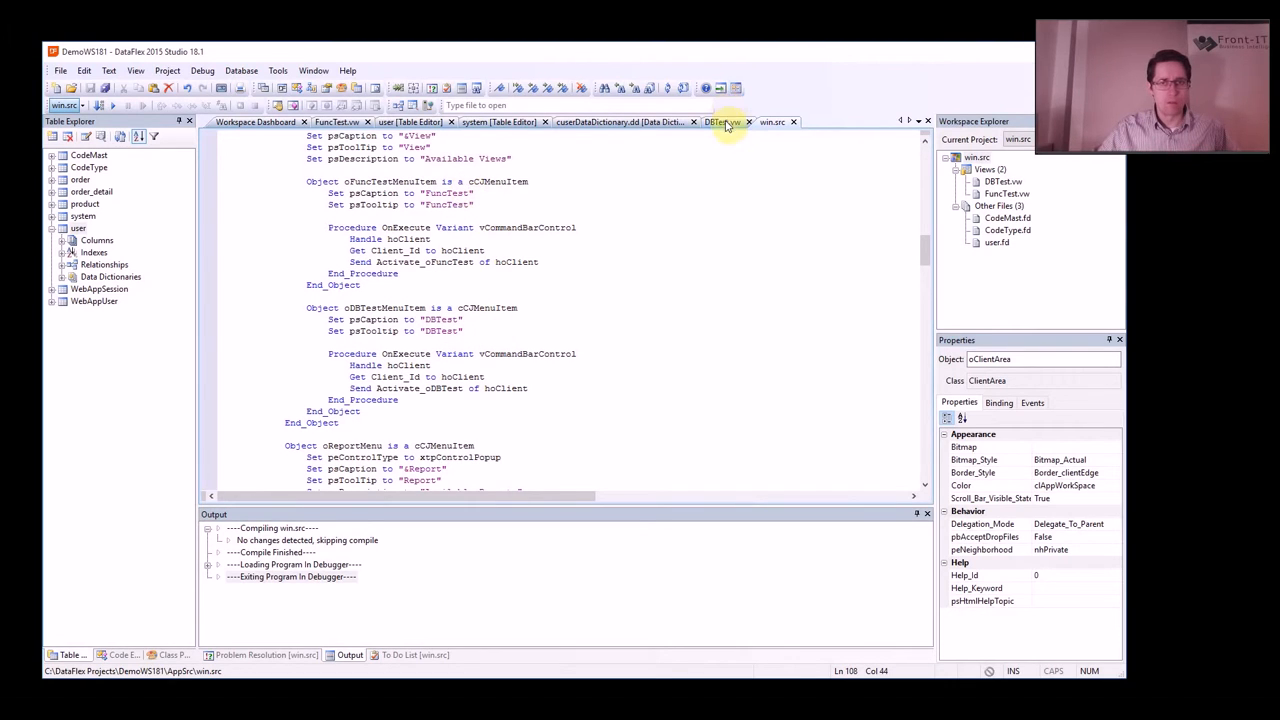
click(720, 122)
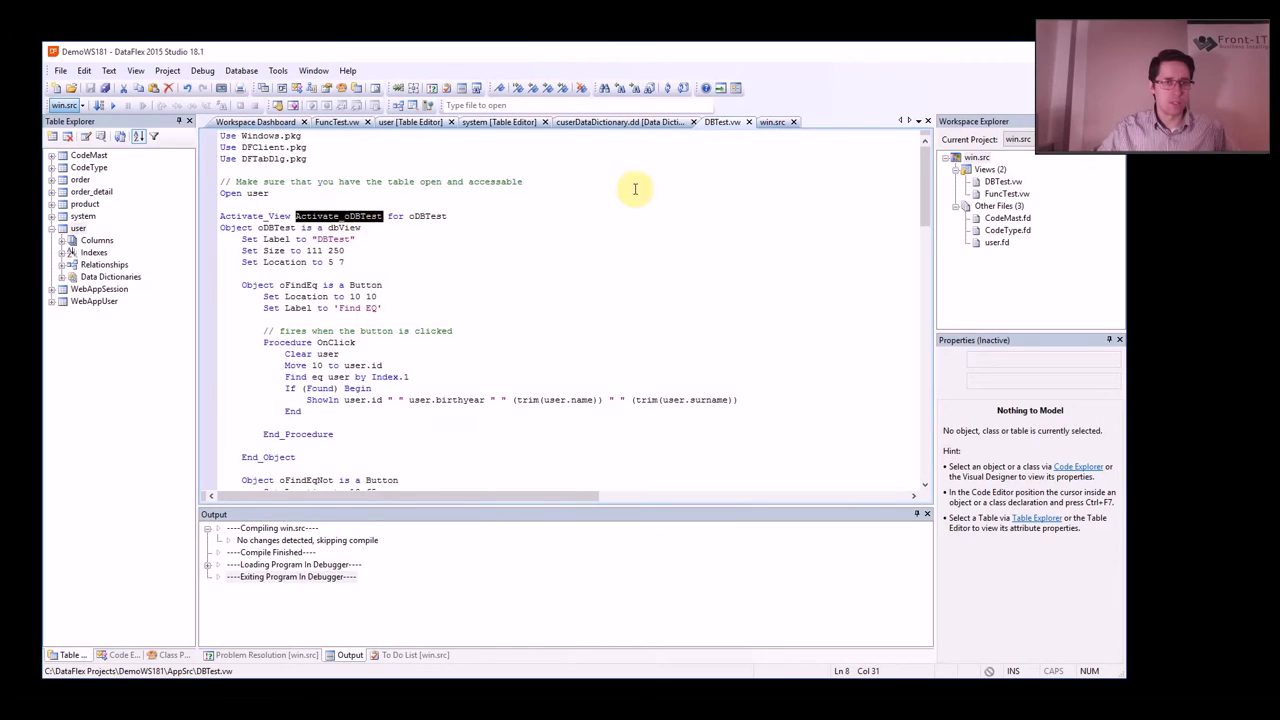
mouse_move(772, 122)
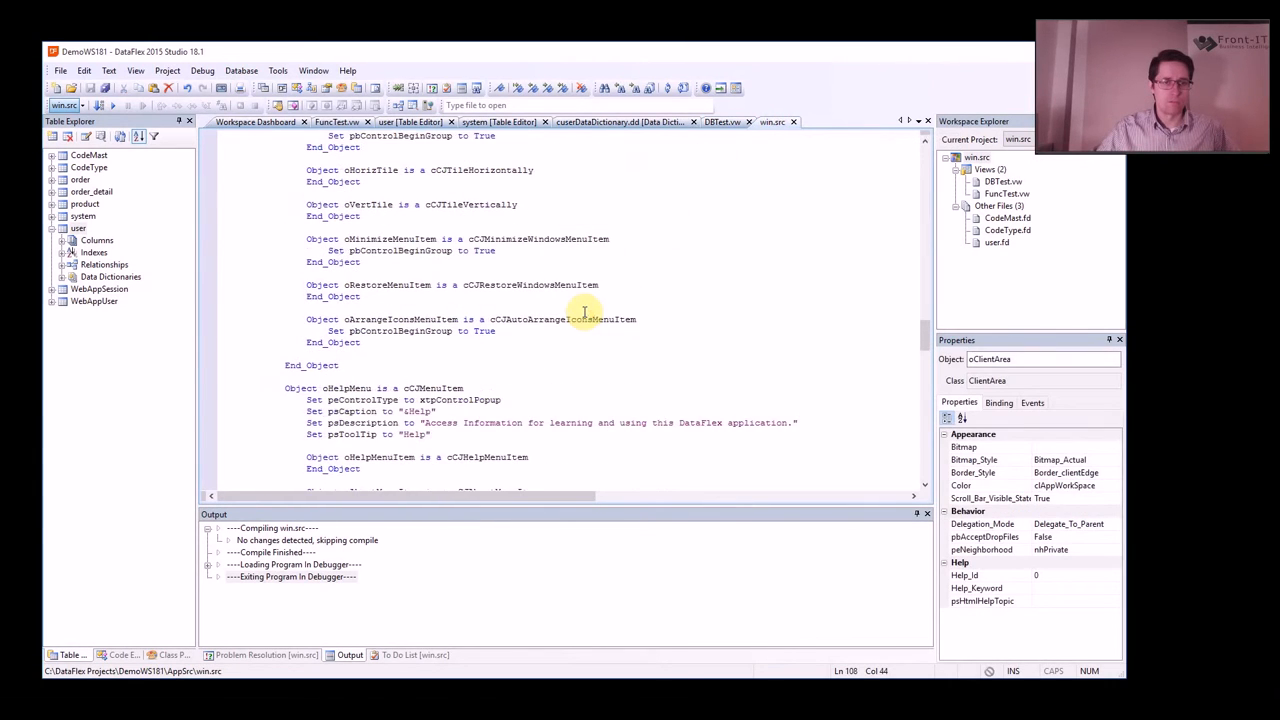
scroll(down, 3)
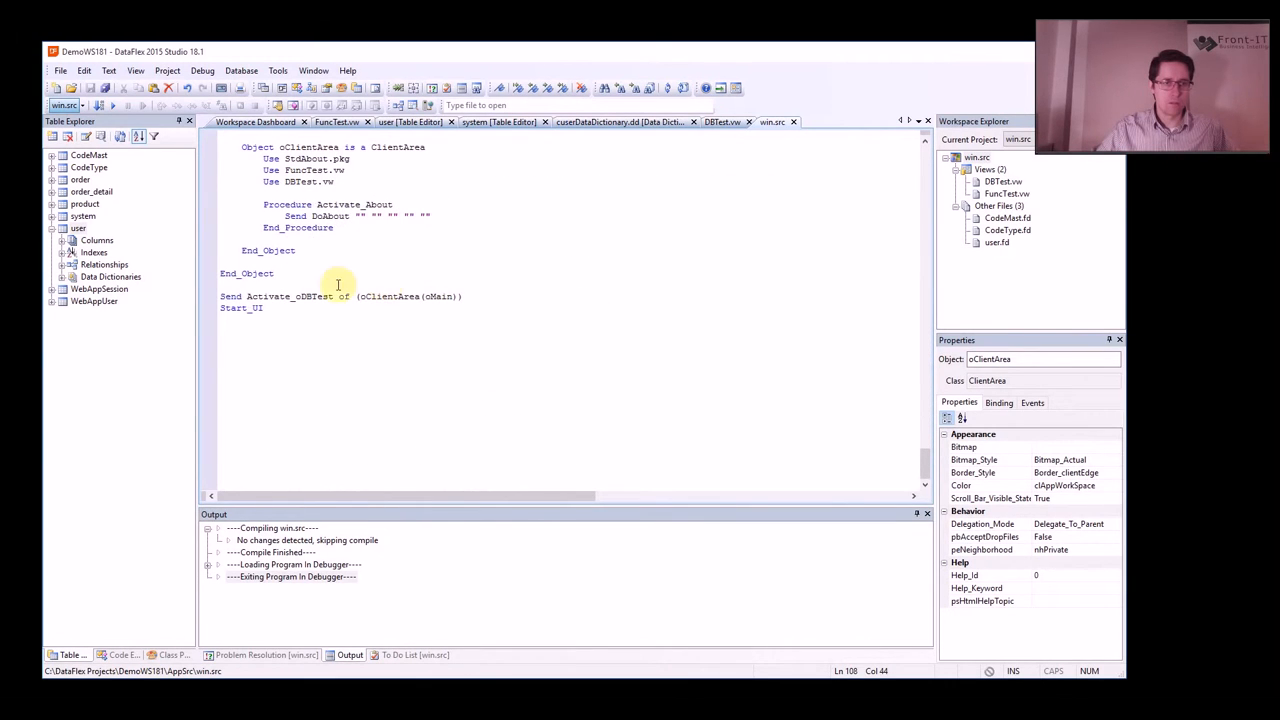
double_click(290, 296)
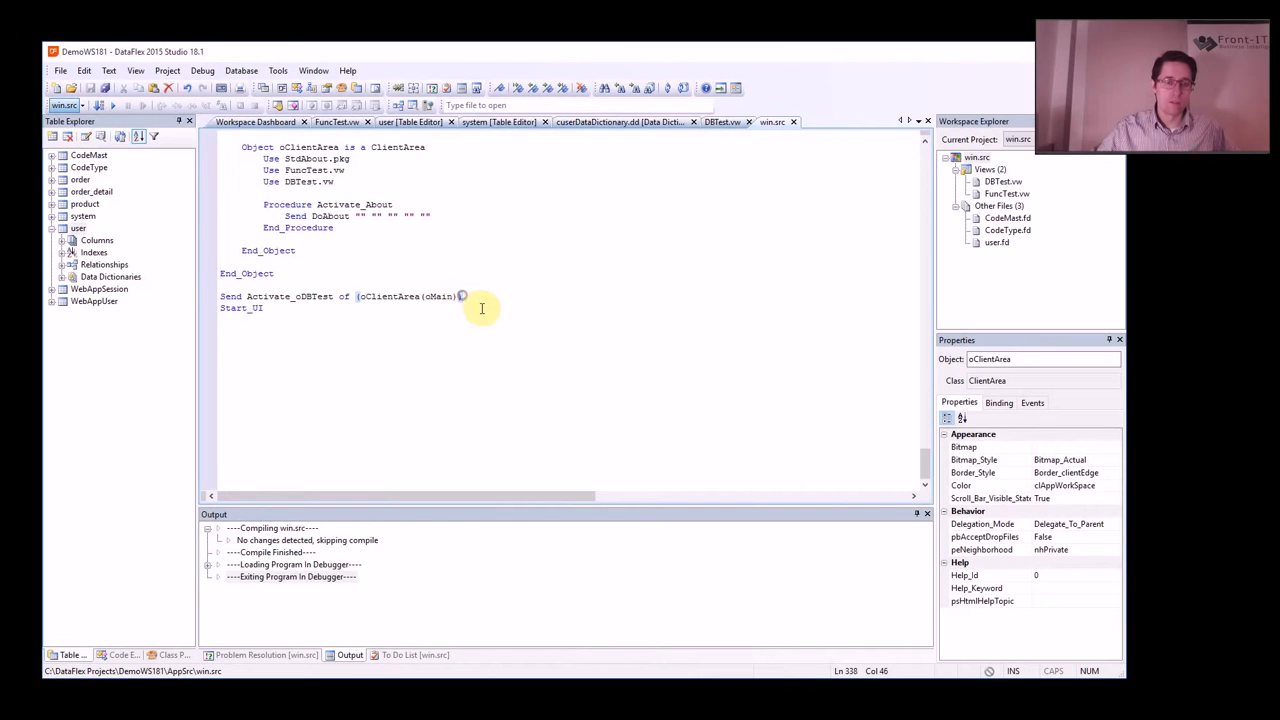
mouse_move(486, 276)
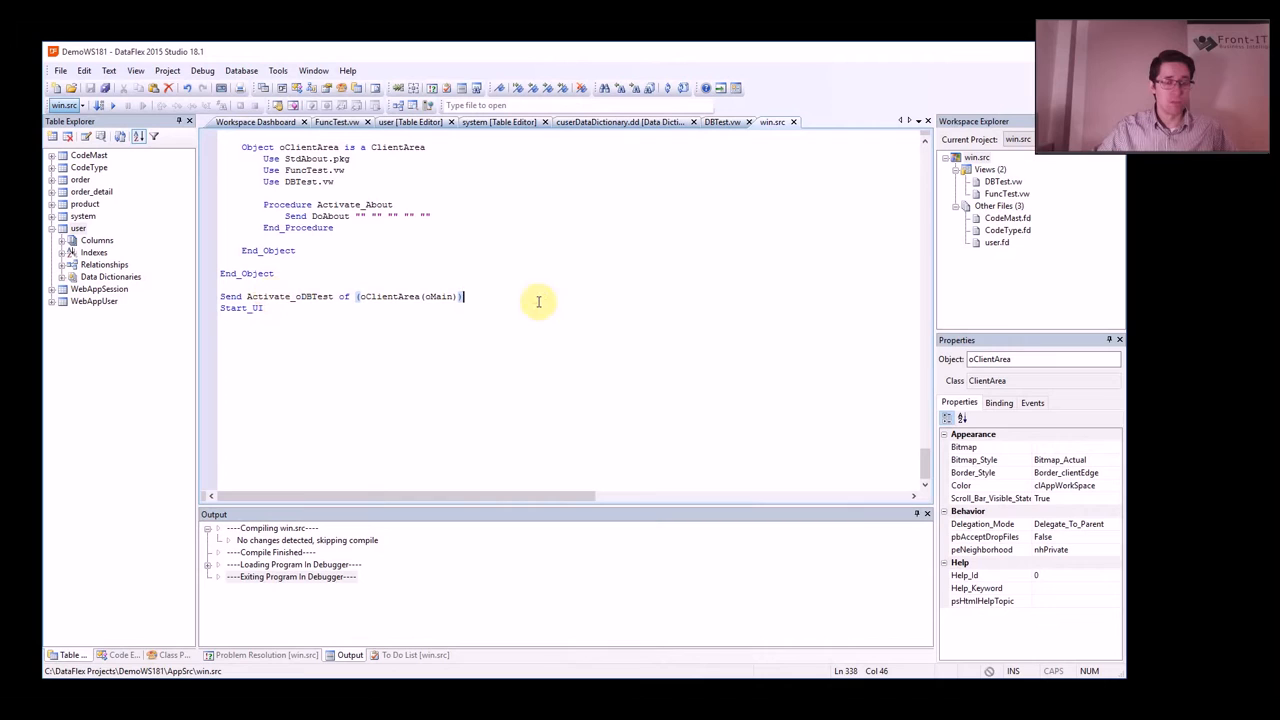
mouse_move(700, 152)
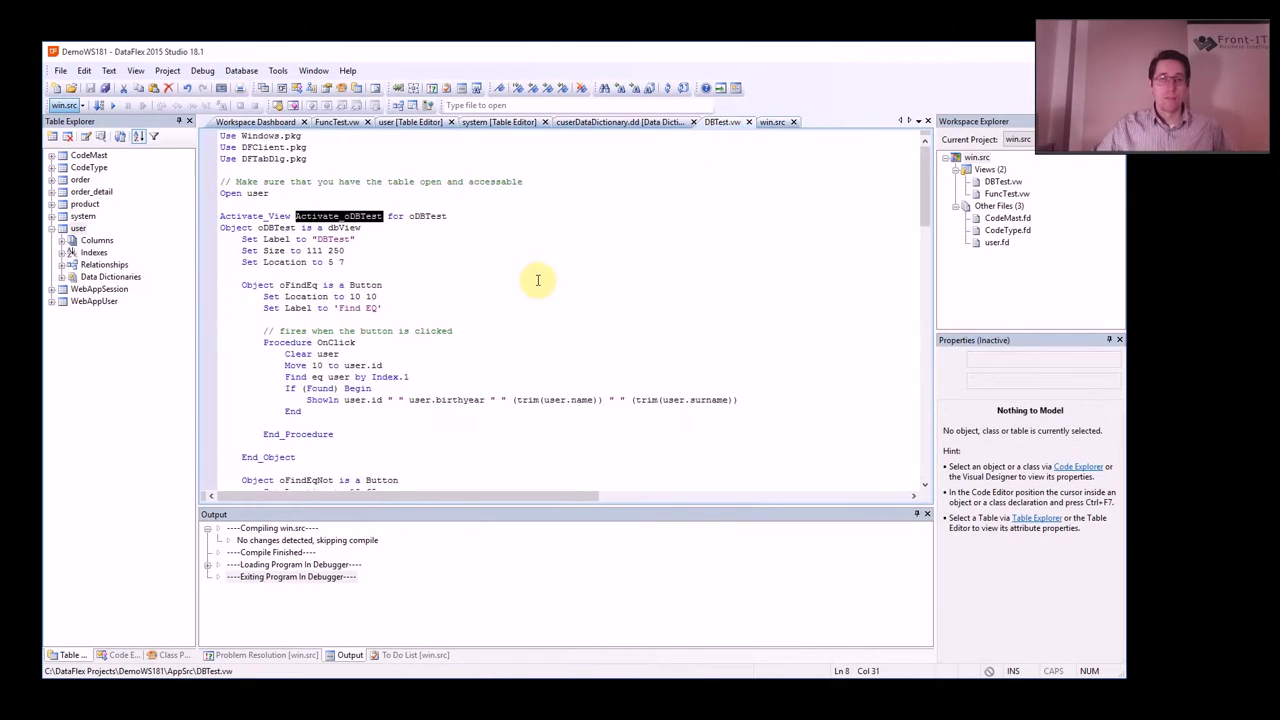
mouse_move(516, 304)
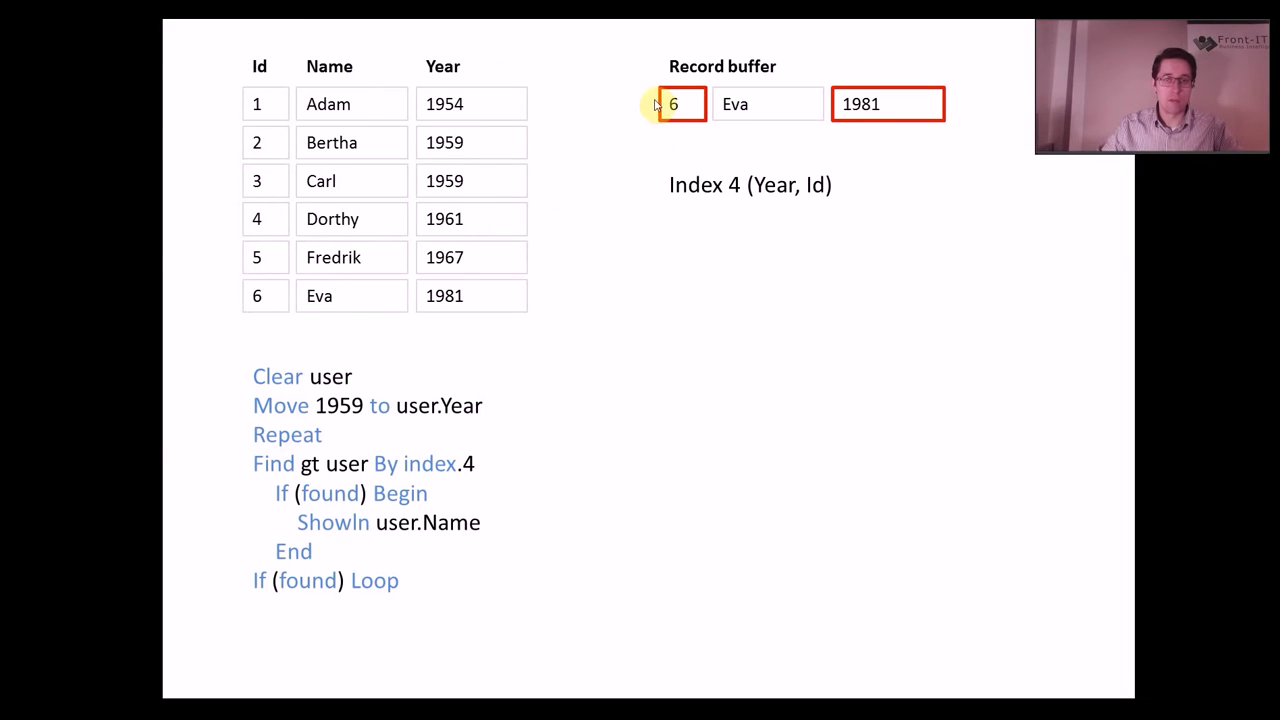
mouse_move(938, 94)
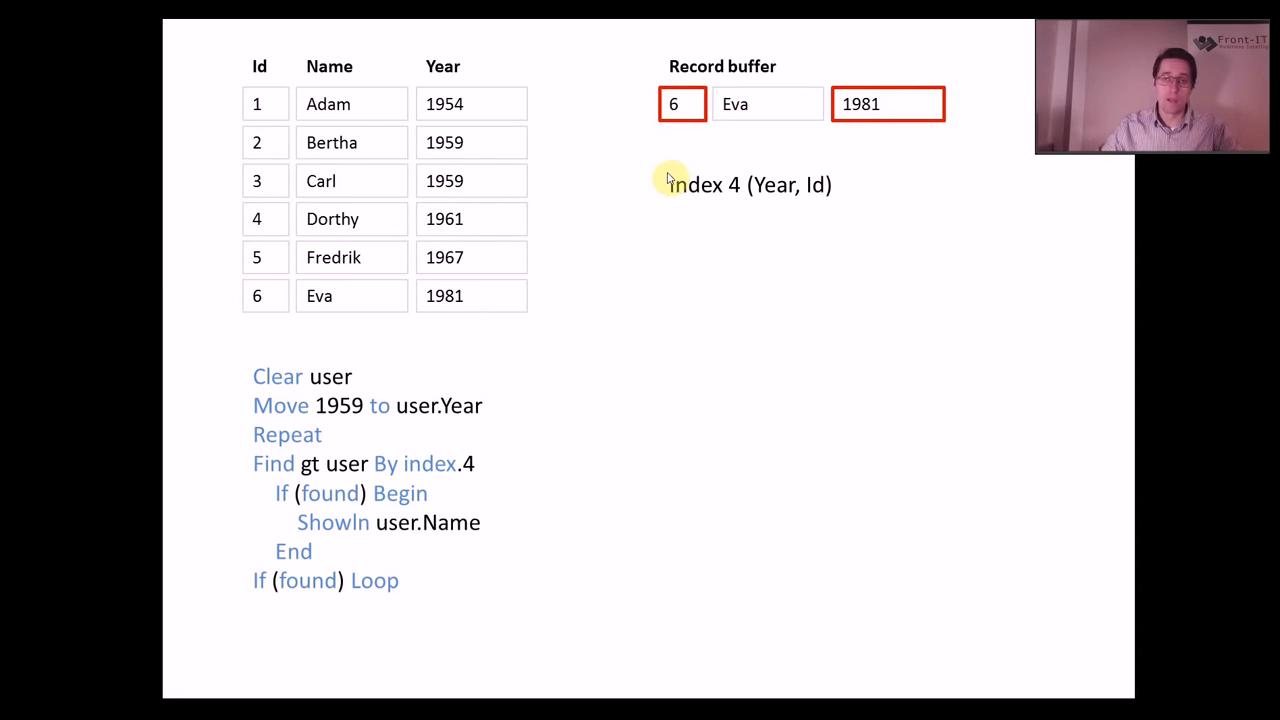
mouse_move(800, 168)
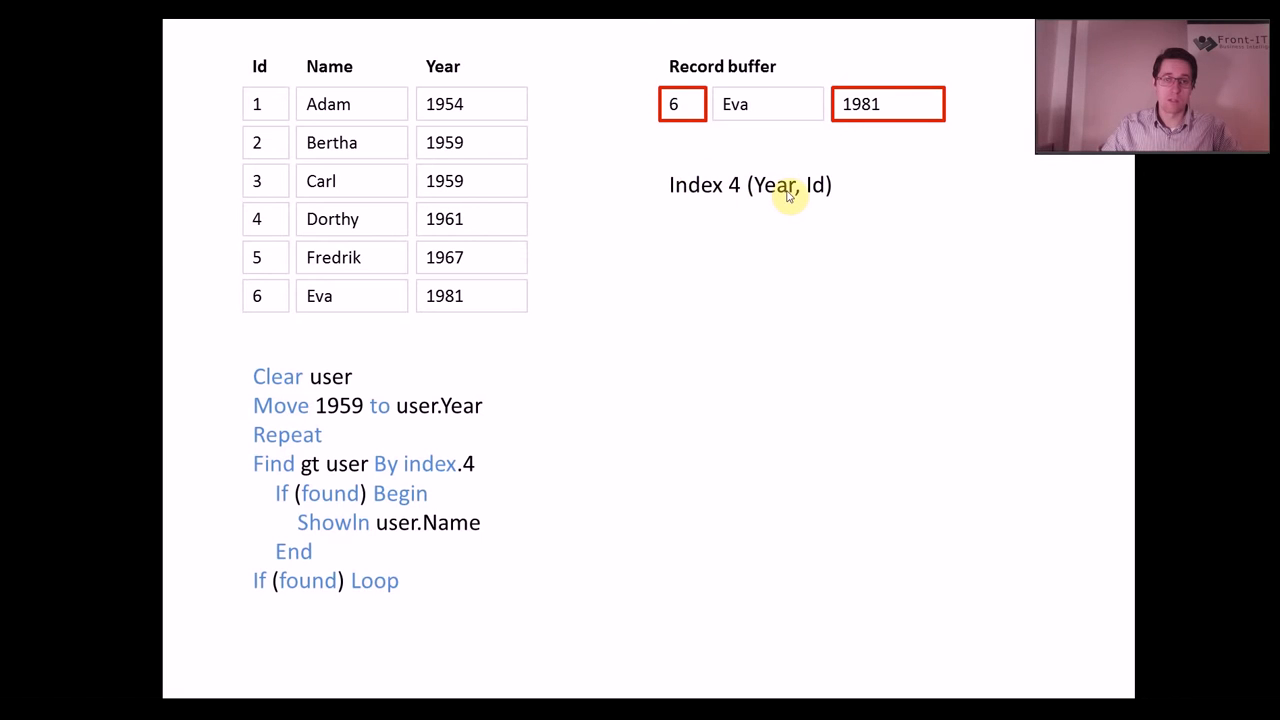
mouse_move(528, 118)
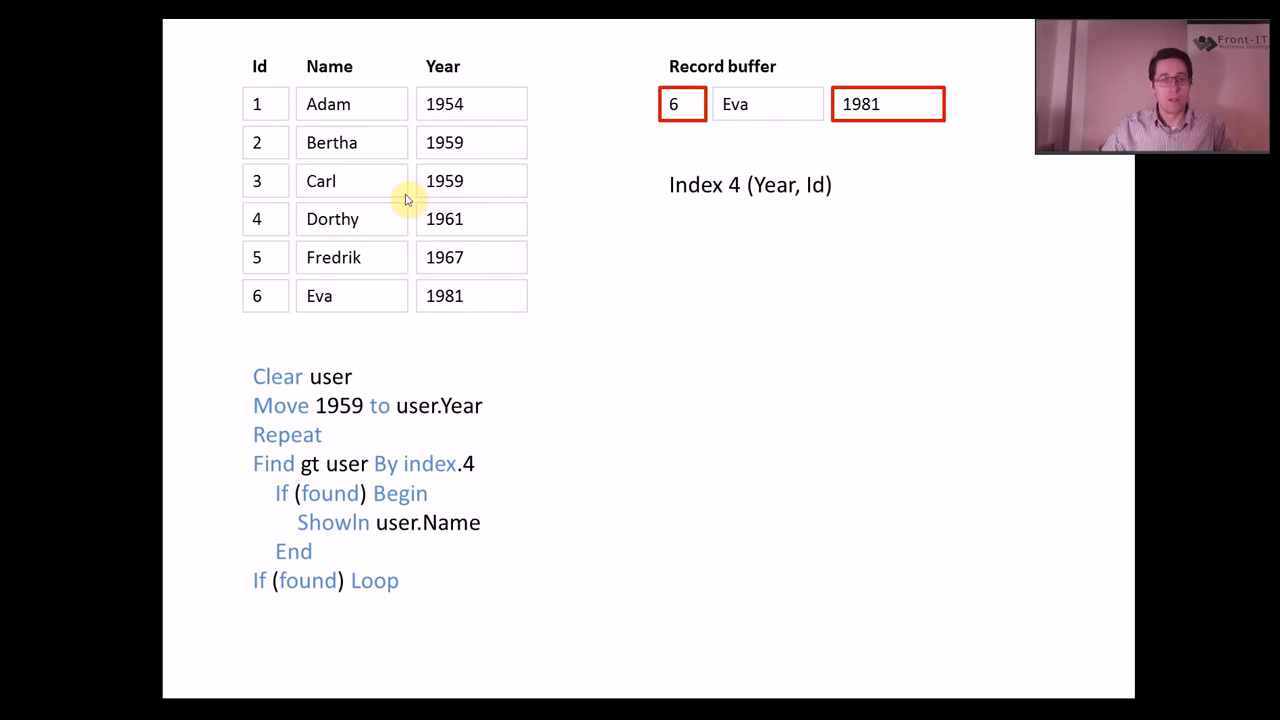
mouse_move(790, 184)
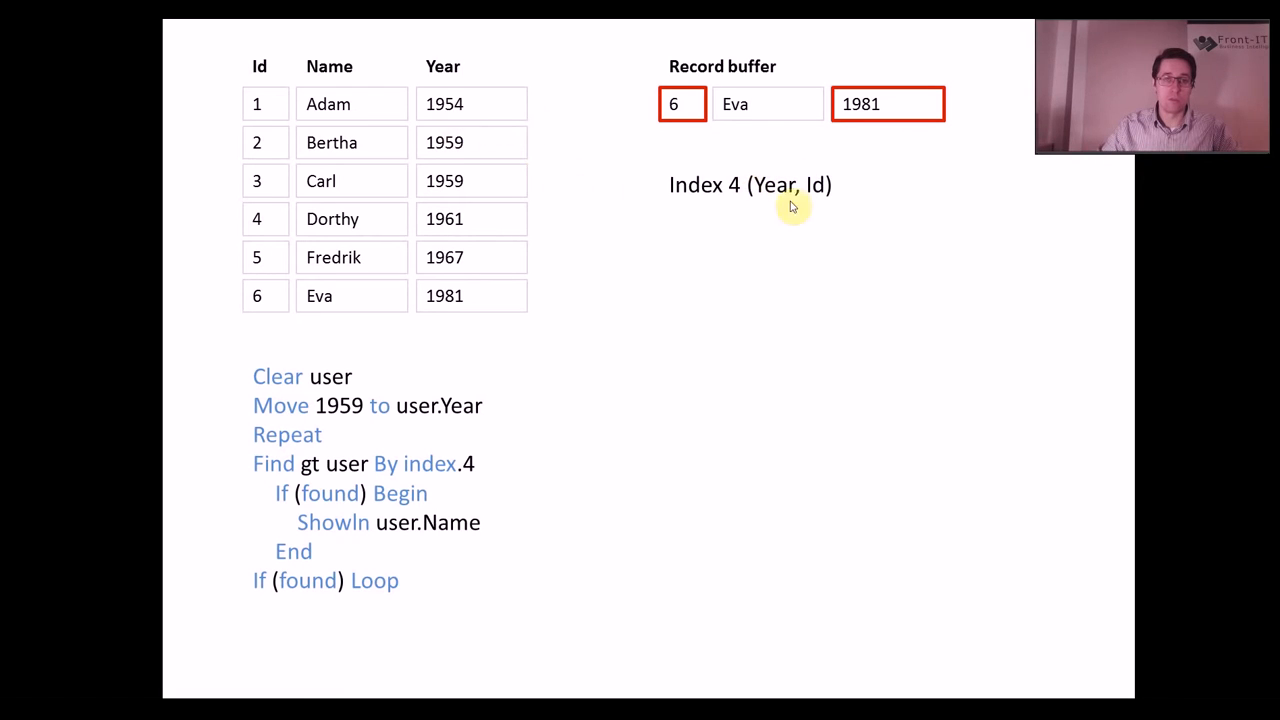
mouse_move(450, 196)
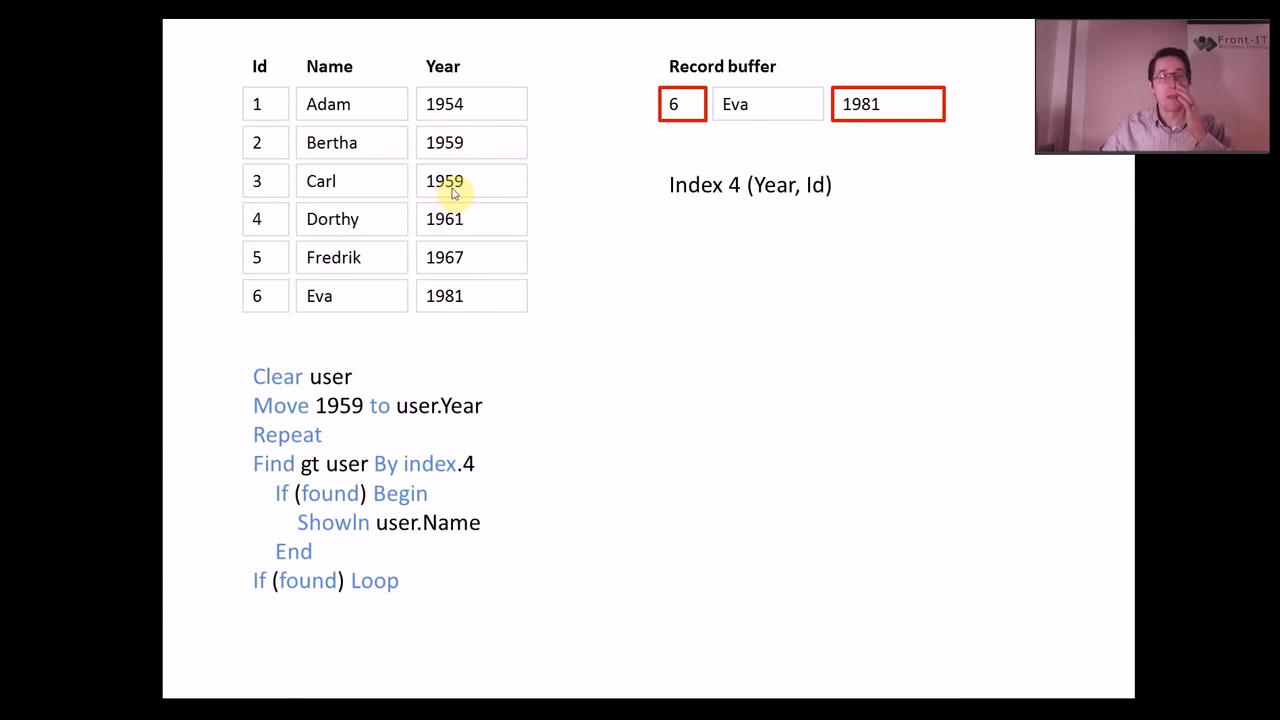
mouse_move(840, 192)
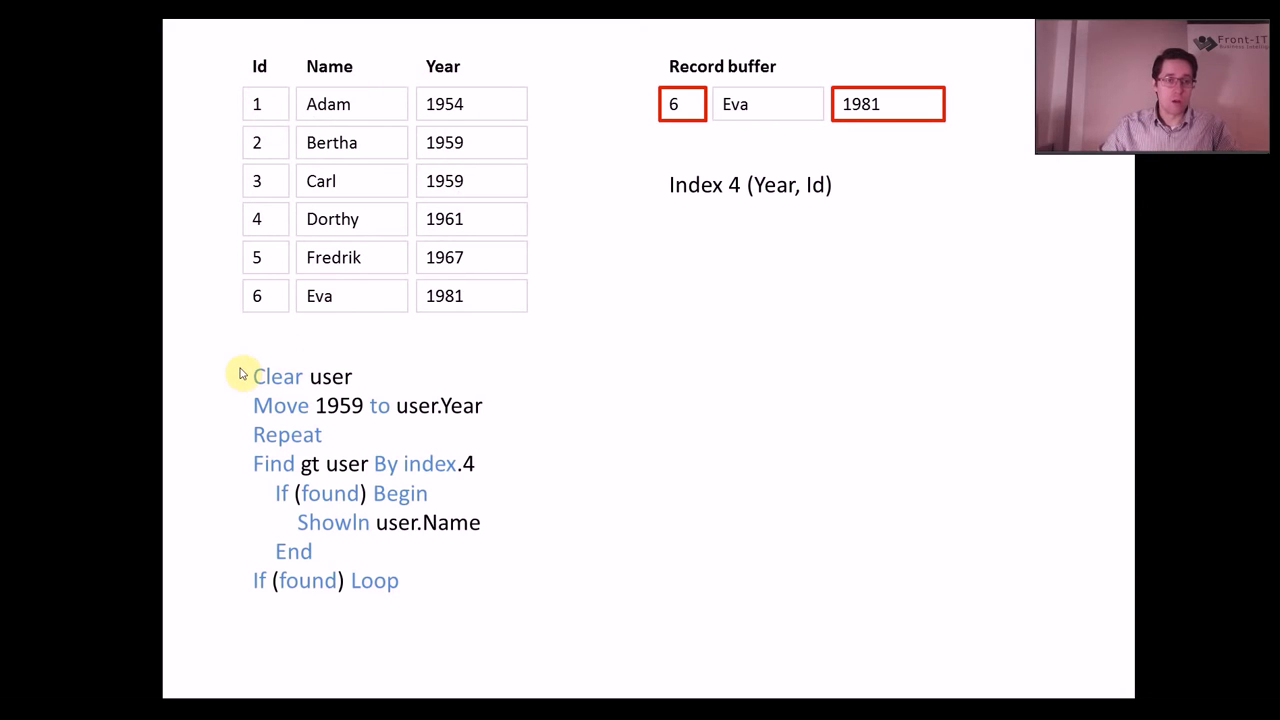
mouse_move(904, 104)
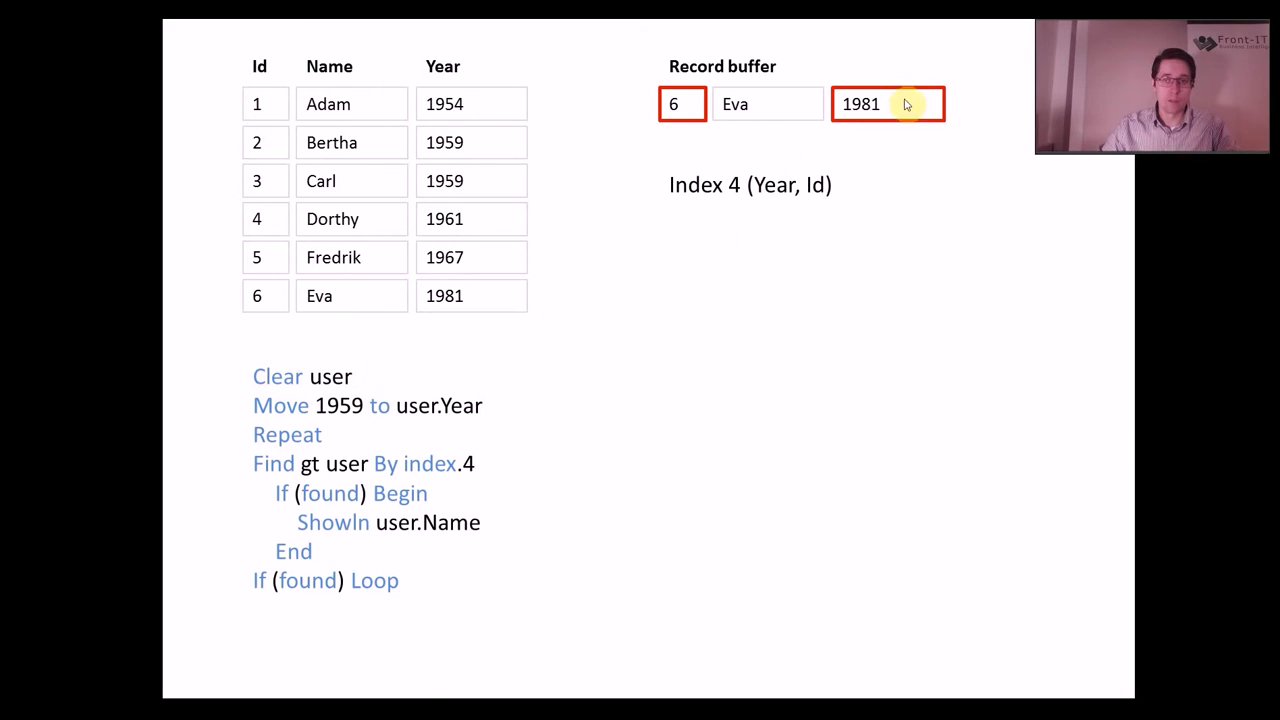
mouse_move(830, 168)
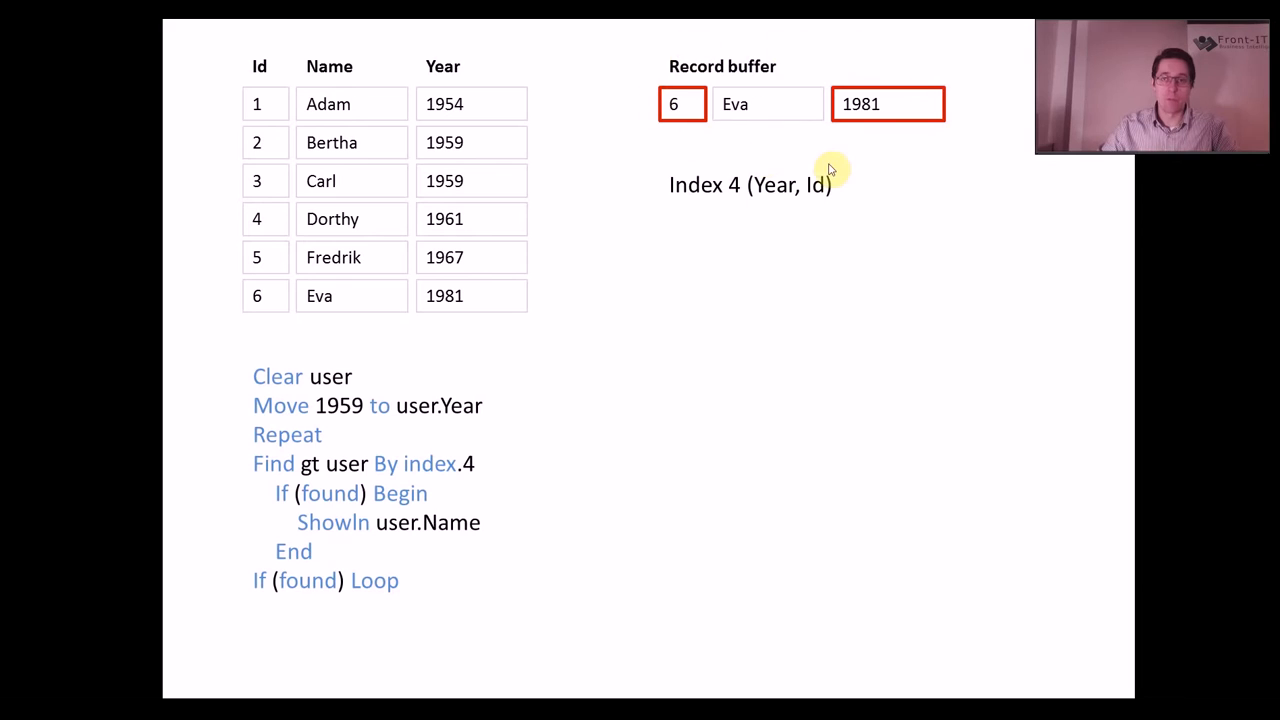
mouse_move(836, 168)
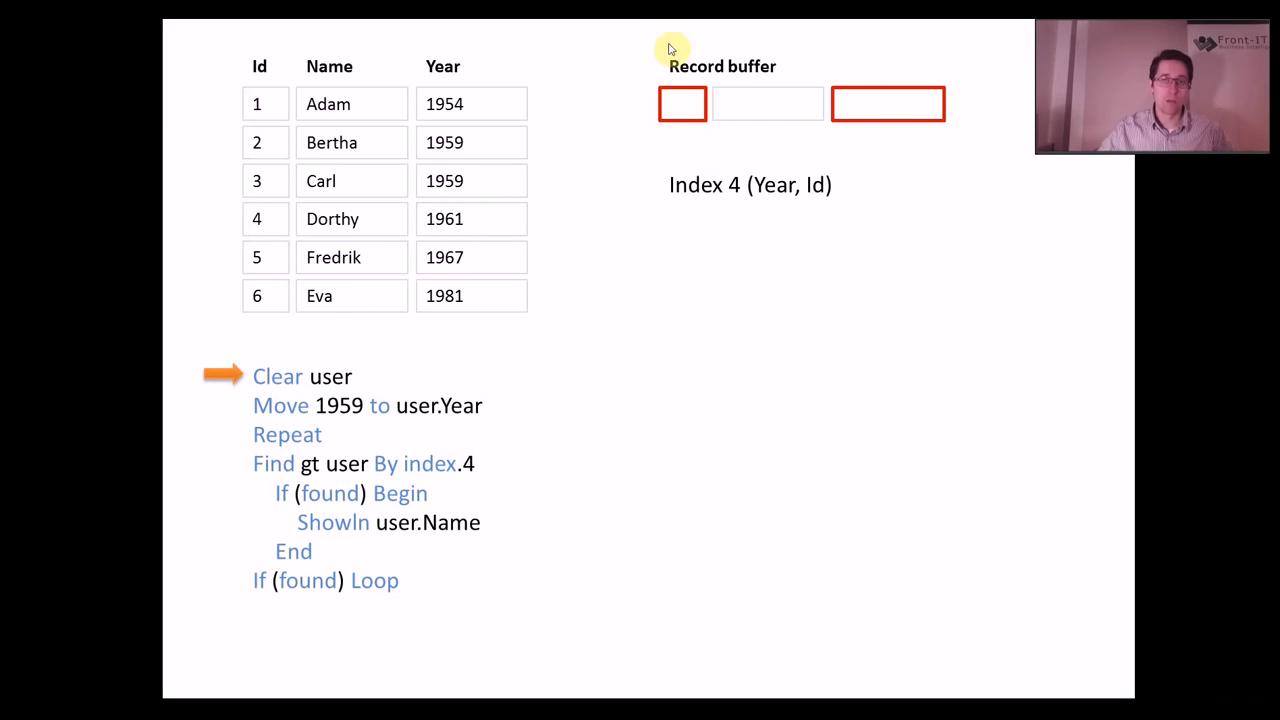
mouse_move(746, 96)
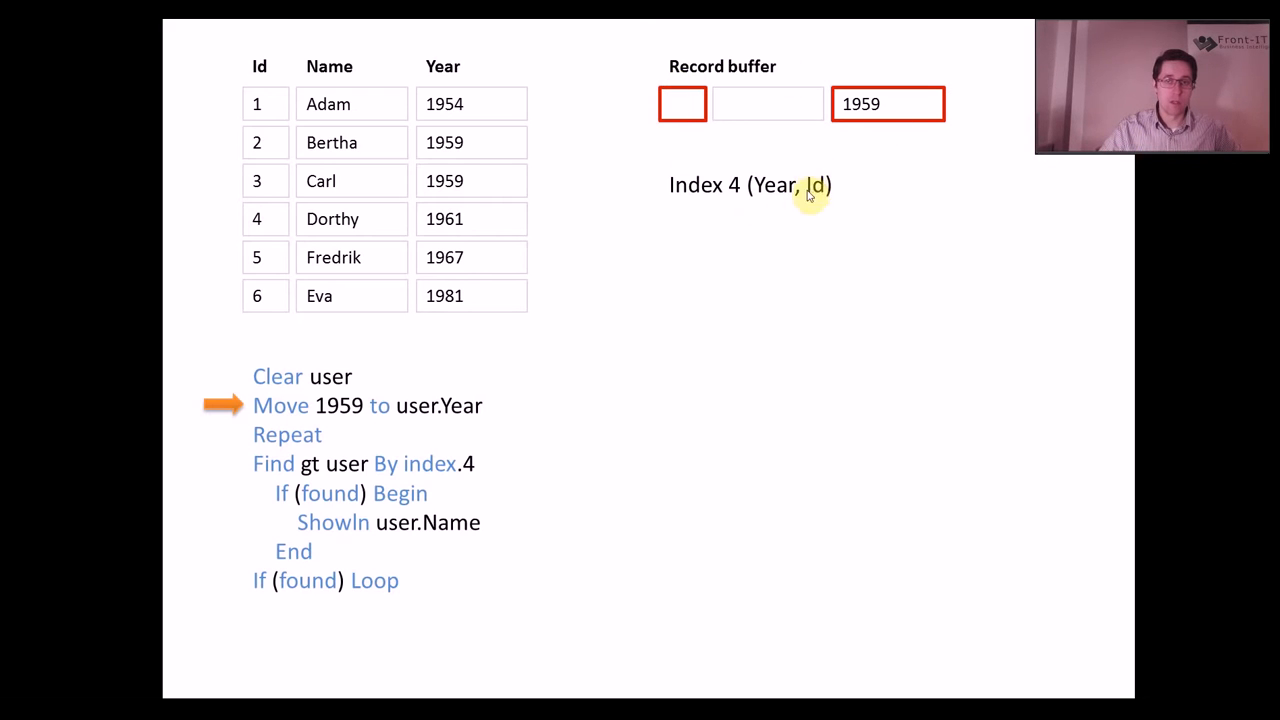
mouse_move(808, 190)
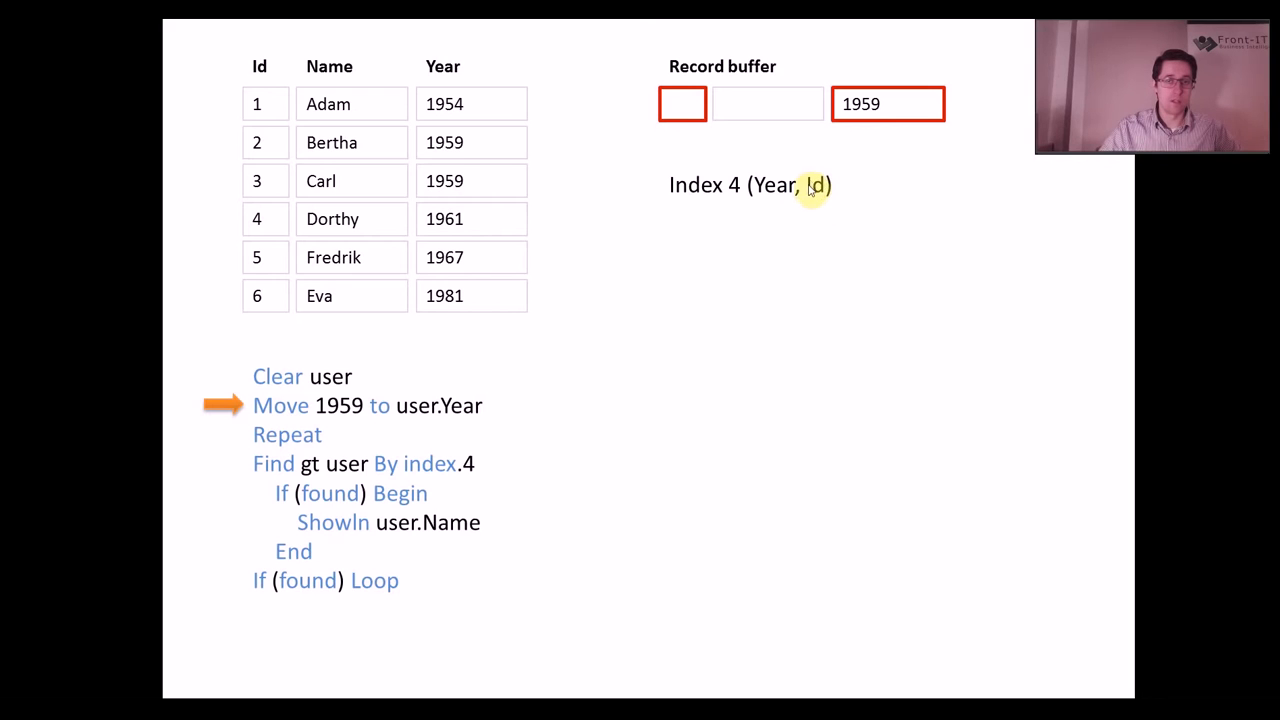
mouse_move(310, 80)
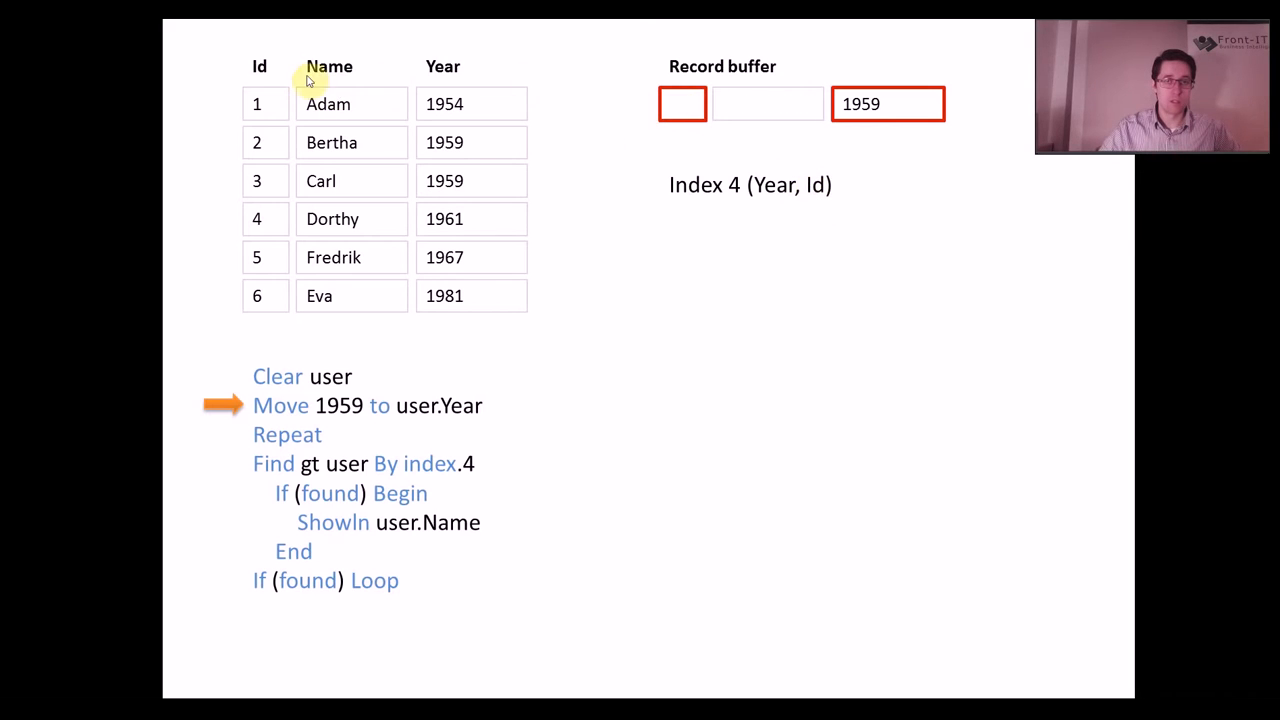
mouse_move(260, 104)
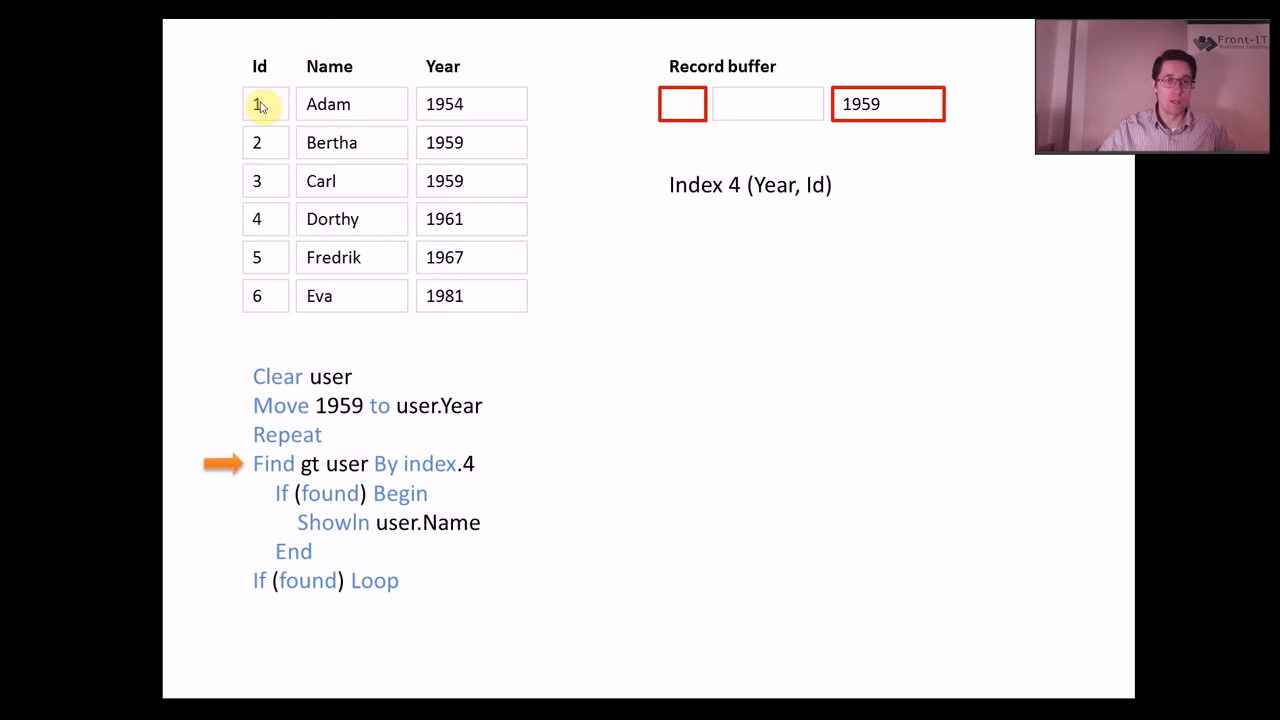
mouse_move(884, 110)
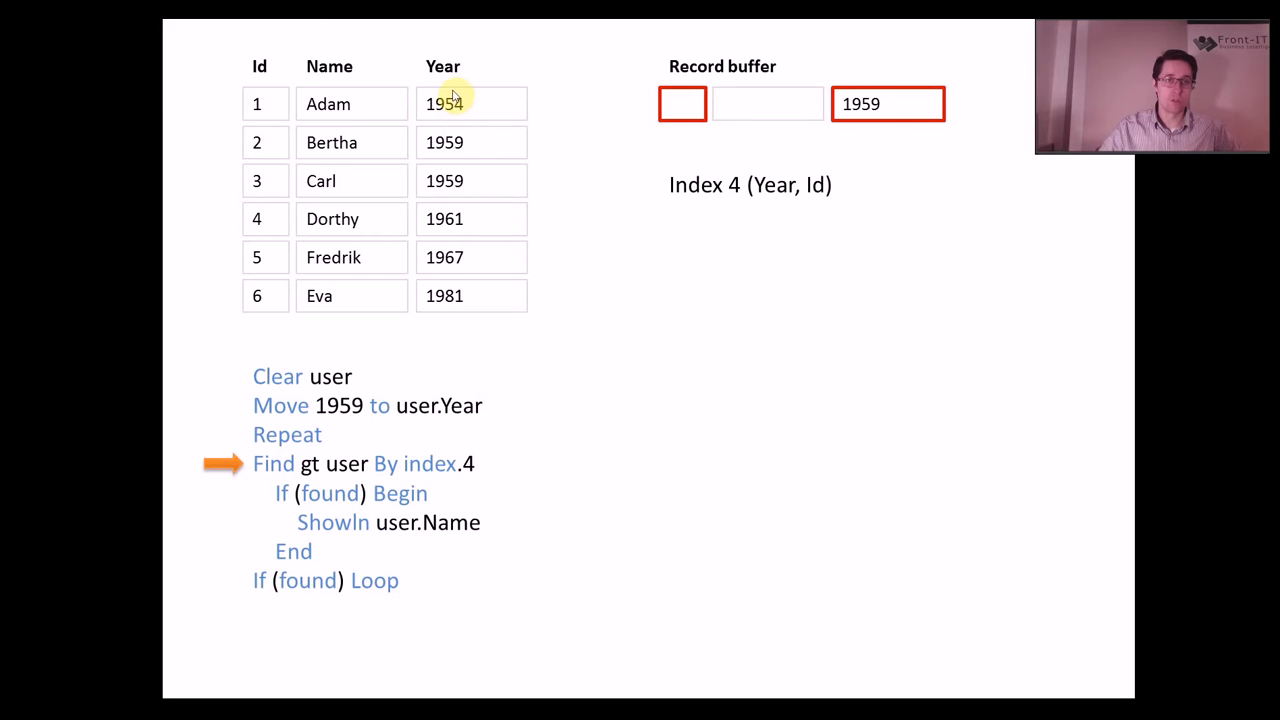
mouse_move(456, 150)
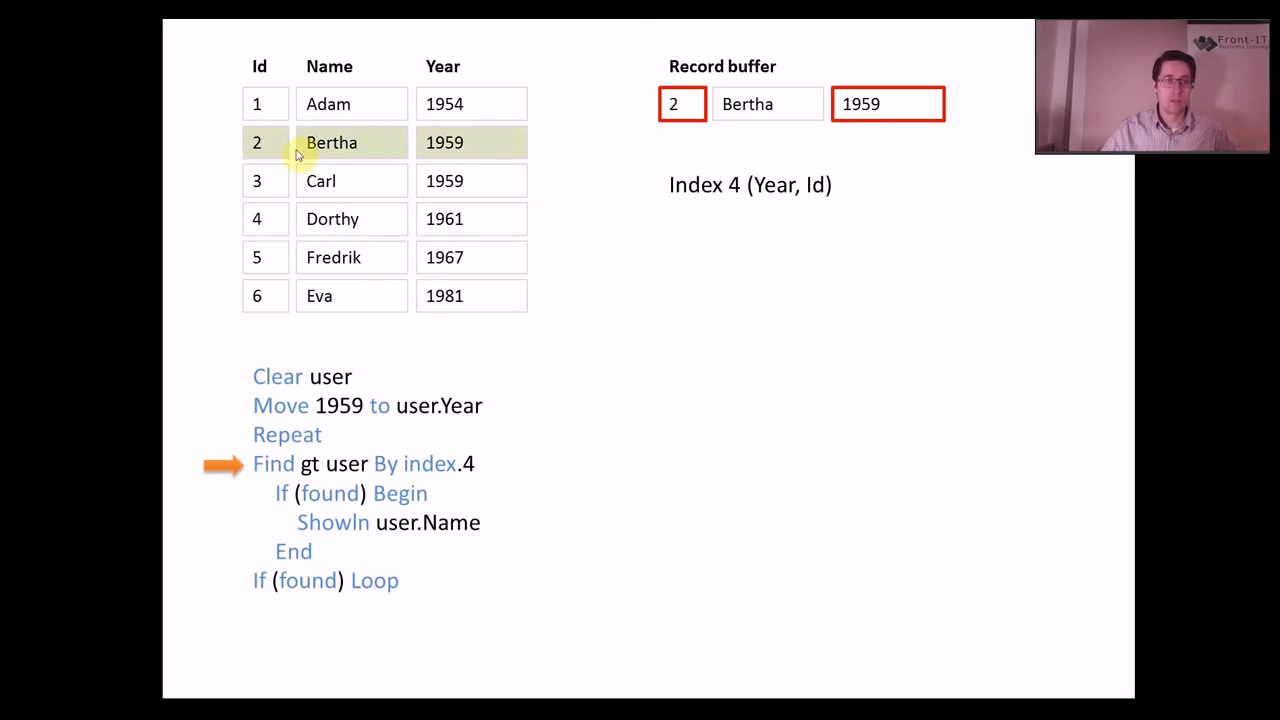
mouse_move(816, 104)
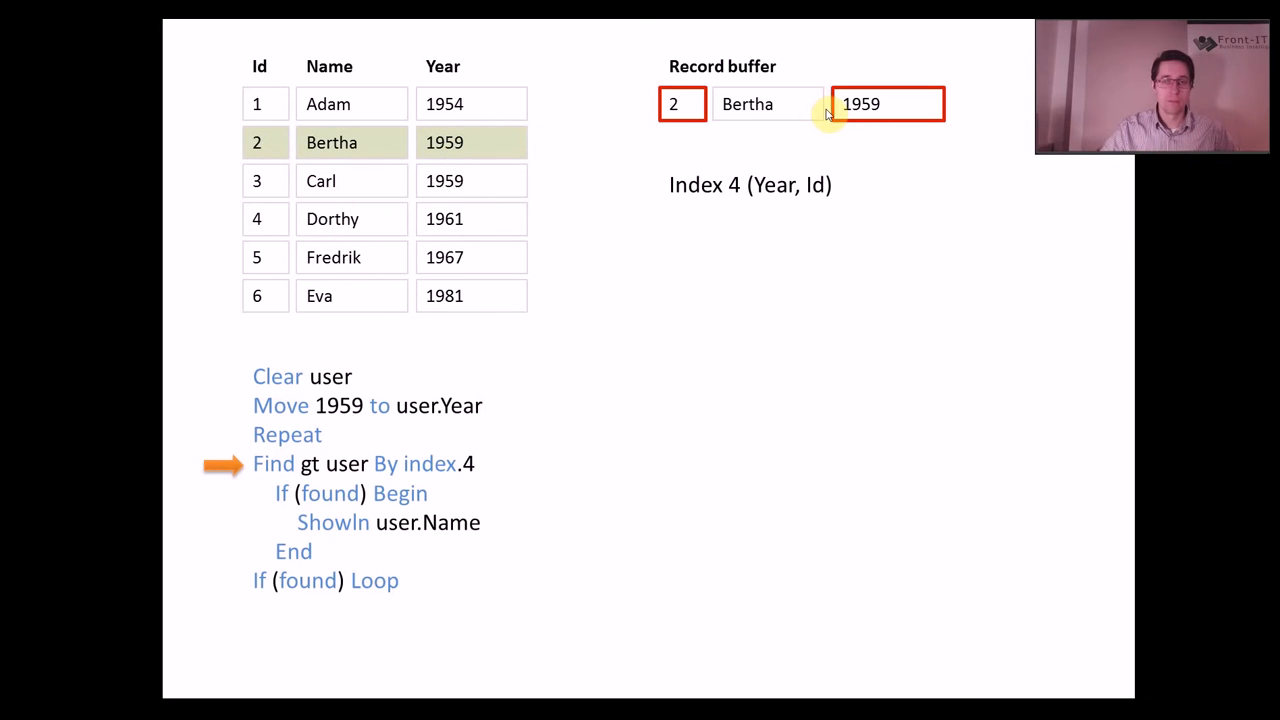
mouse_move(758, 130)
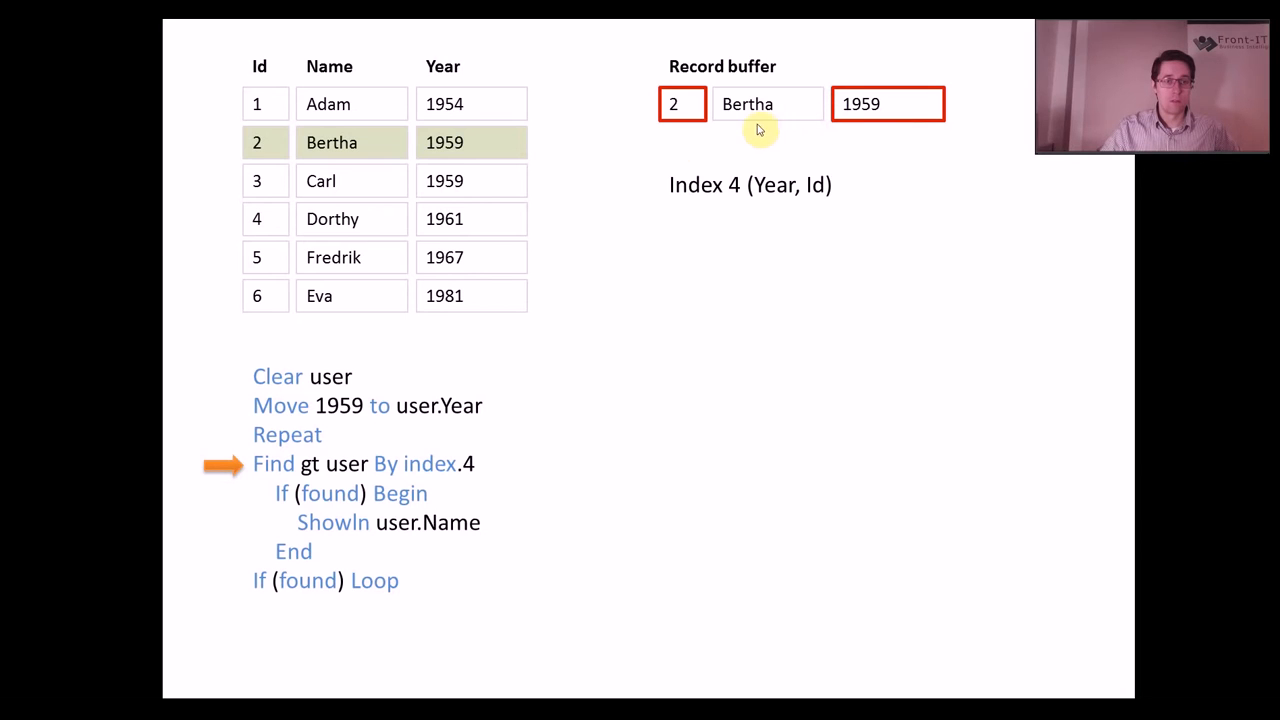
mouse_move(424, 532)
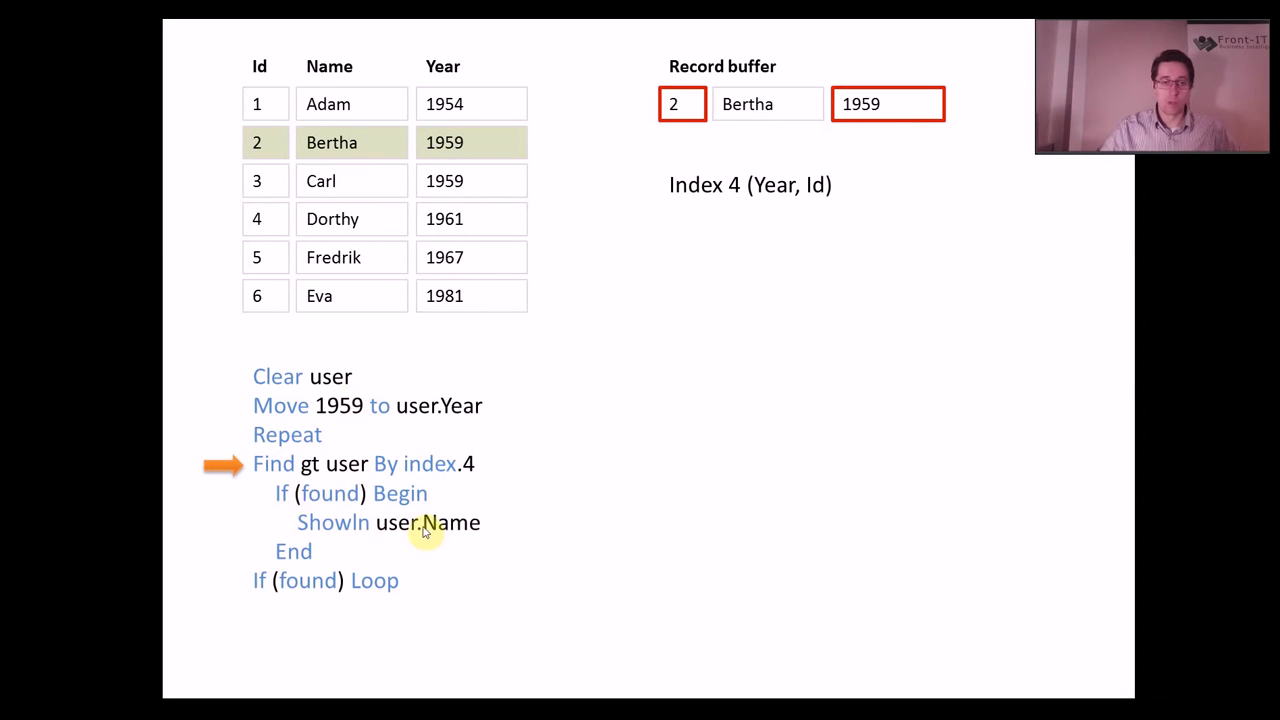
mouse_move(330, 568)
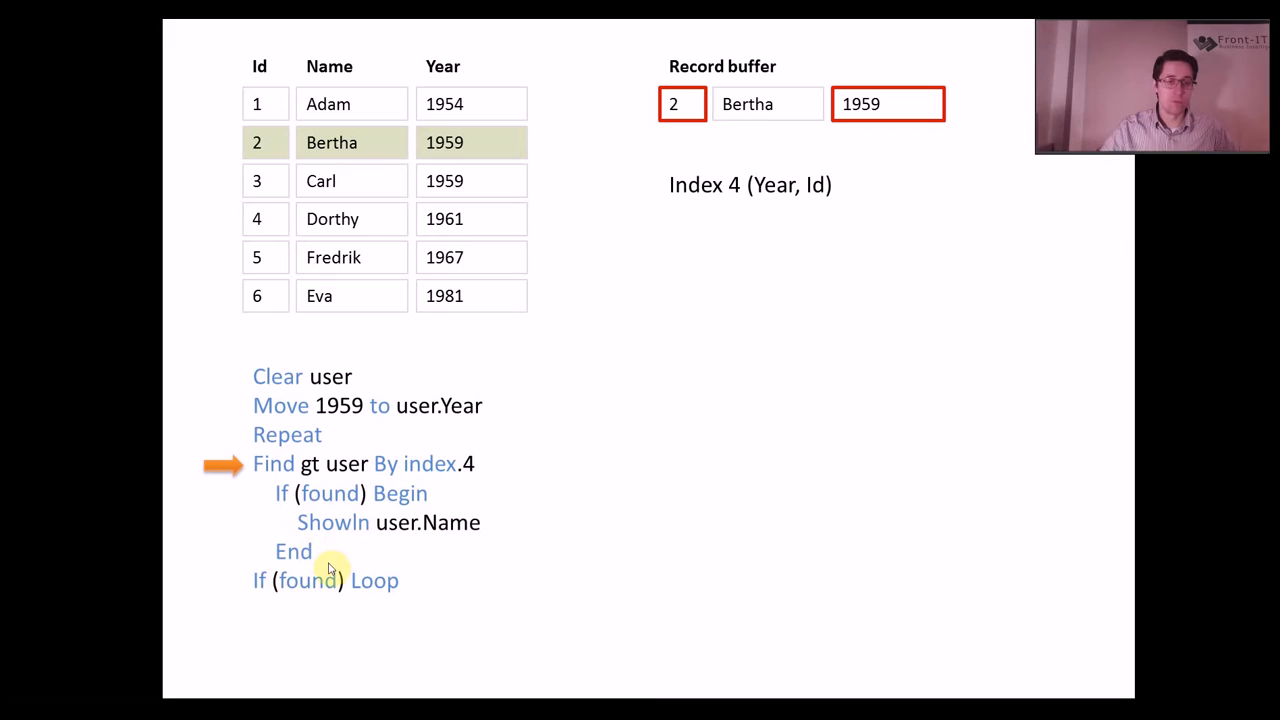
mouse_move(284, 580)
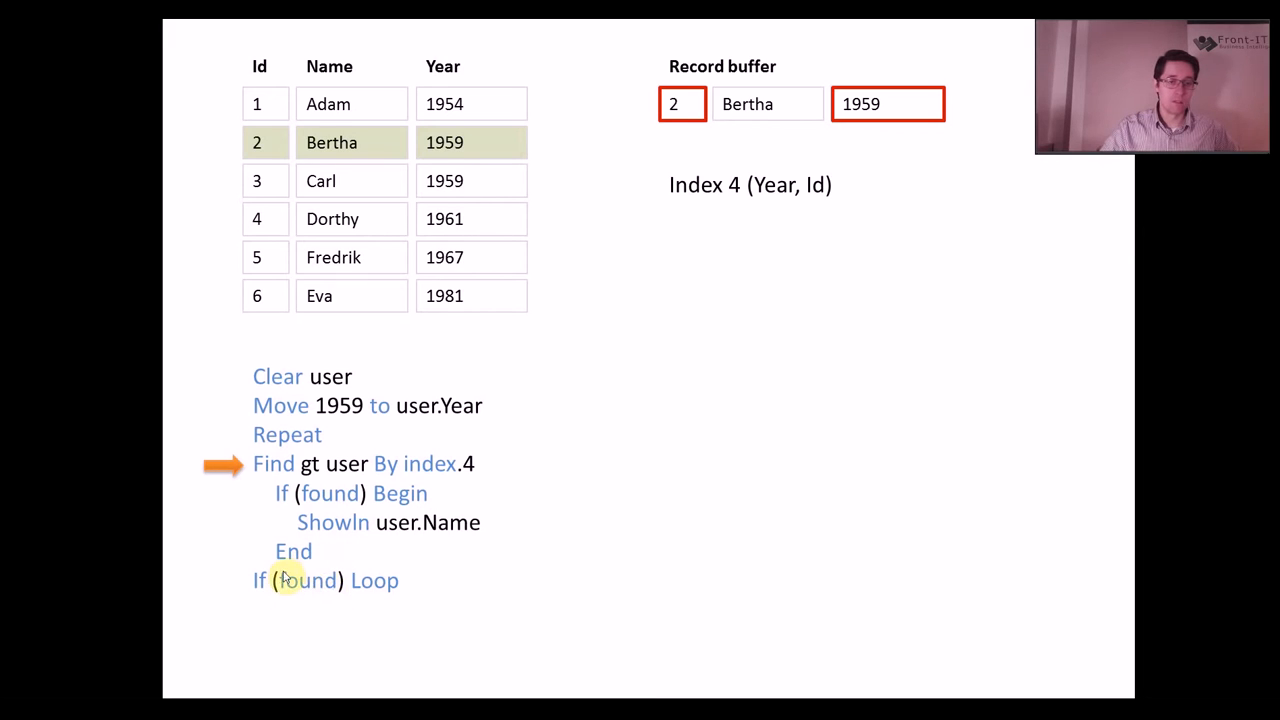
mouse_move(330, 476)
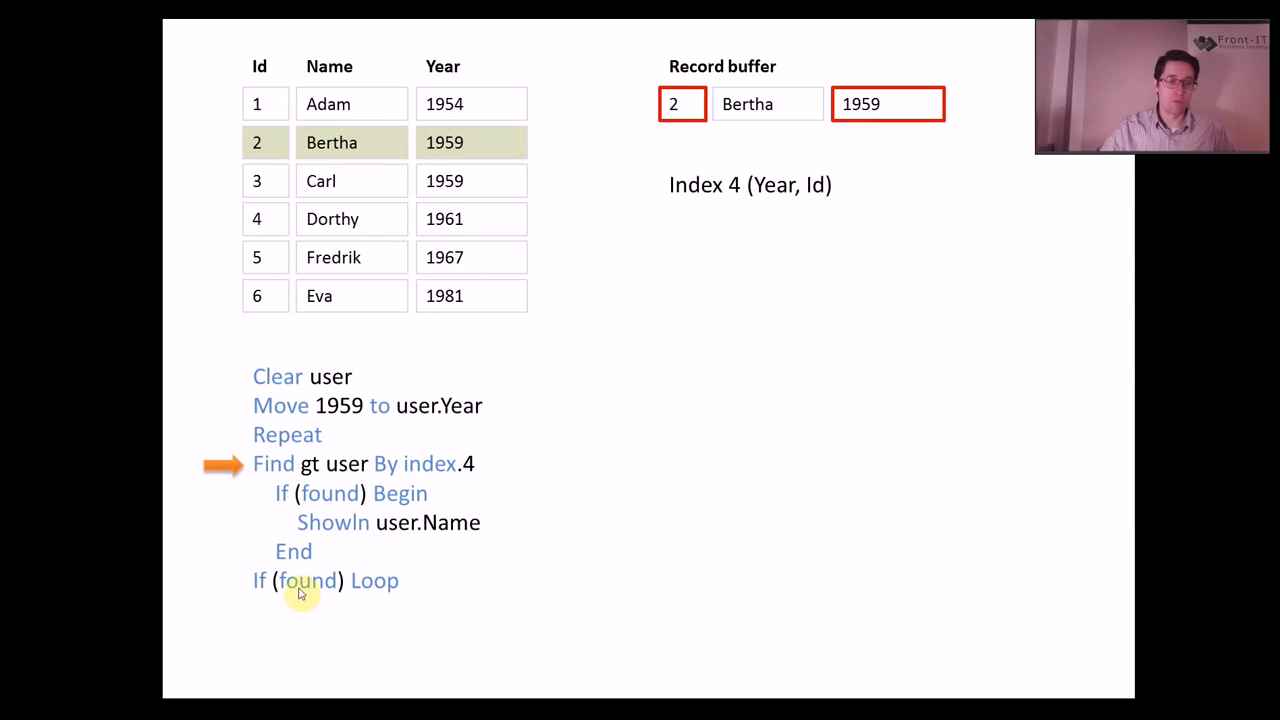
mouse_move(462, 400)
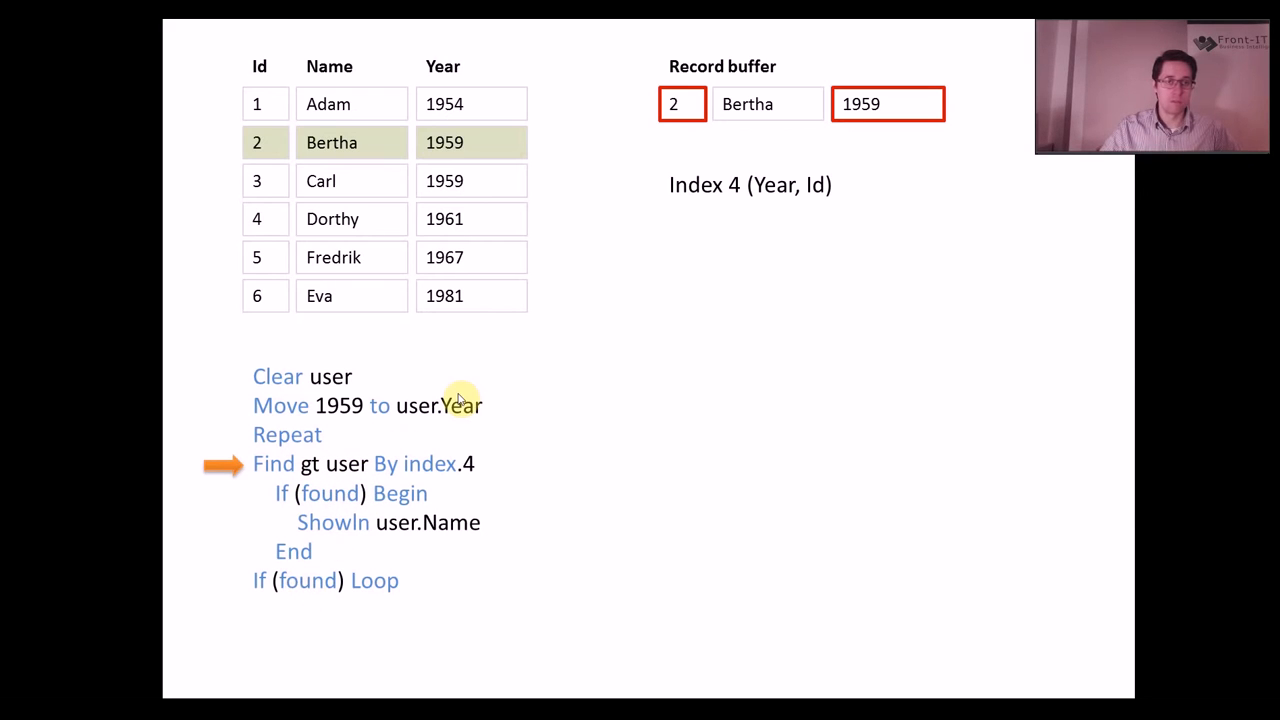
mouse_move(316, 590)
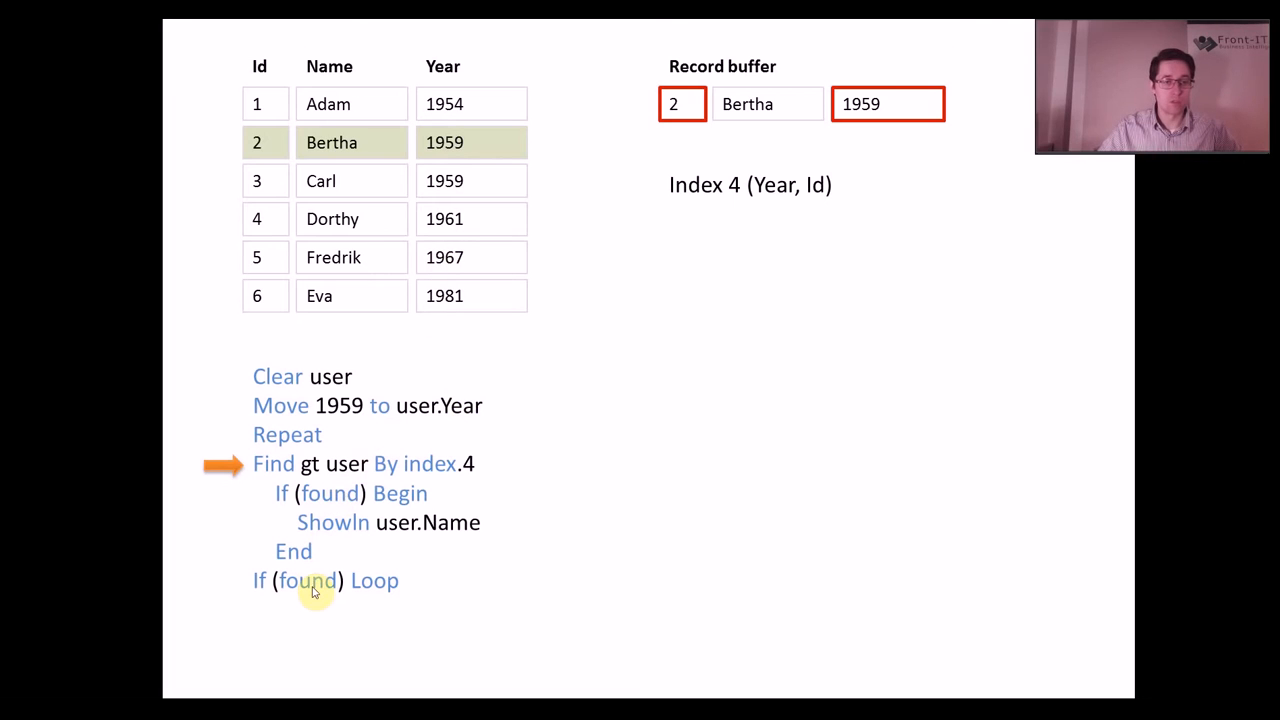
mouse_move(350, 464)
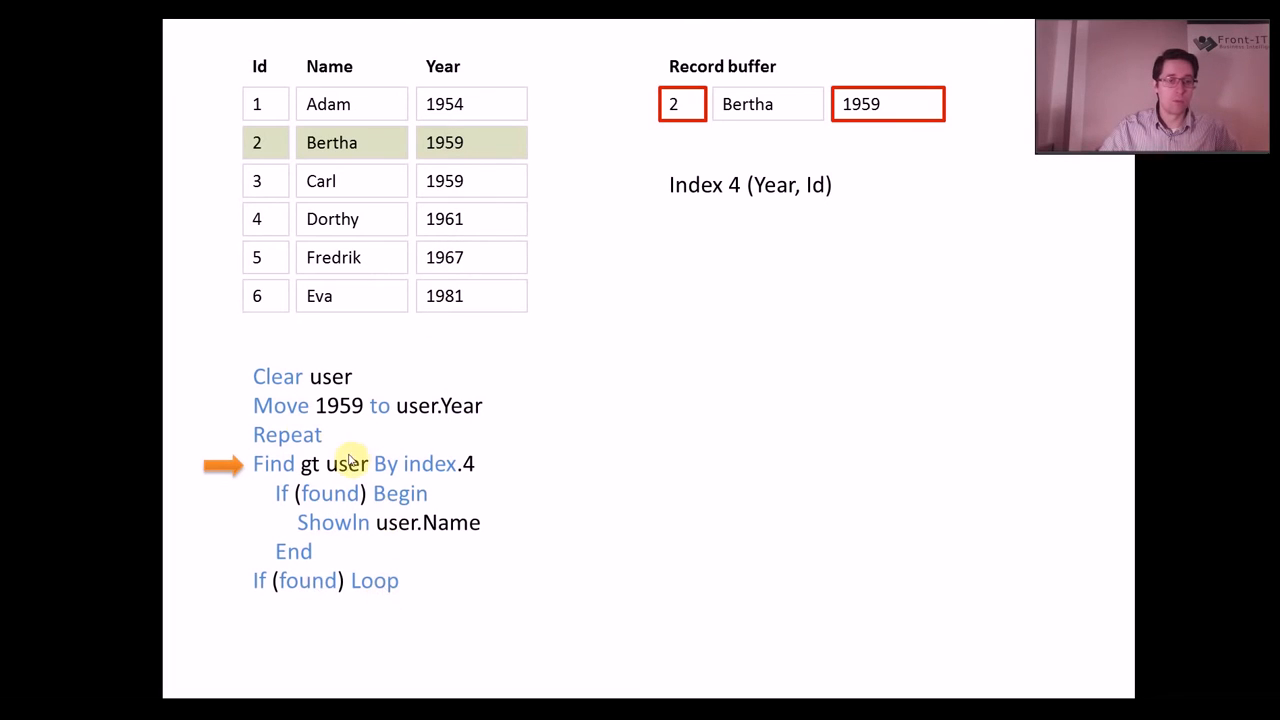
mouse_move(490, 104)
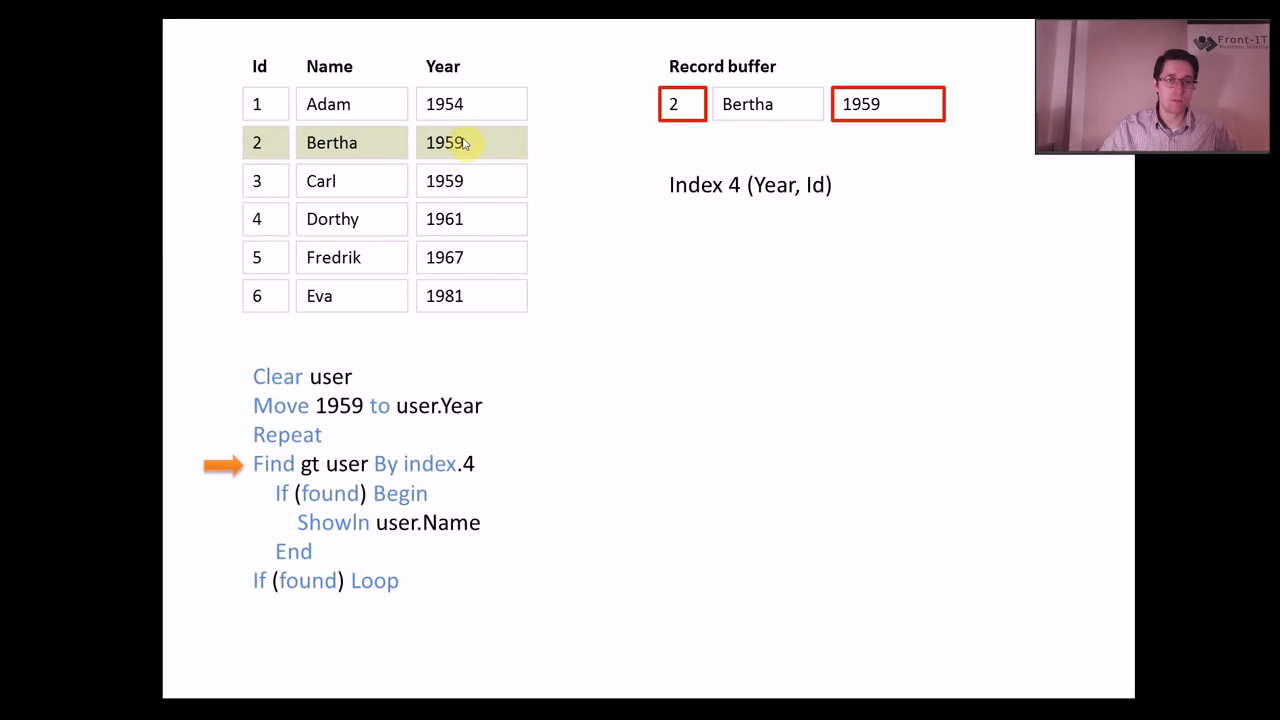
mouse_move(492, 148)
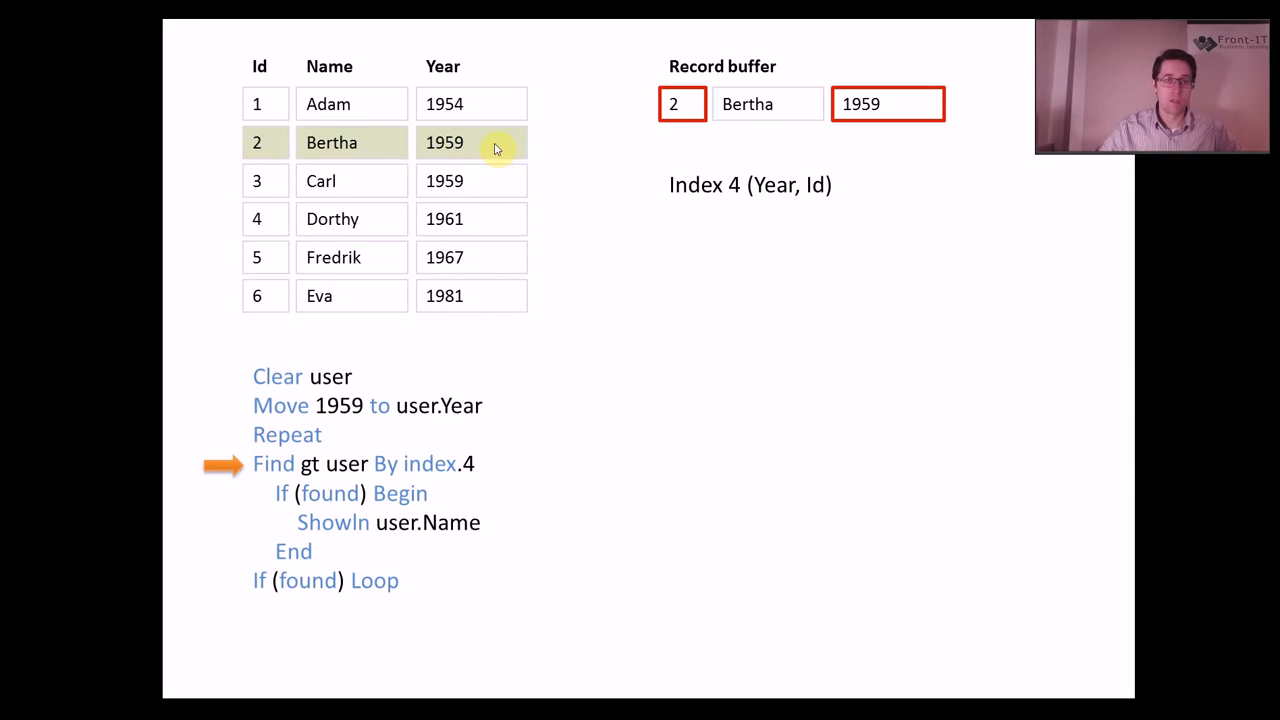
mouse_move(462, 148)
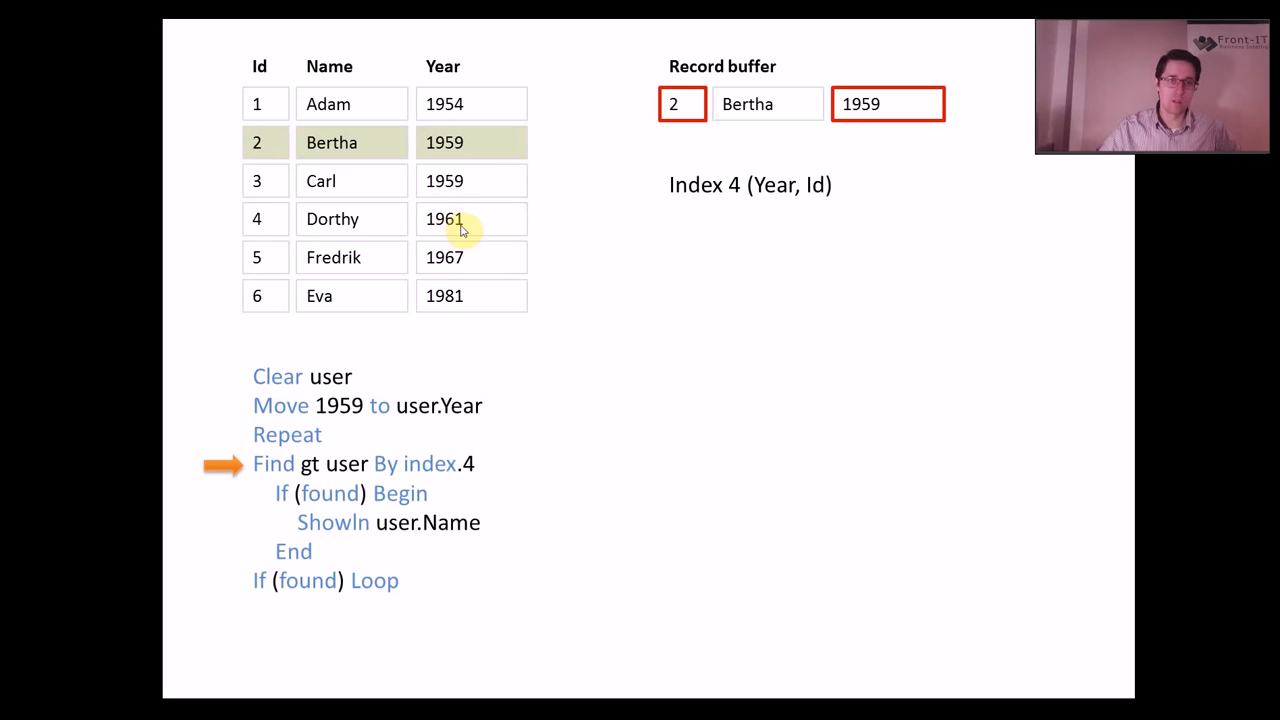
mouse_move(330, 158)
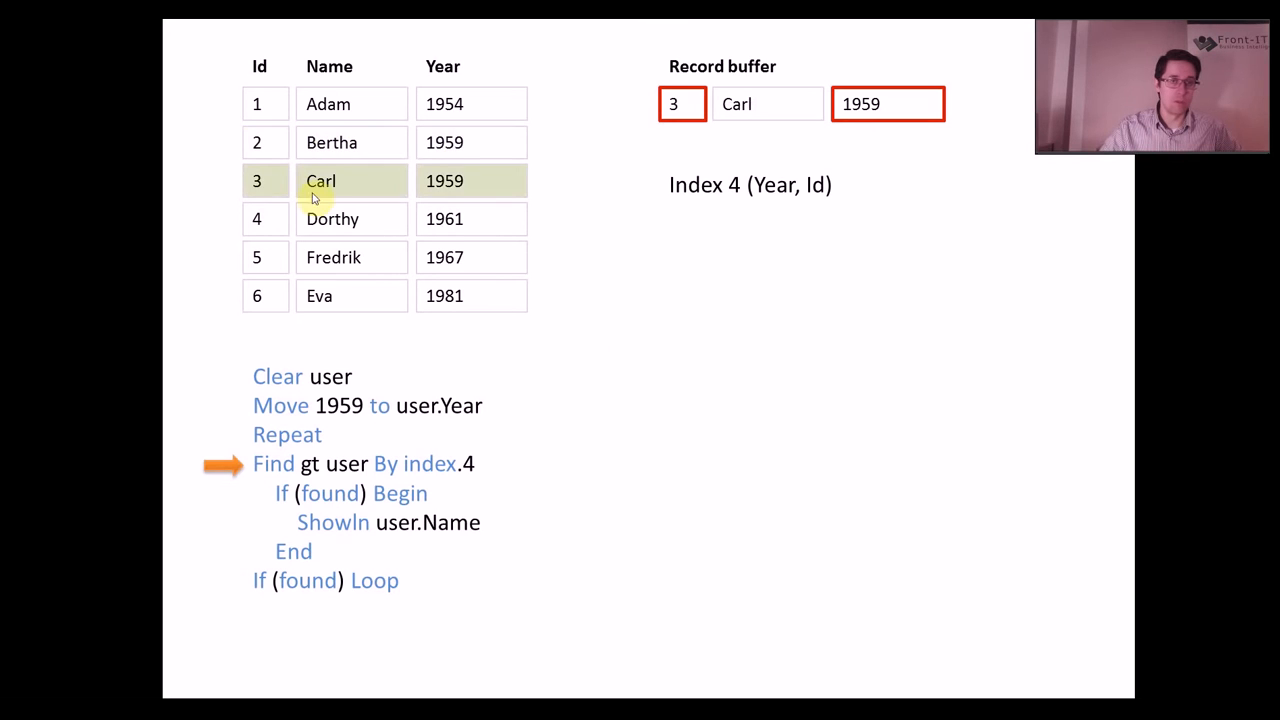
mouse_move(620, 100)
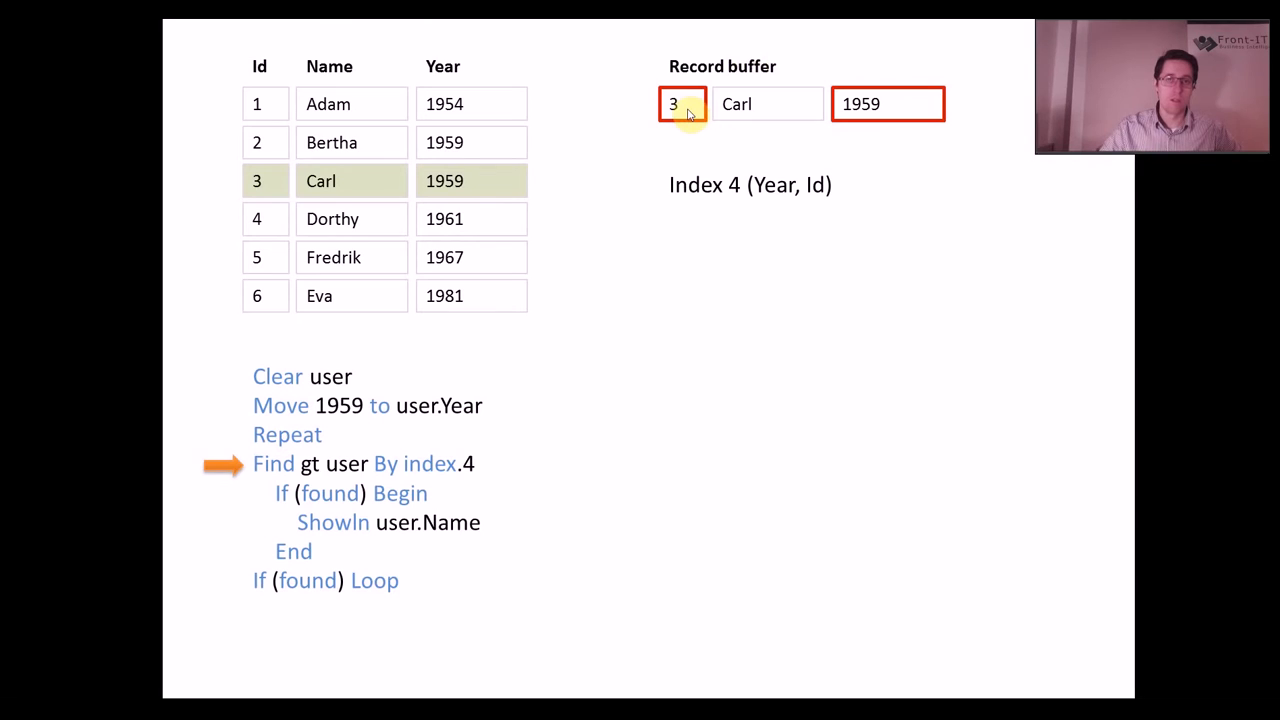
mouse_move(896, 114)
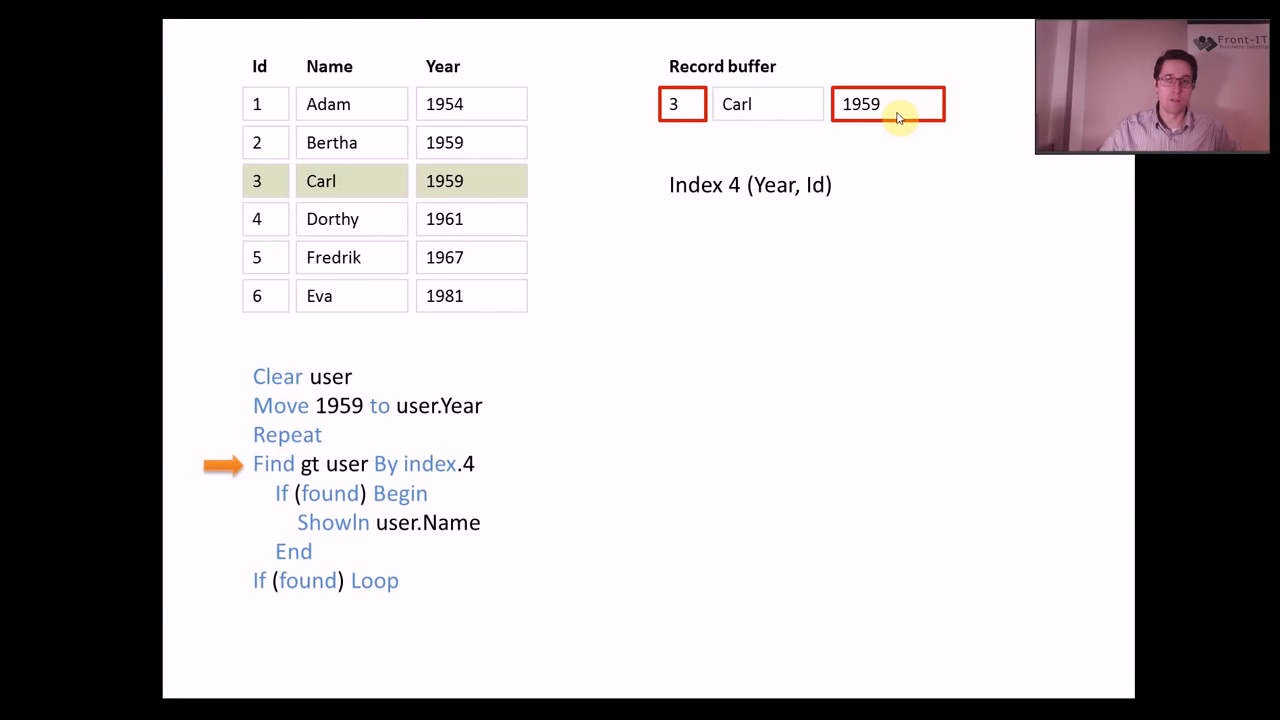
mouse_move(888, 180)
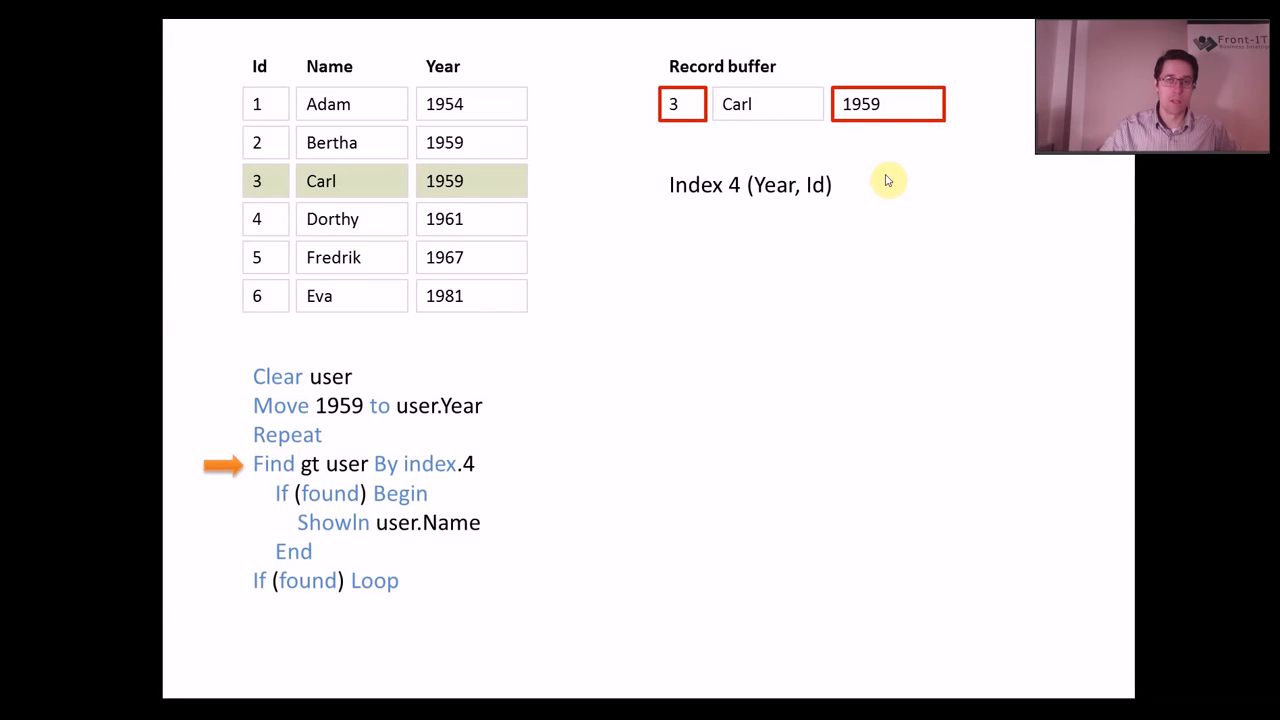
mouse_move(478, 230)
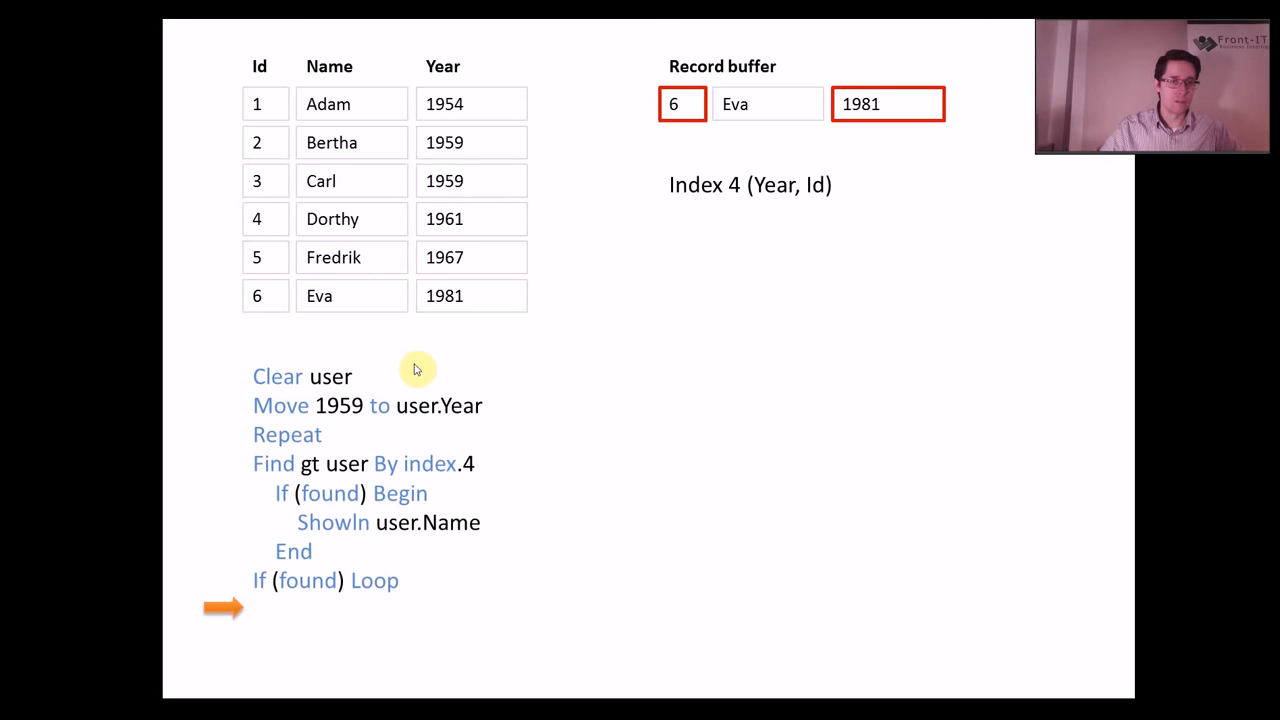
mouse_move(266, 580)
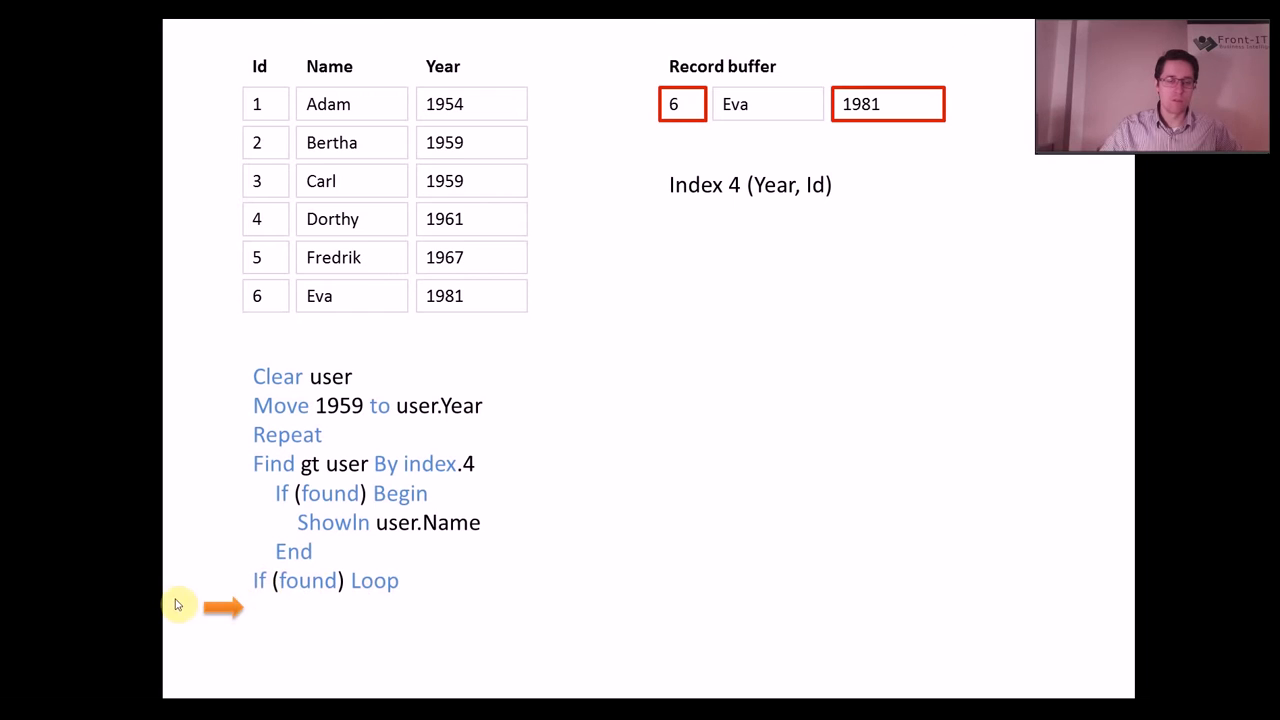
mouse_move(350, 540)
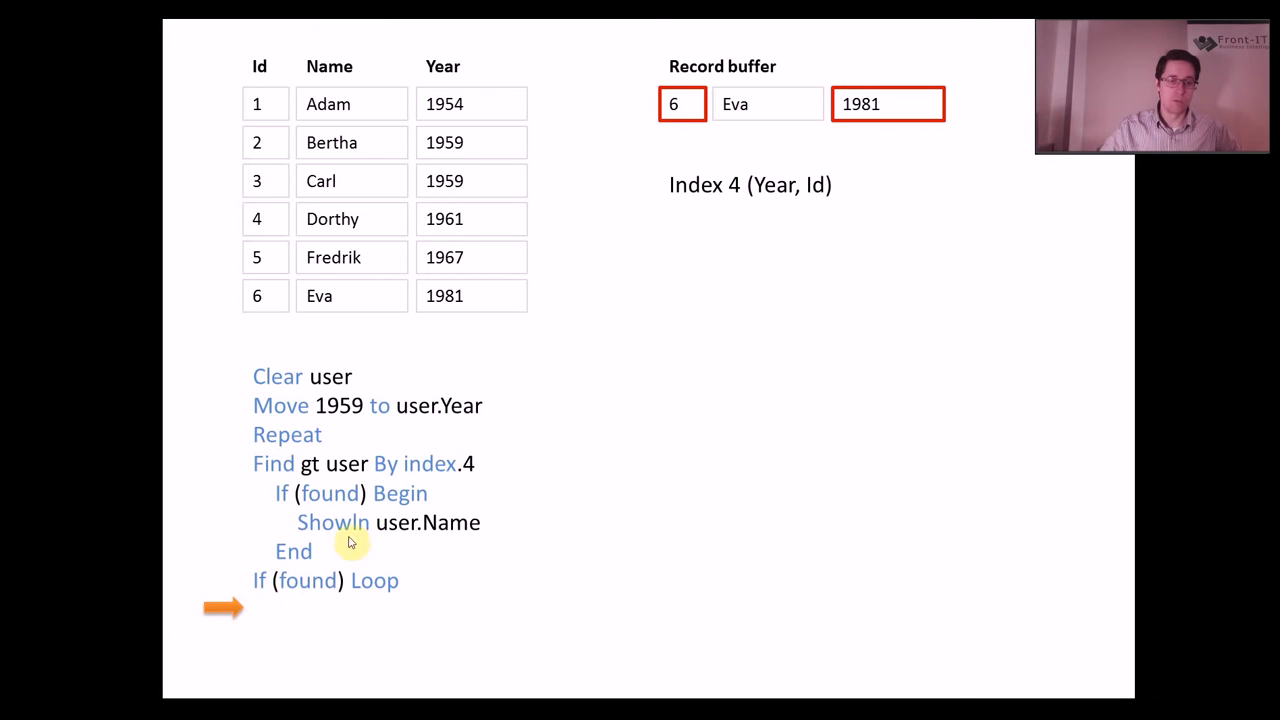
mouse_move(290, 608)
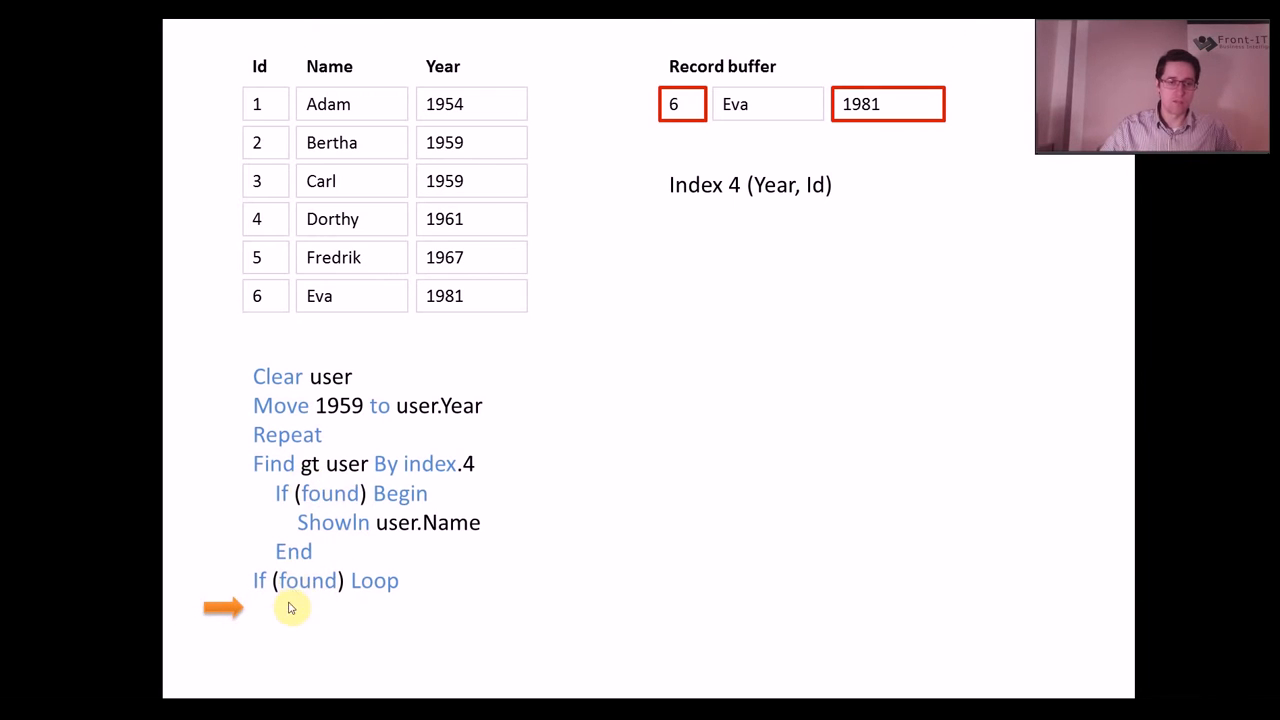
mouse_move(736, 170)
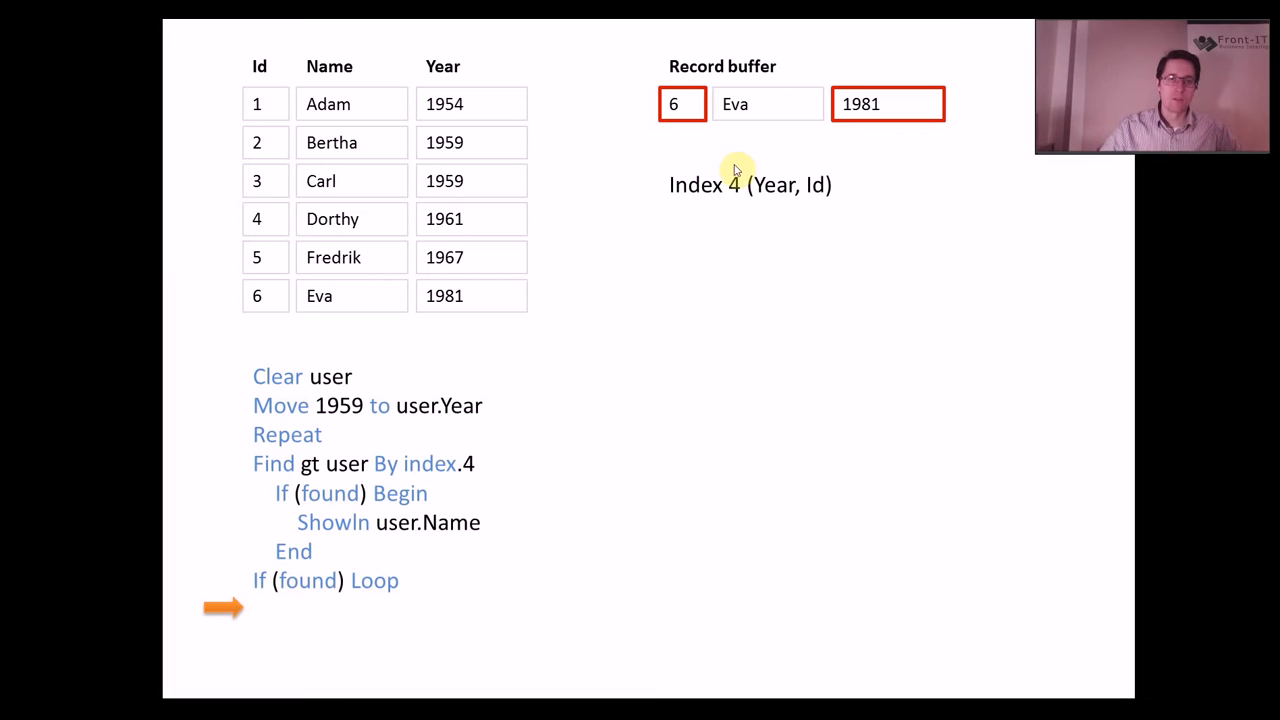
mouse_move(918, 84)
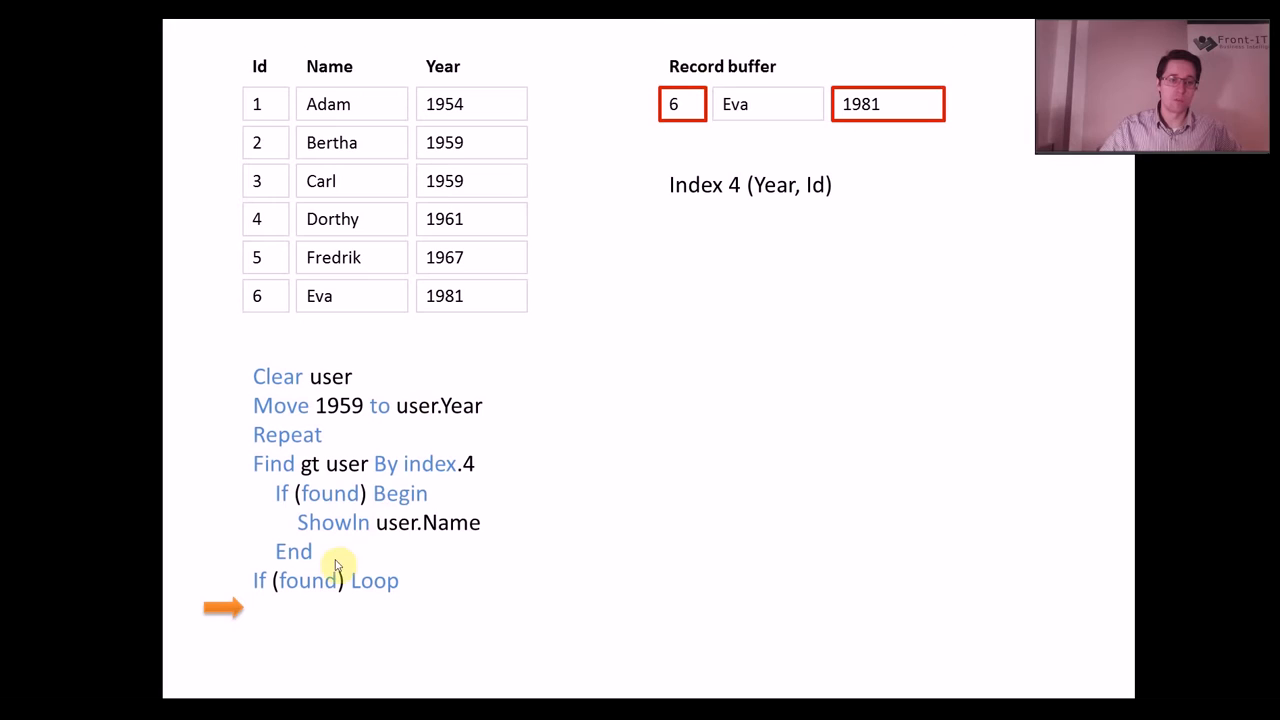
mouse_move(688, 196)
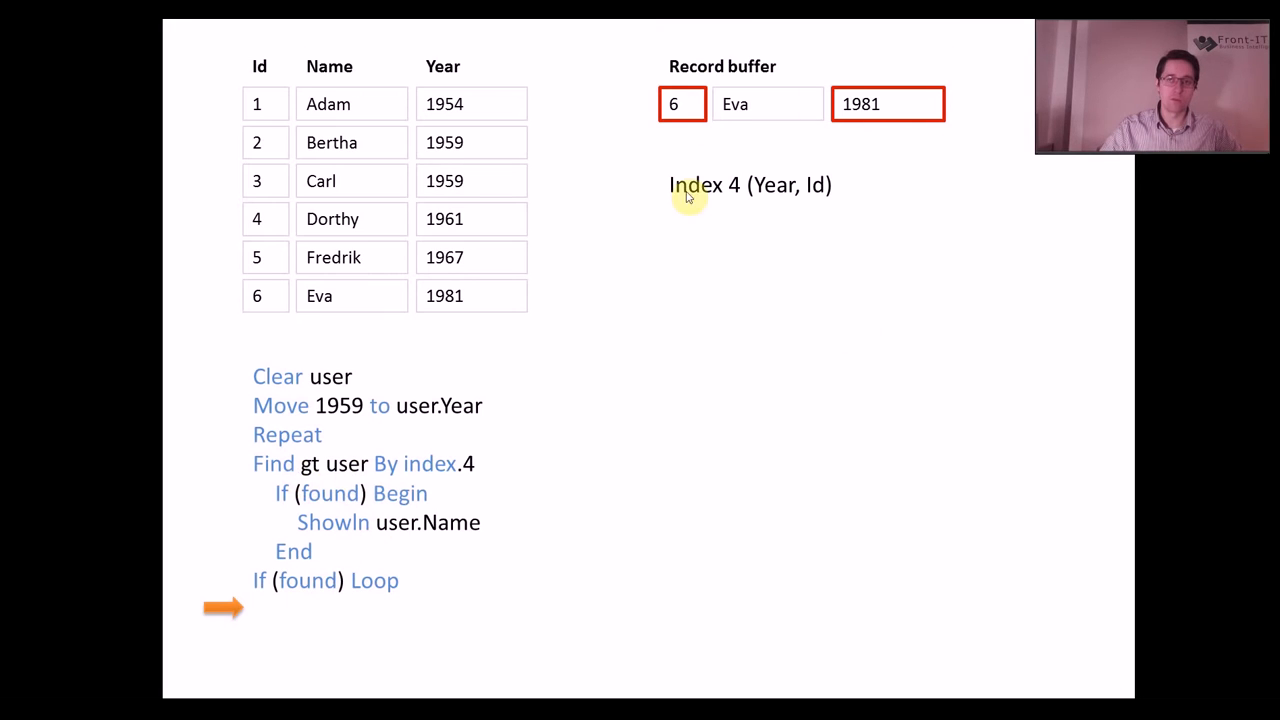
mouse_move(616, 378)
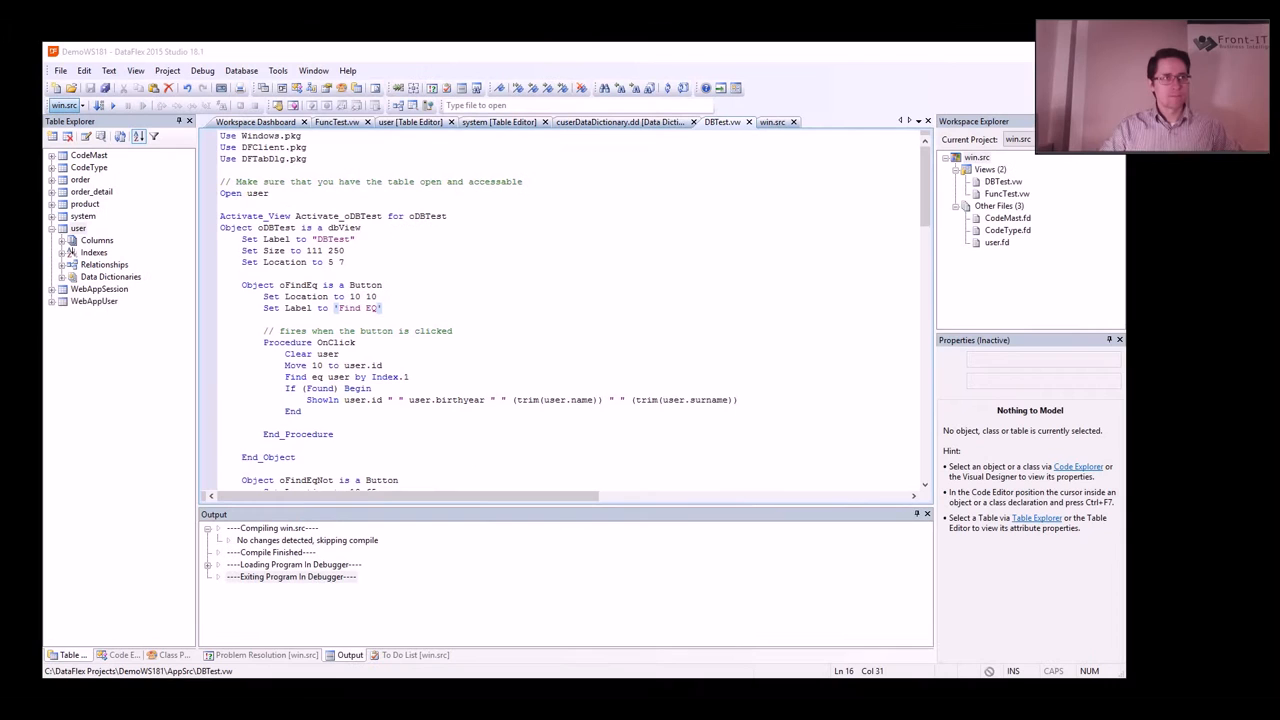
mouse_move(502, 324)
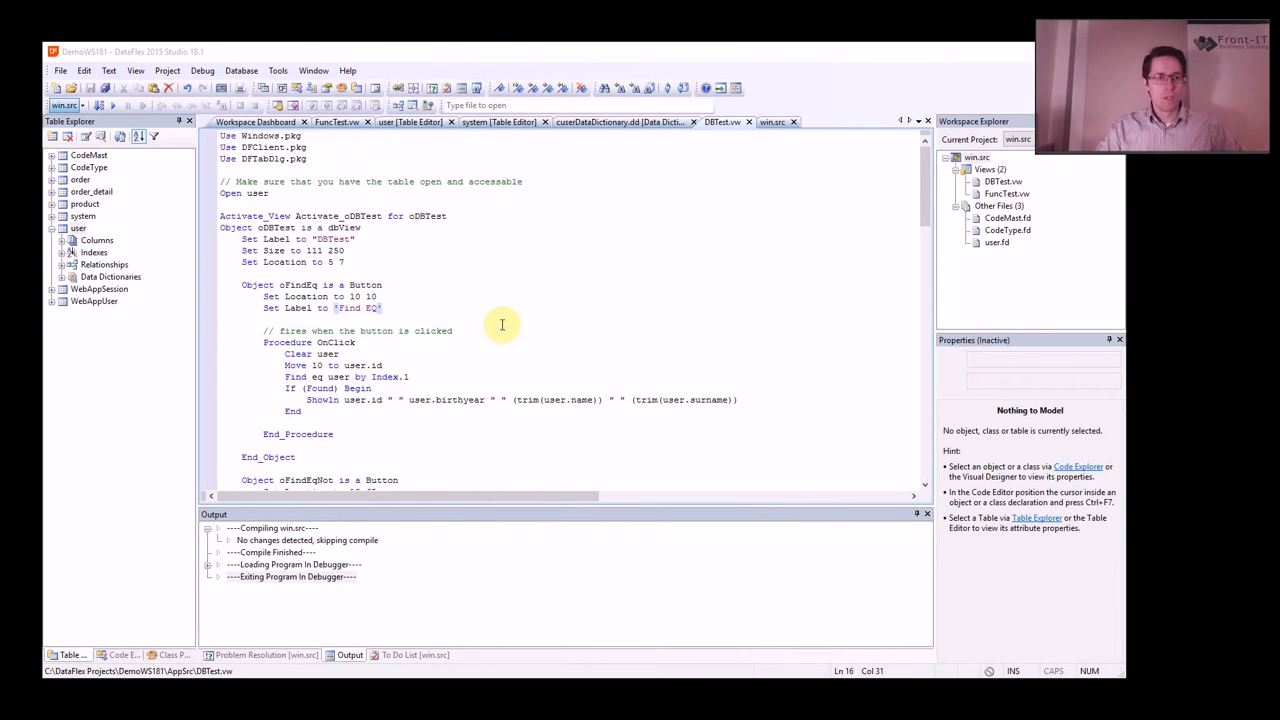
mouse_move(488, 314)
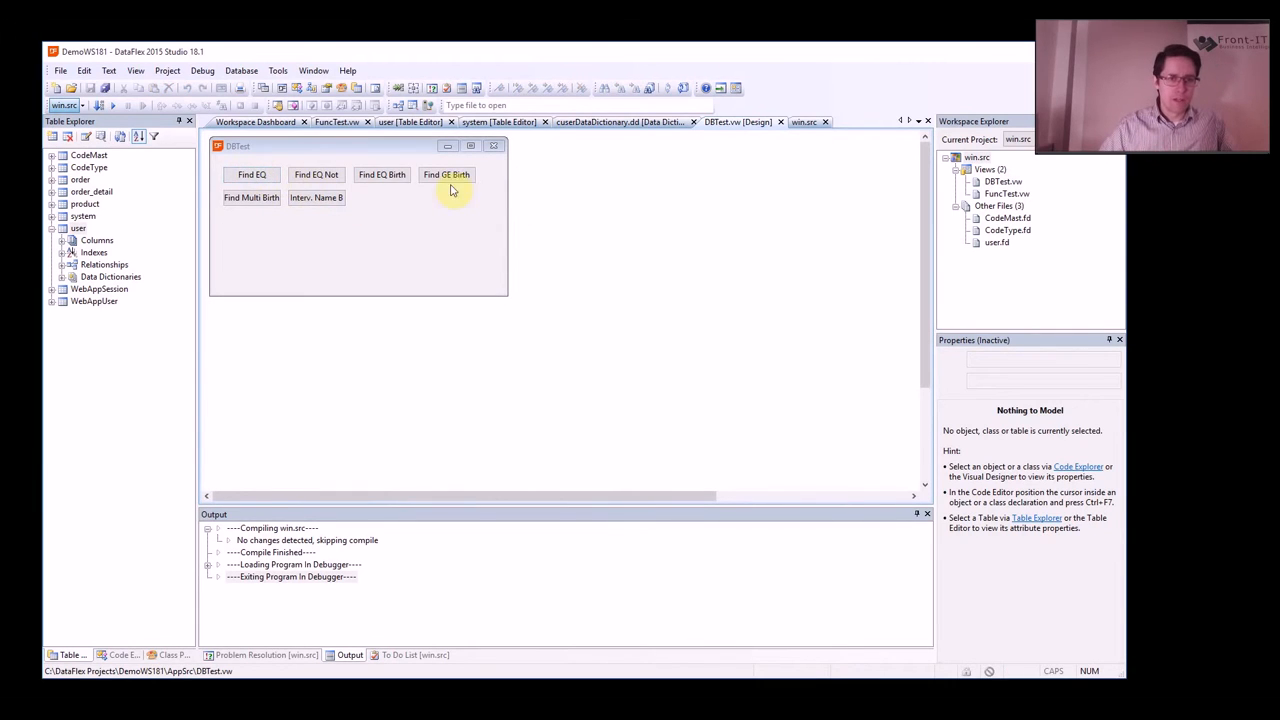
mouse_move(262, 220)
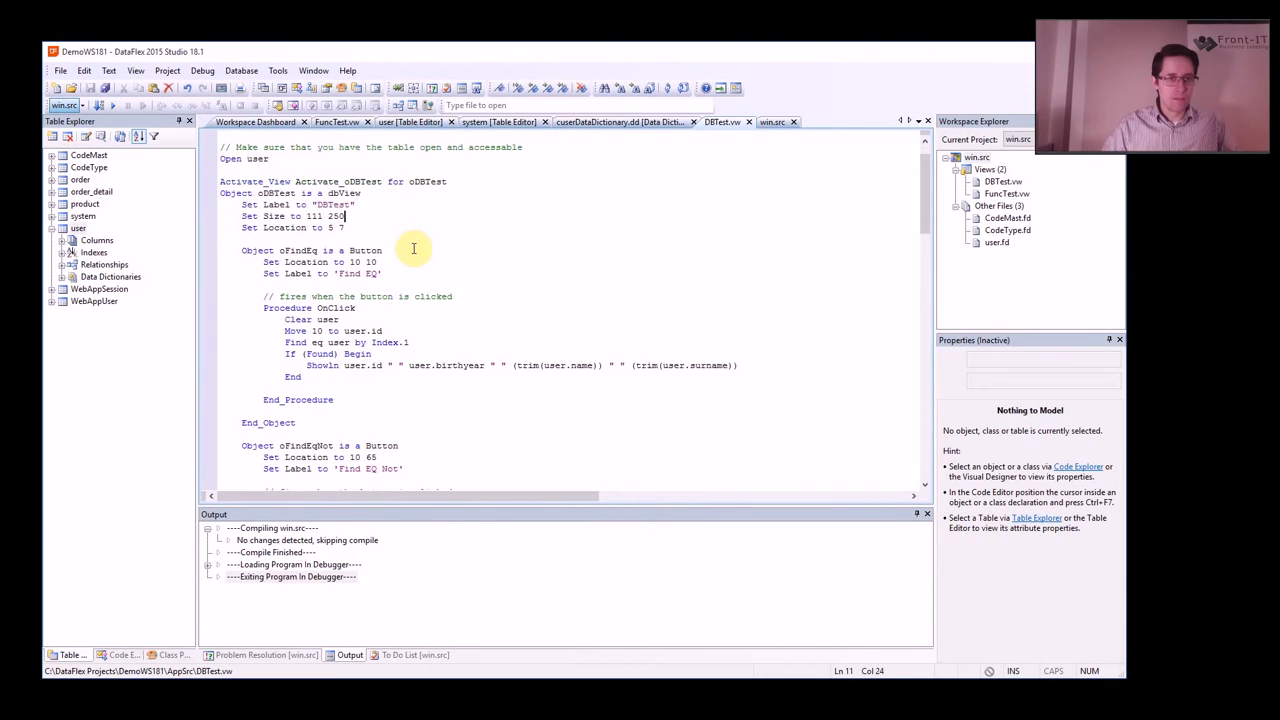
double_click(300, 250)
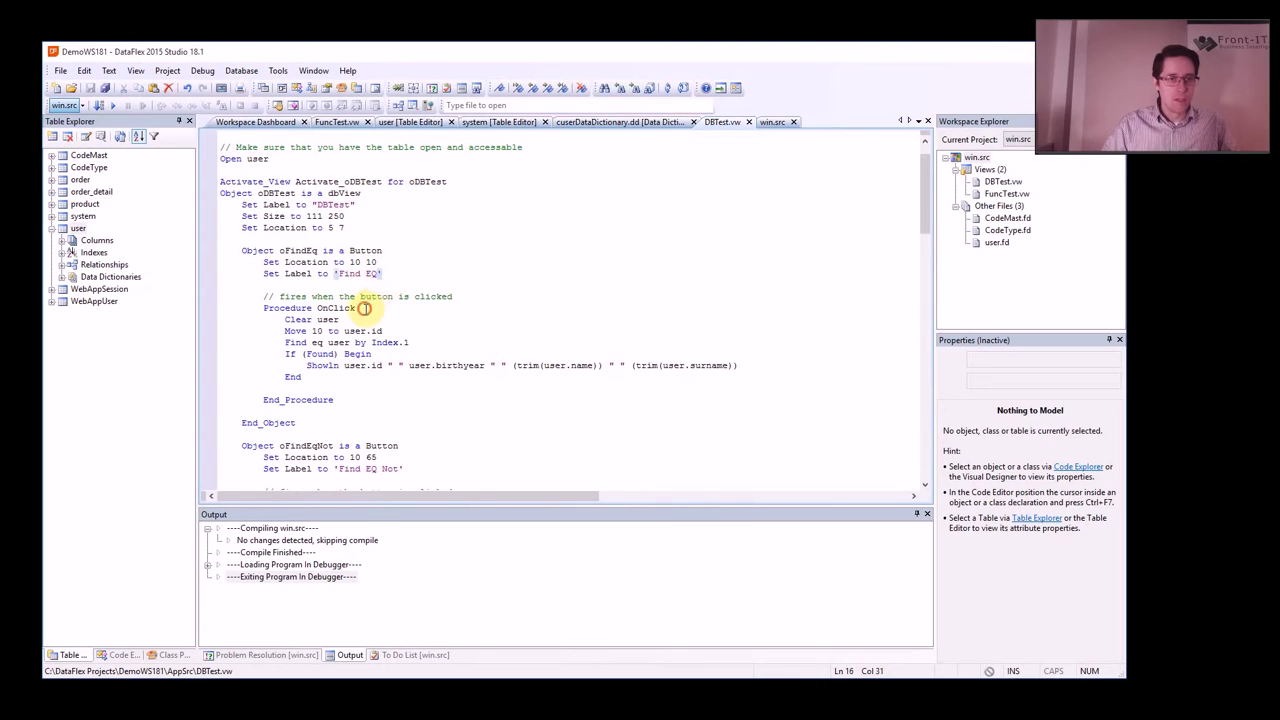
scroll(down, 3)
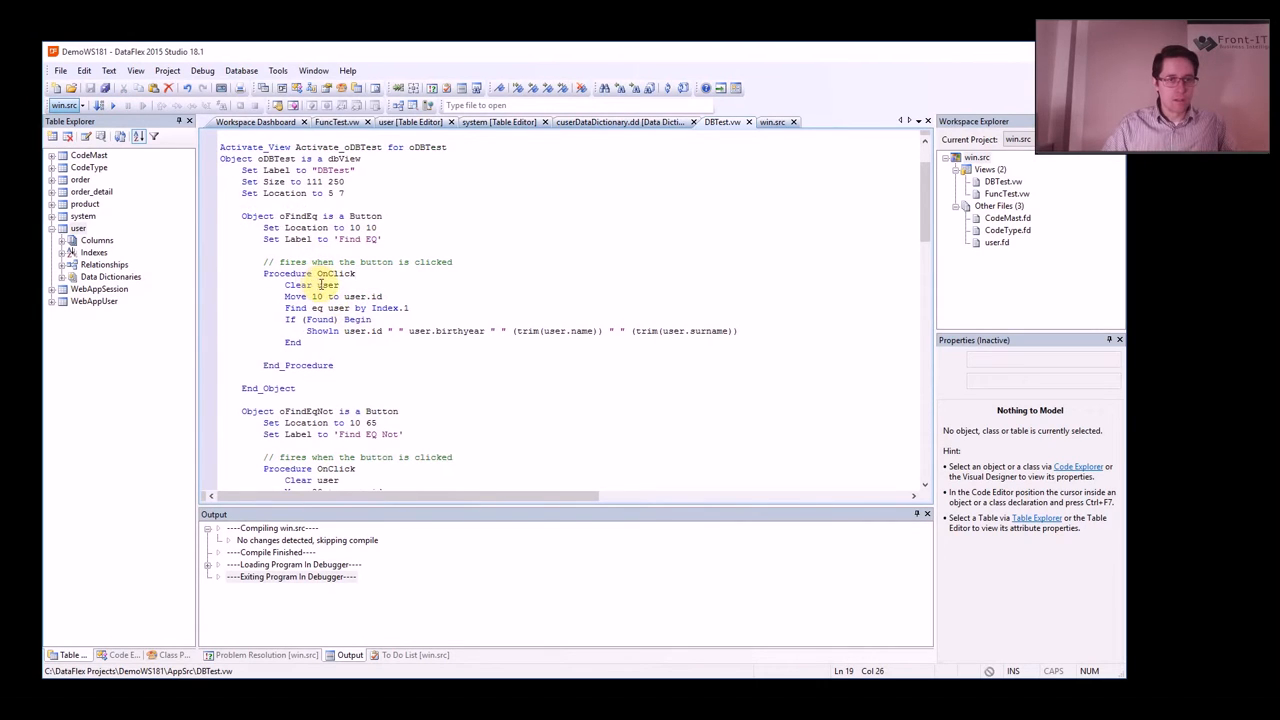
double_click(328, 284)
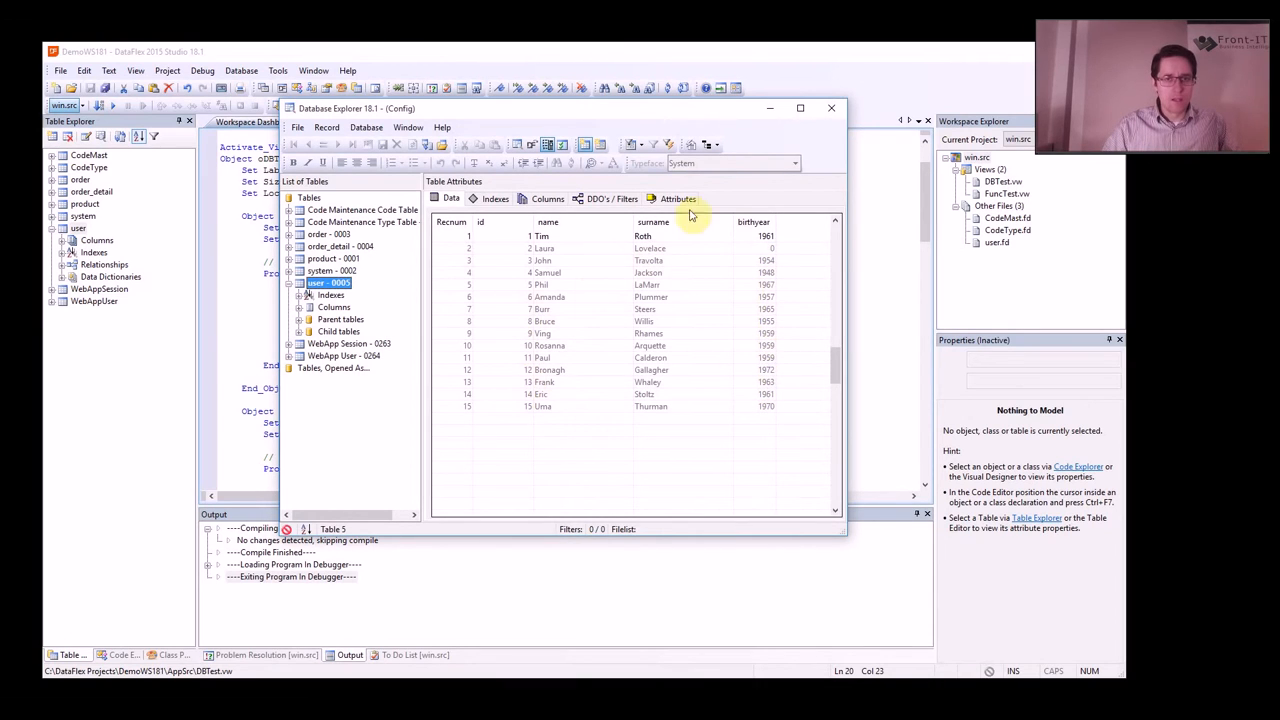
mouse_move(664, 260)
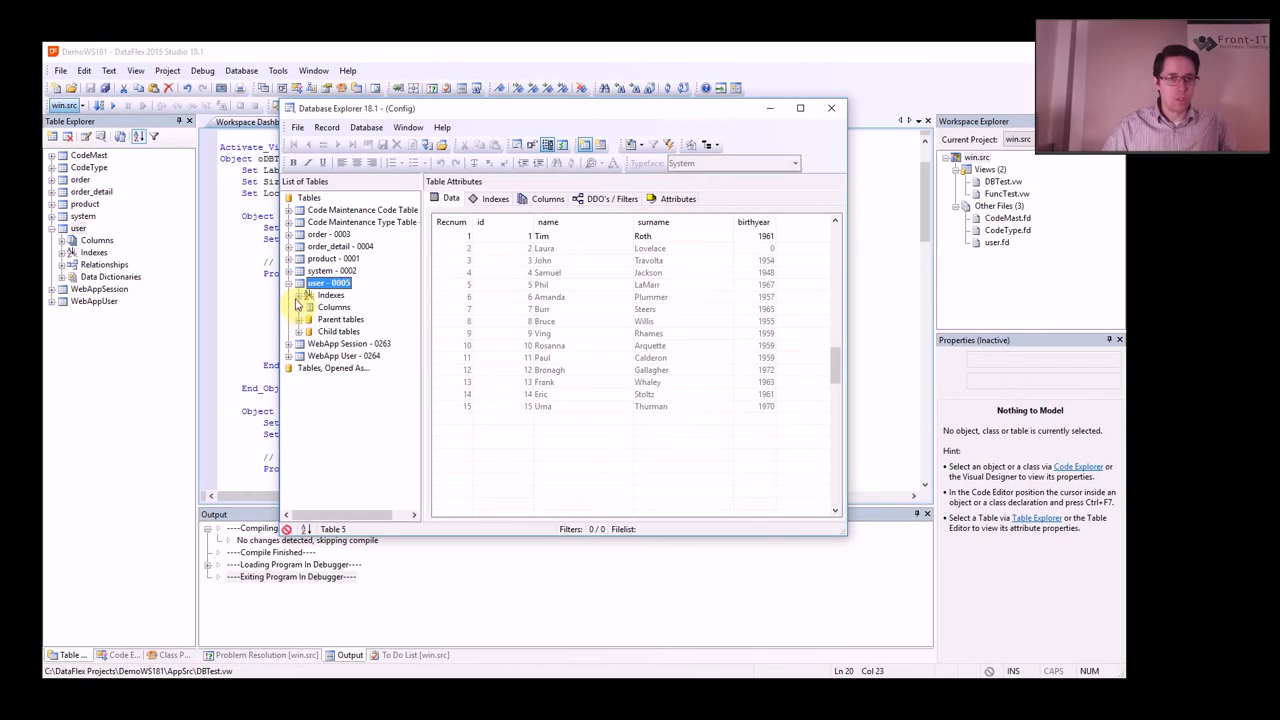
- Expand the user table's indexes and view records through Index.1 and Index.2 with its columns
click(300, 308)
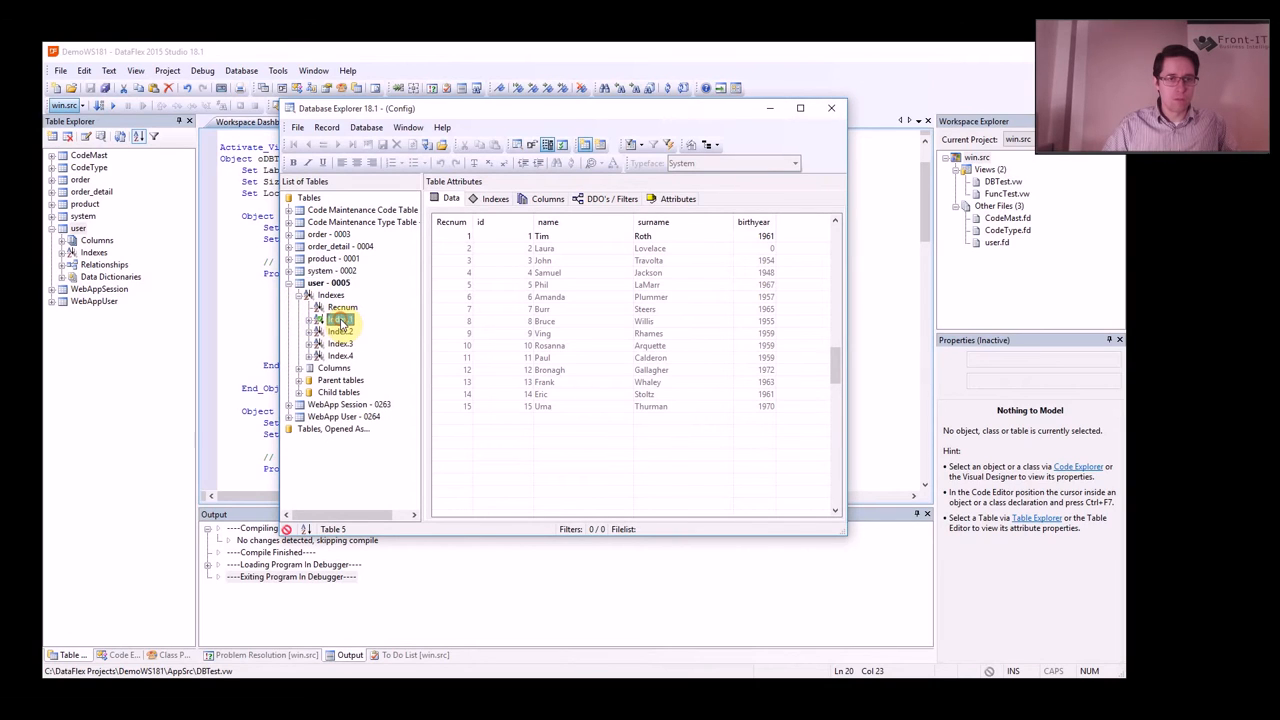
click(342, 320)
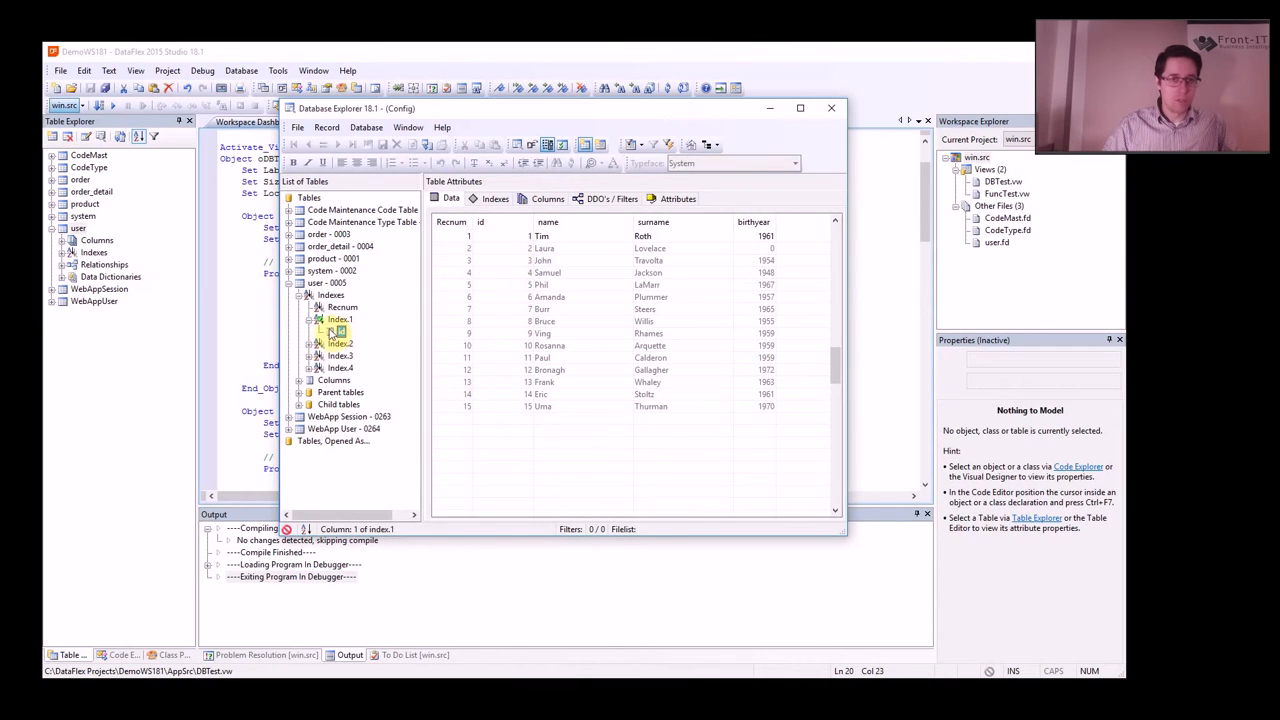
click(340, 320)
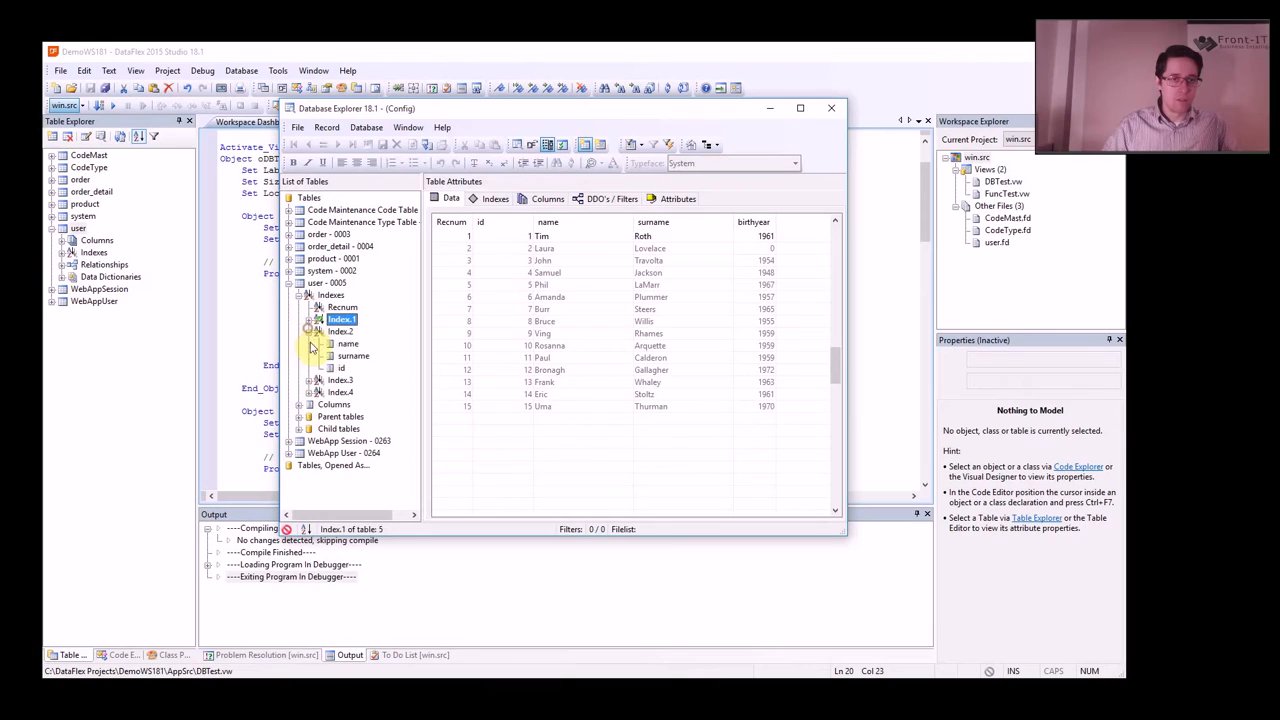
click(348, 344)
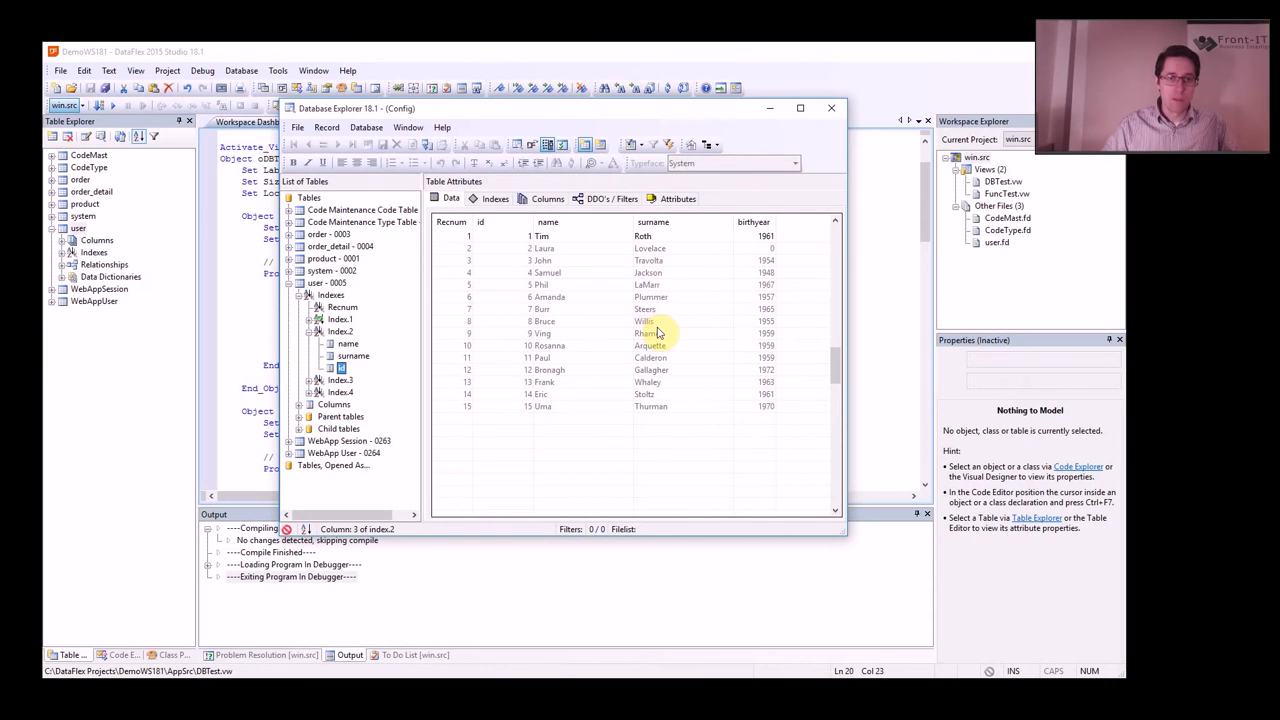
mouse_move(516, 320)
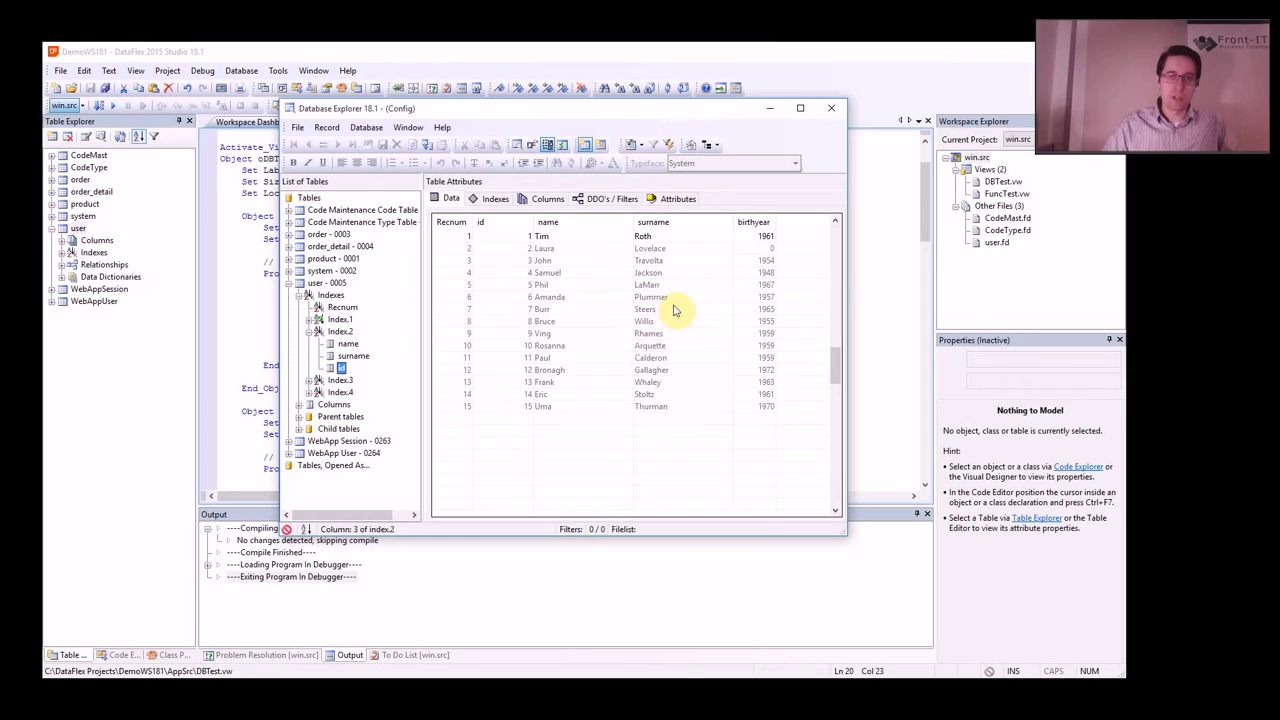
mouse_move(500, 324)
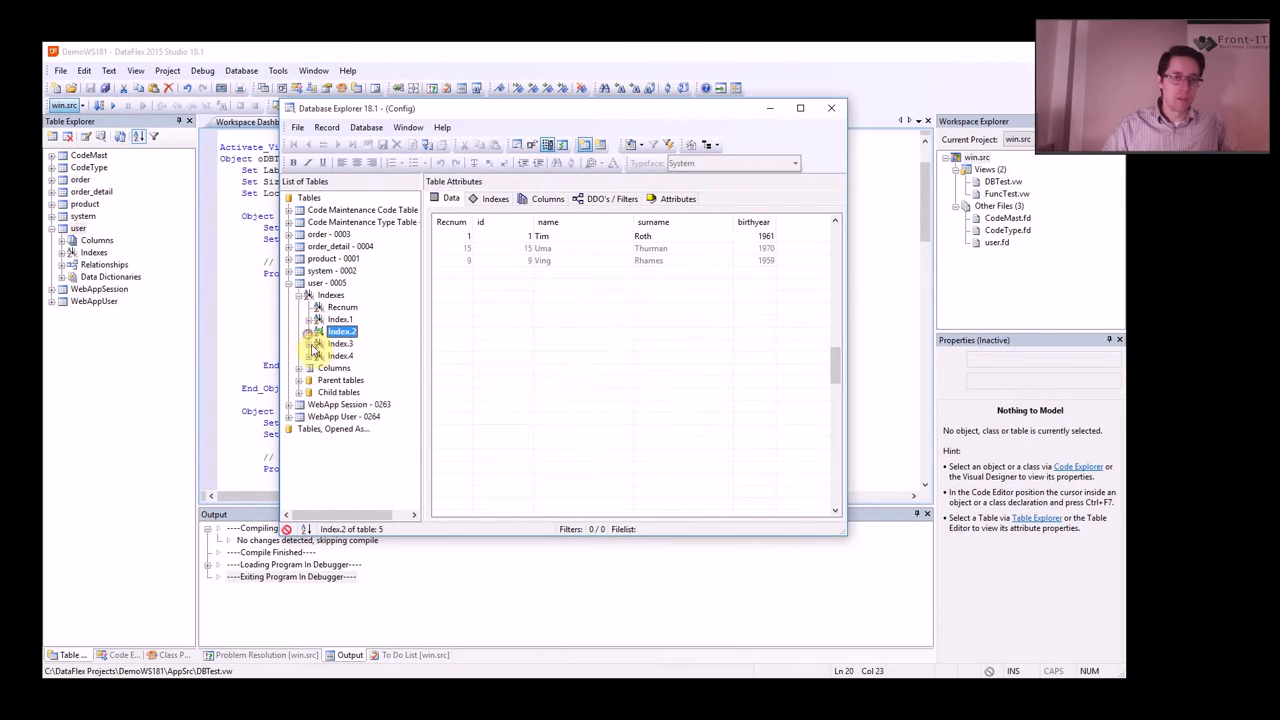
- Show the columns of Index.3 and Index.4, order records by birth year, then close Database Explorer
click(304, 332)
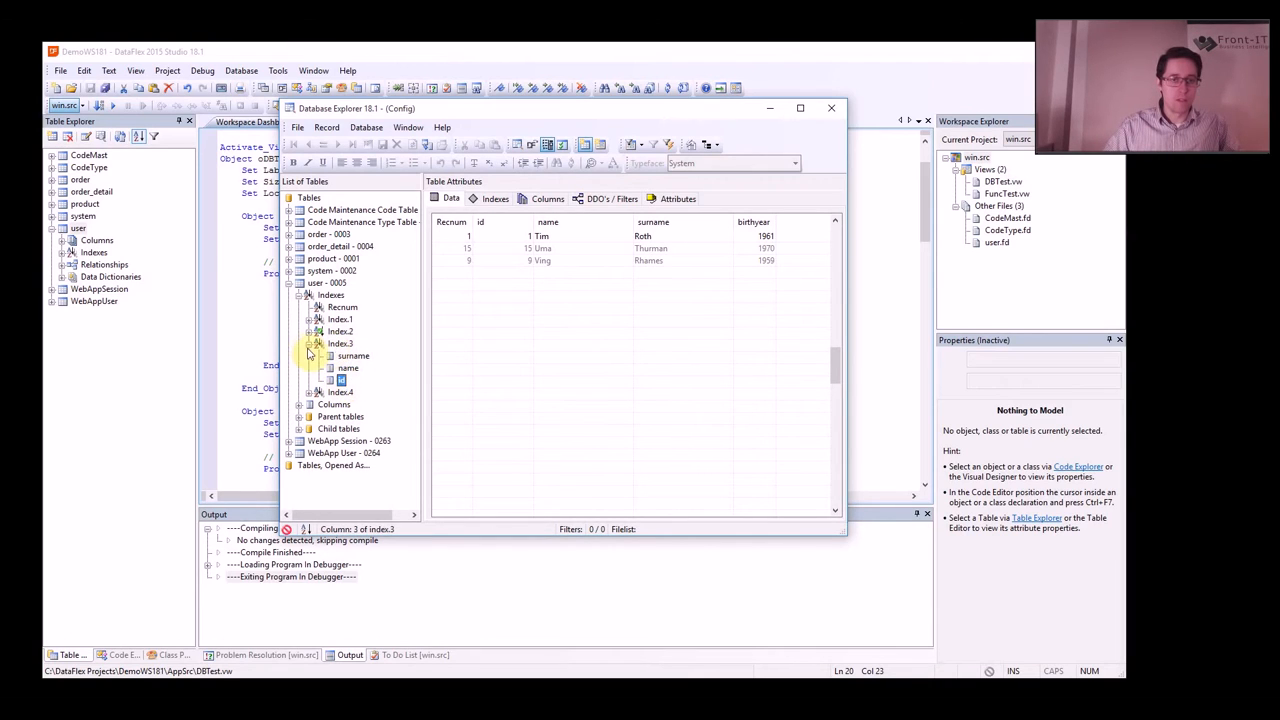
click(340, 344)
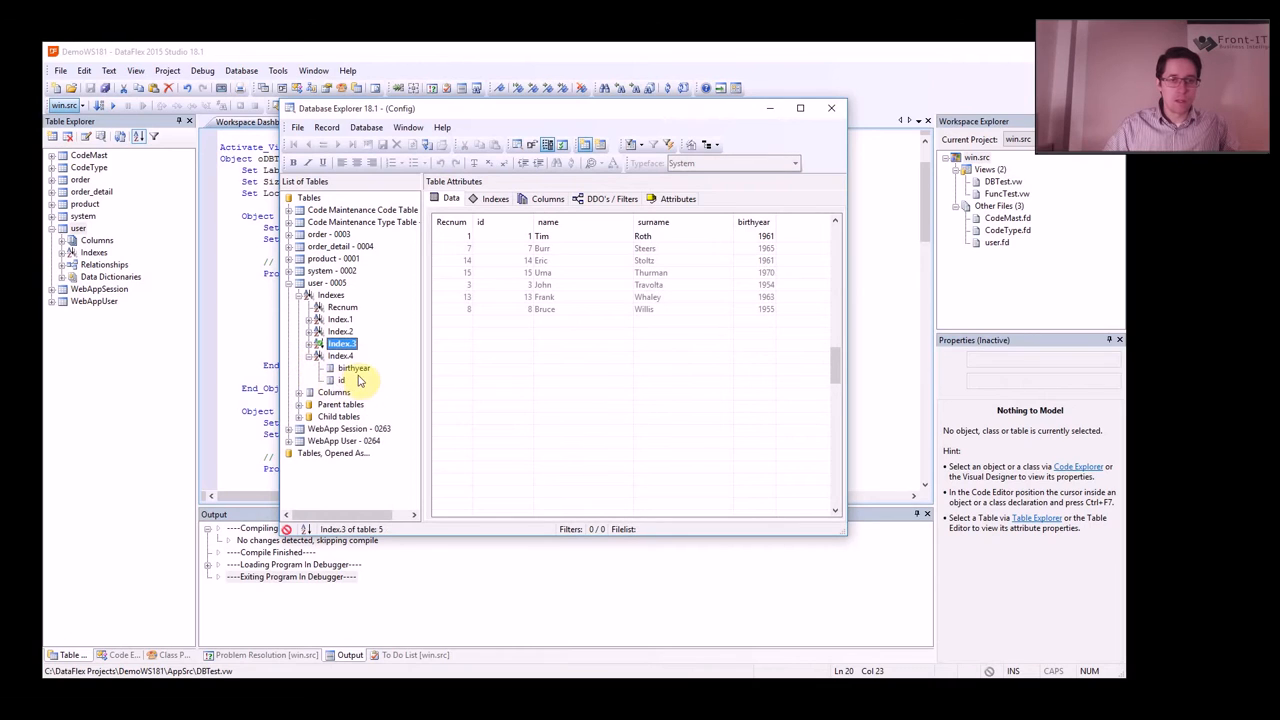
click(340, 380)
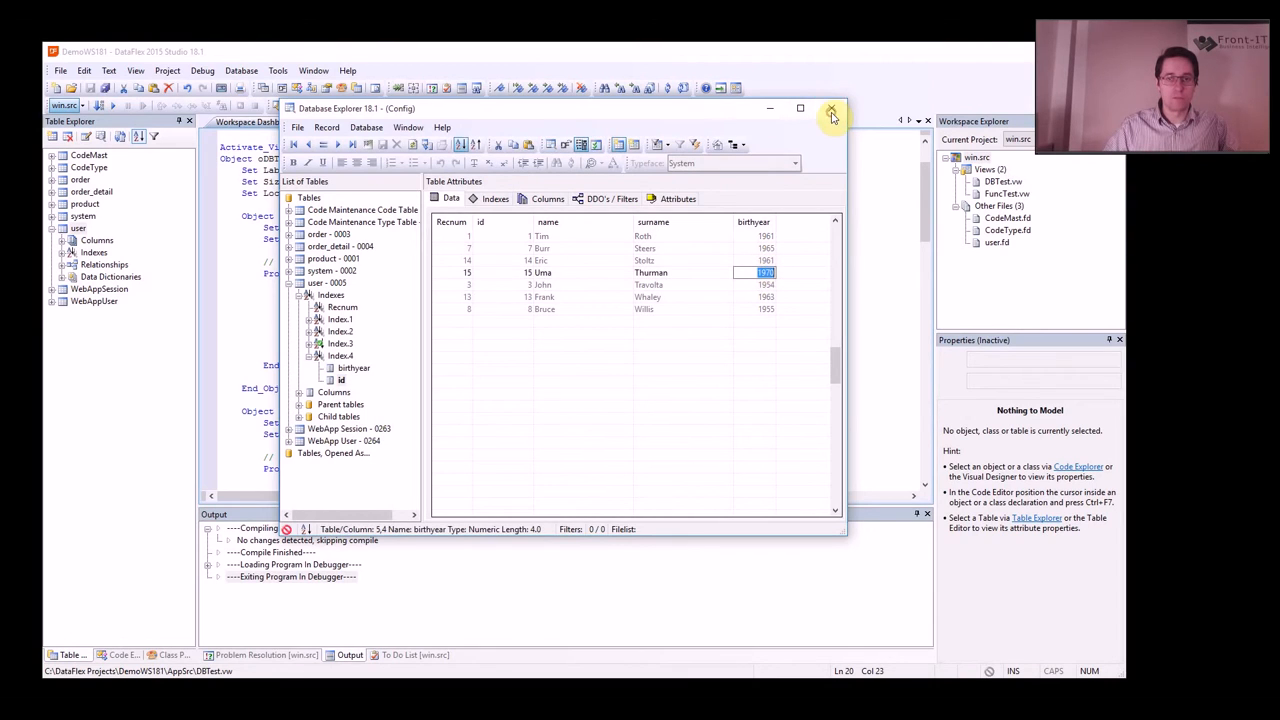
click(832, 108)
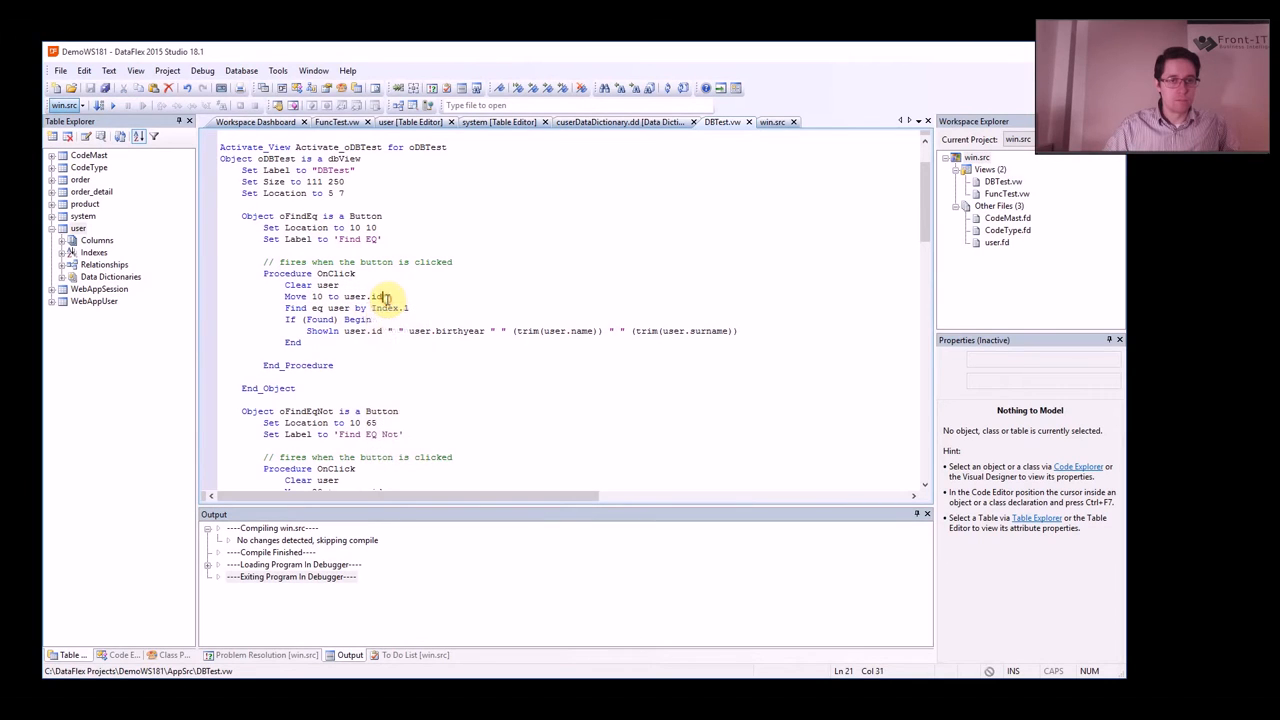
double_click(294, 308)
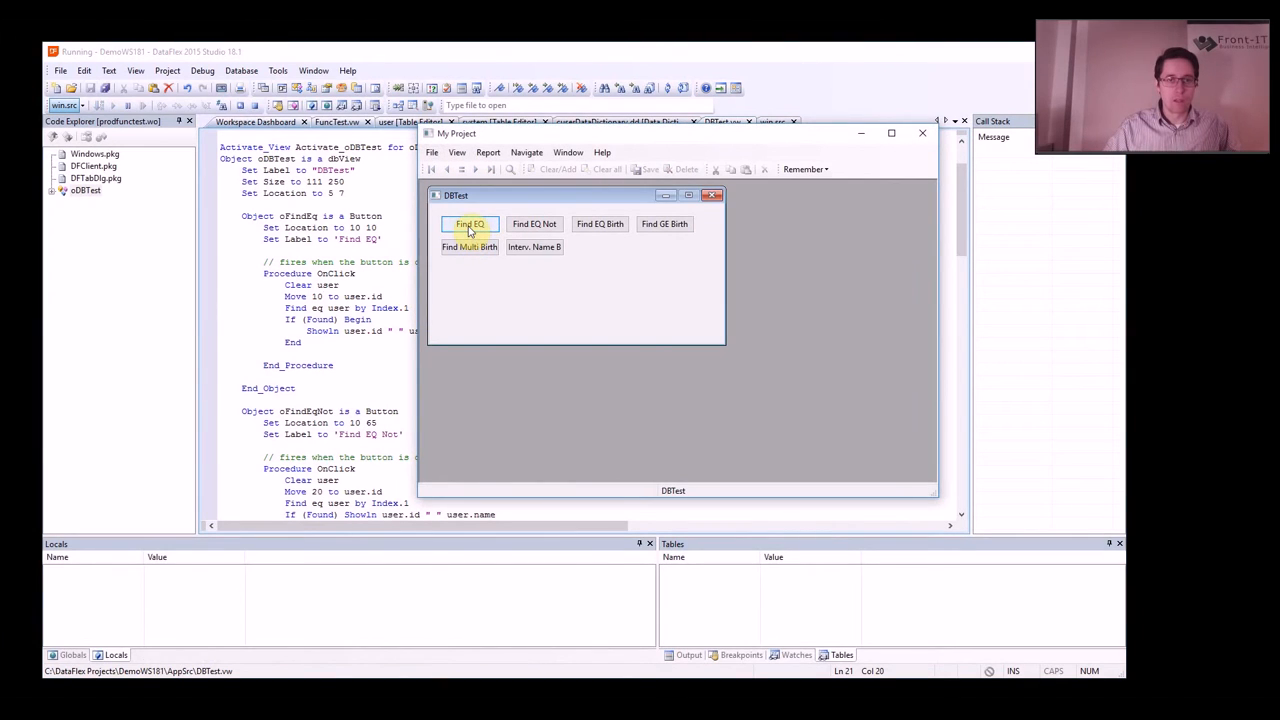
click(468, 224)
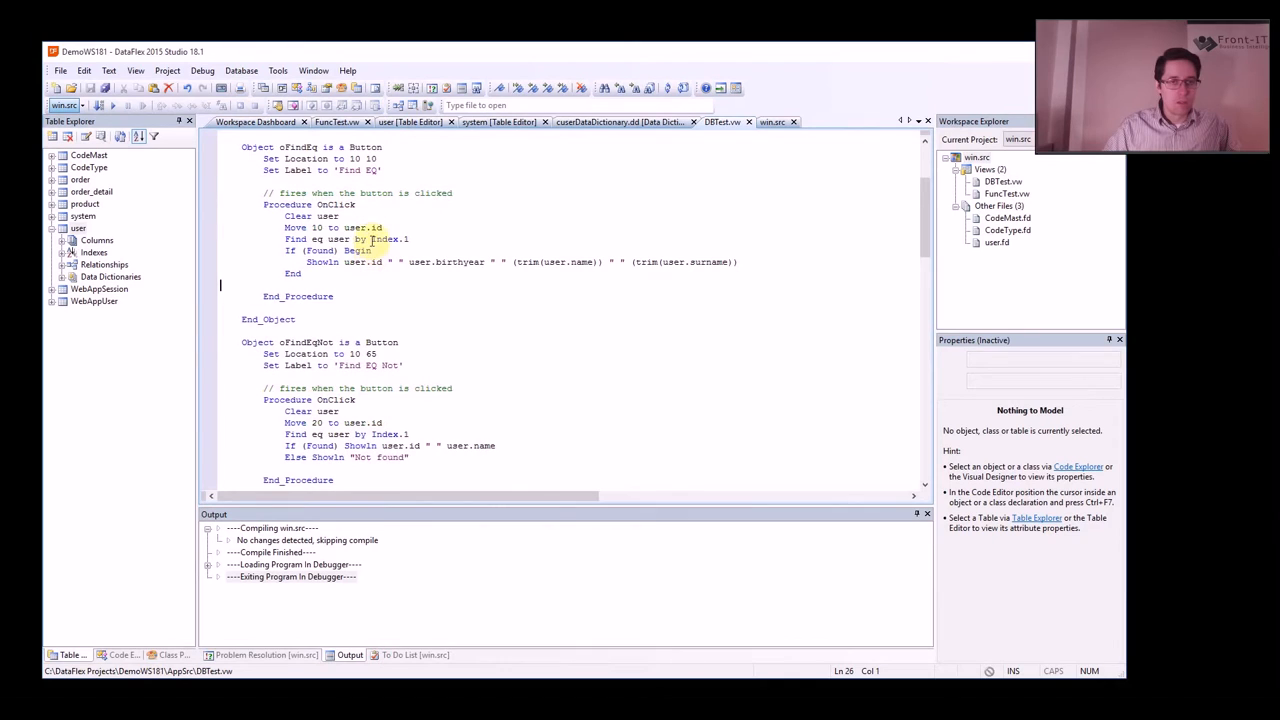
scroll(down, 3)
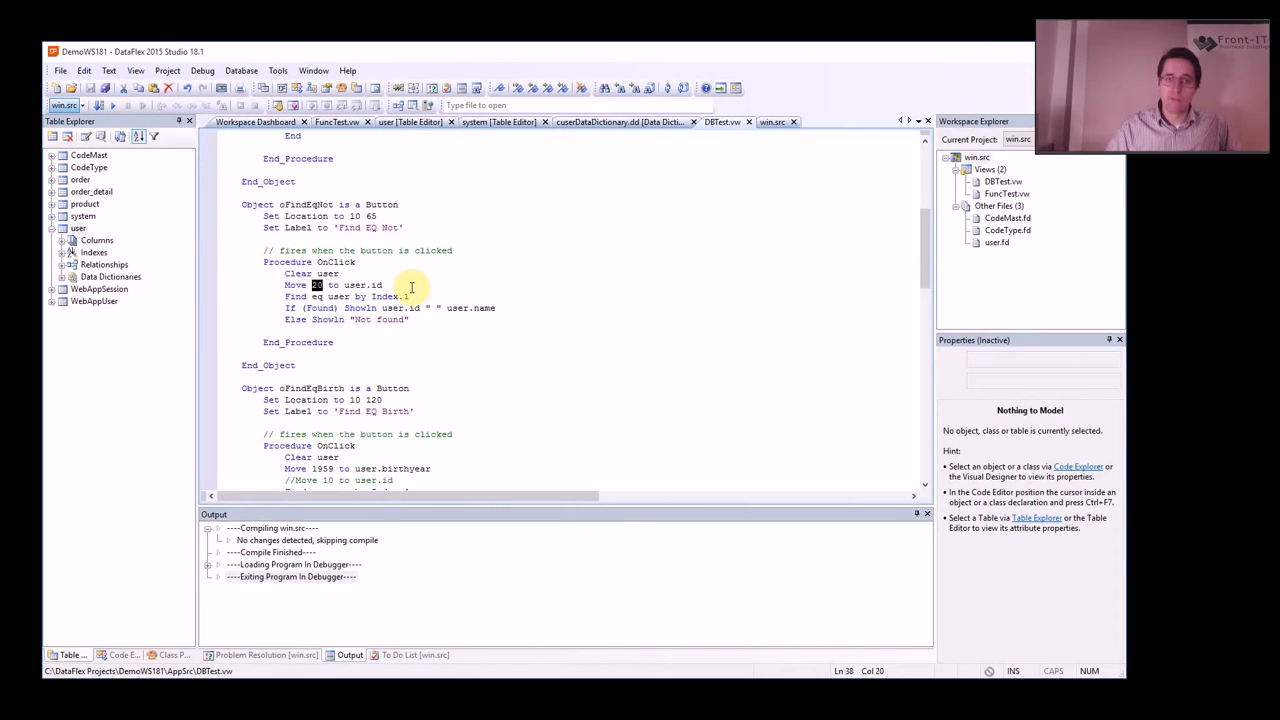
click(384, 284)
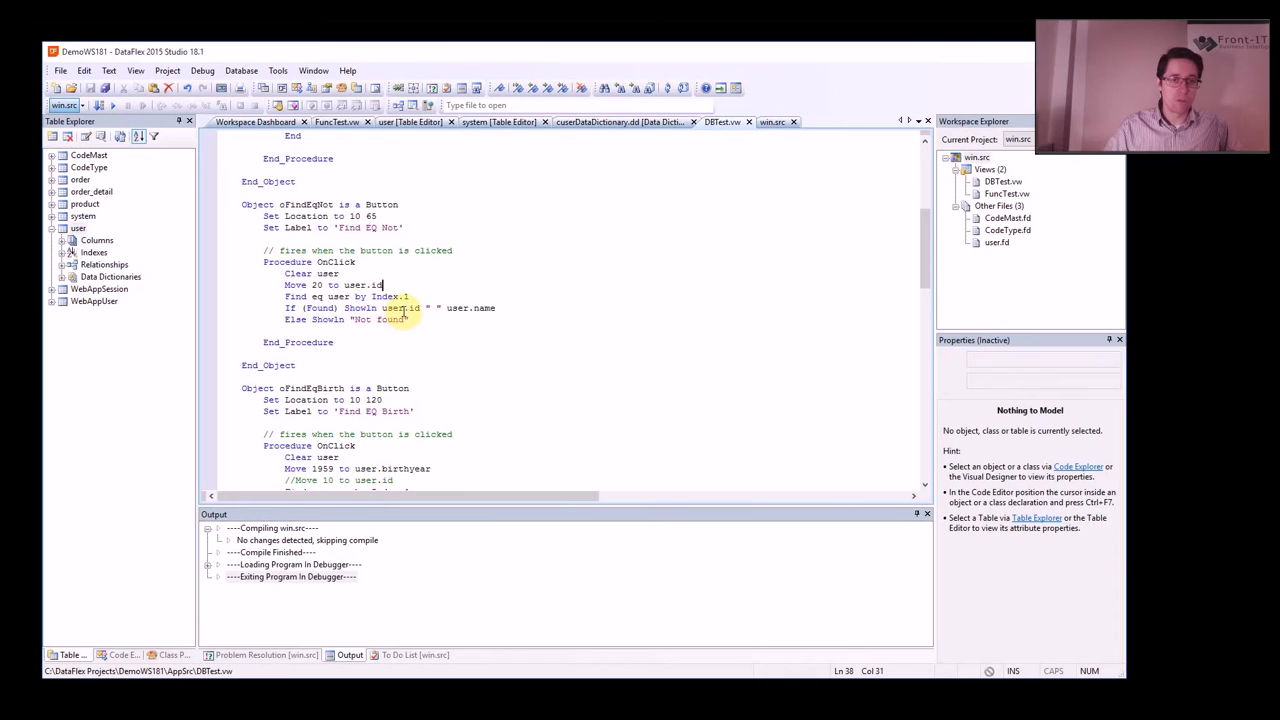
double_click(330, 320)
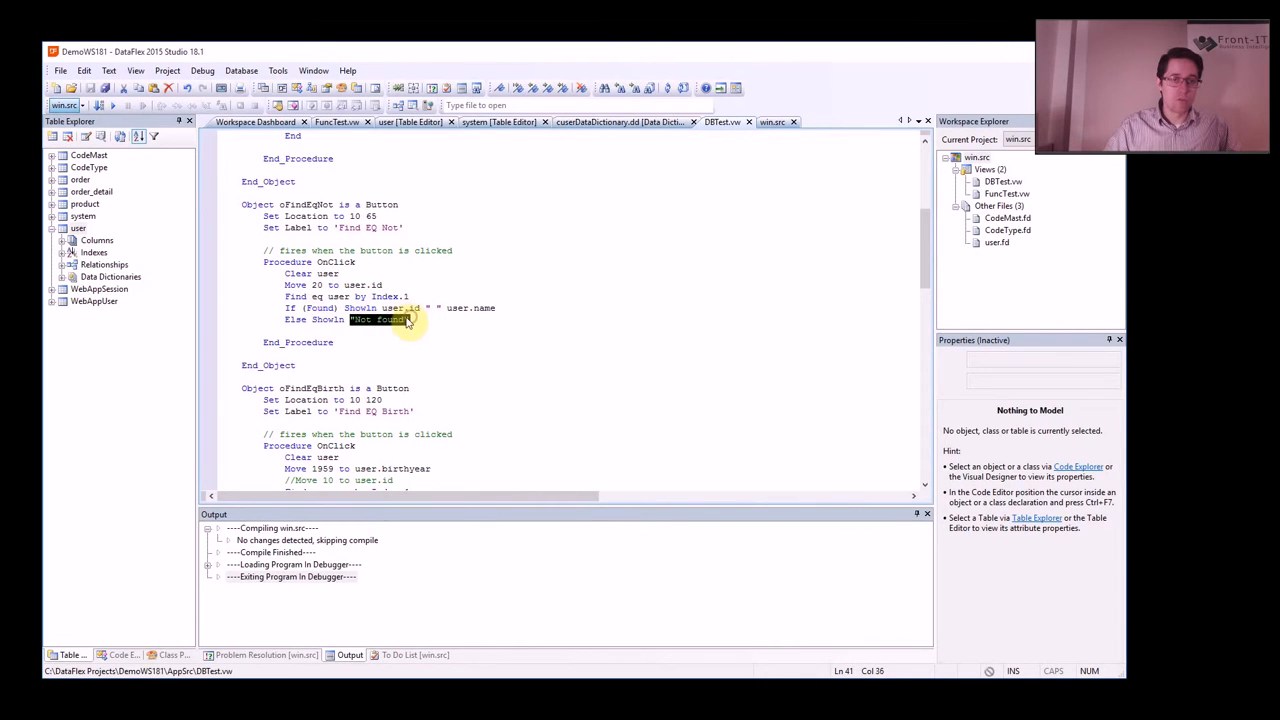
click(112, 104)
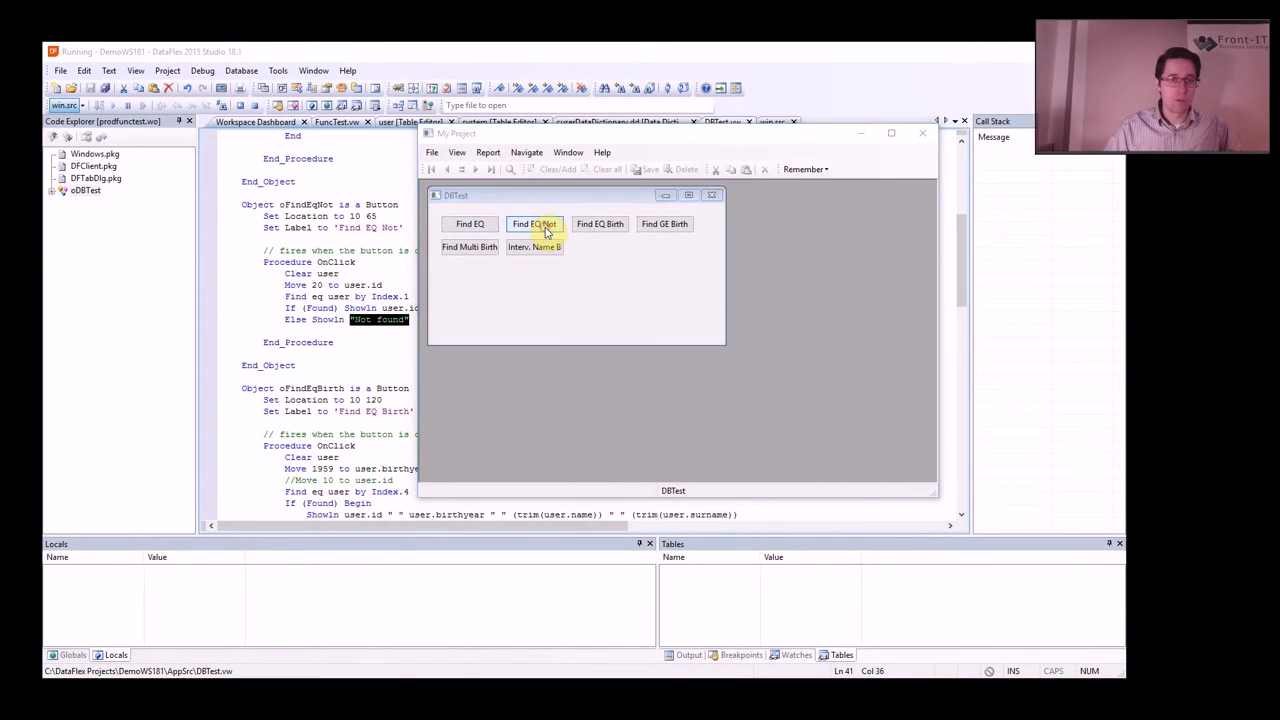
click(534, 224)
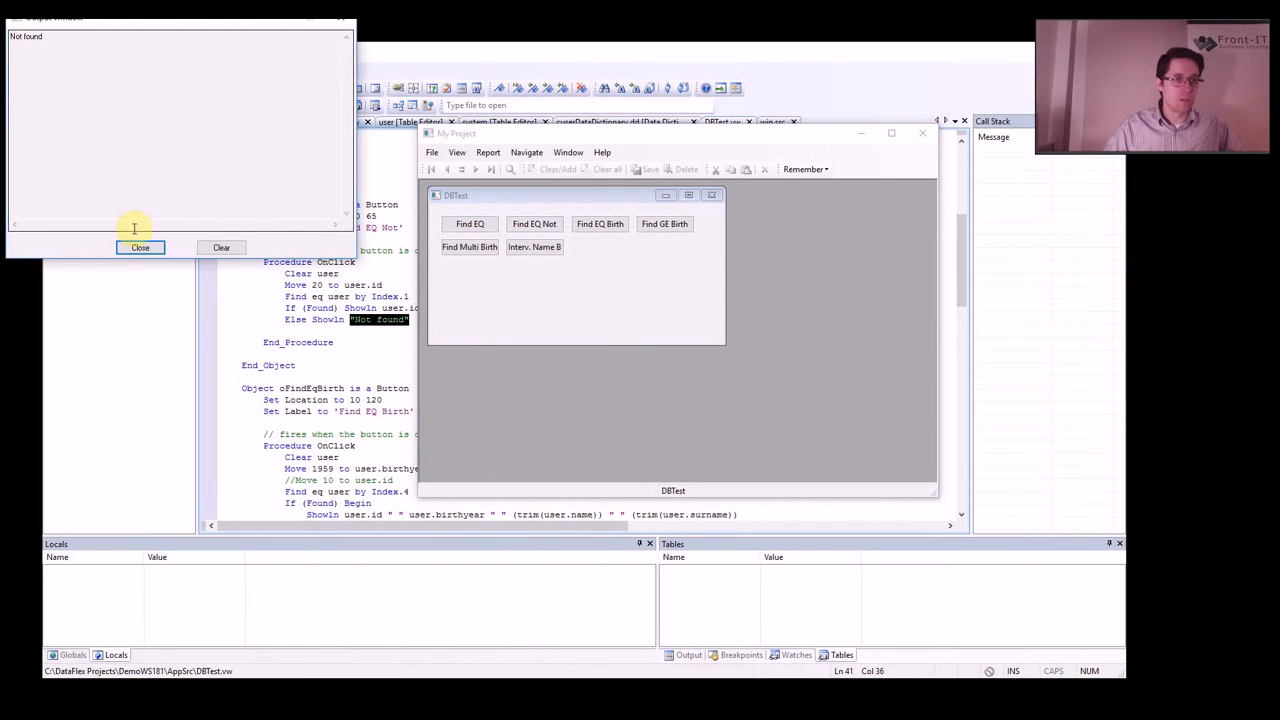
click(140, 248)
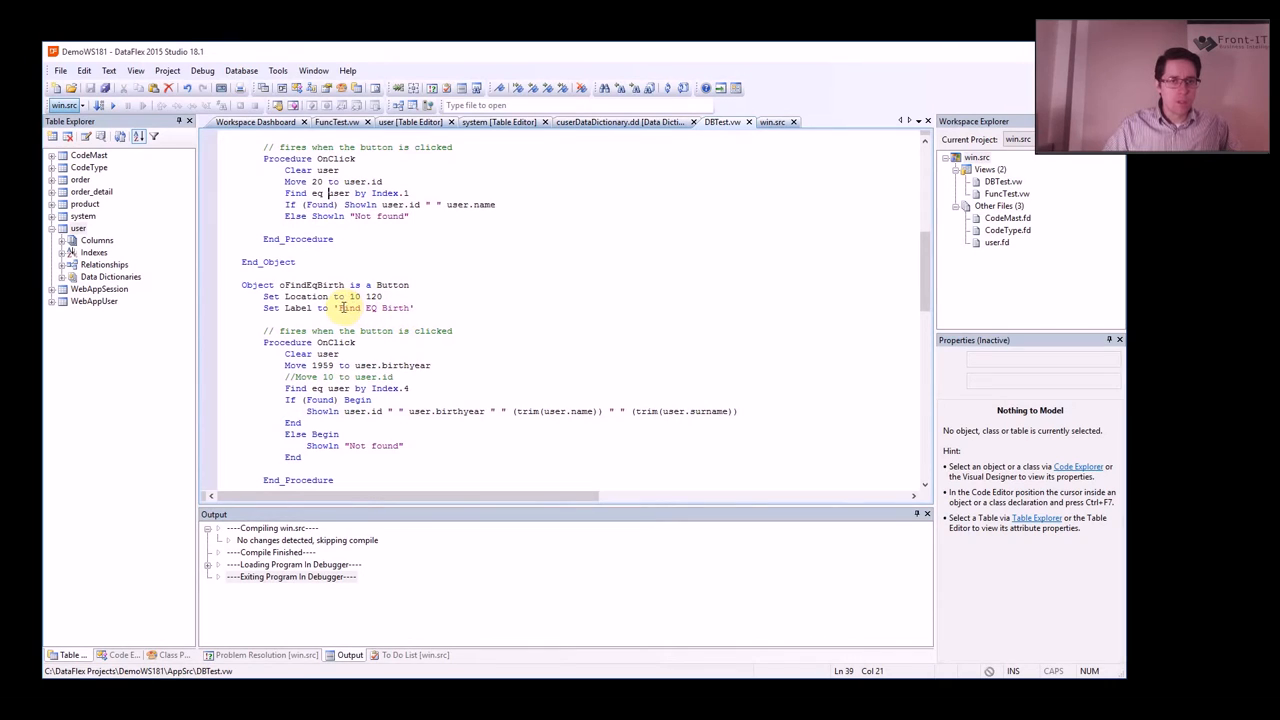
- Mark the Find EQ Birth label seeking birth year 1959 and start the view in the debugger
double_click(372, 308)
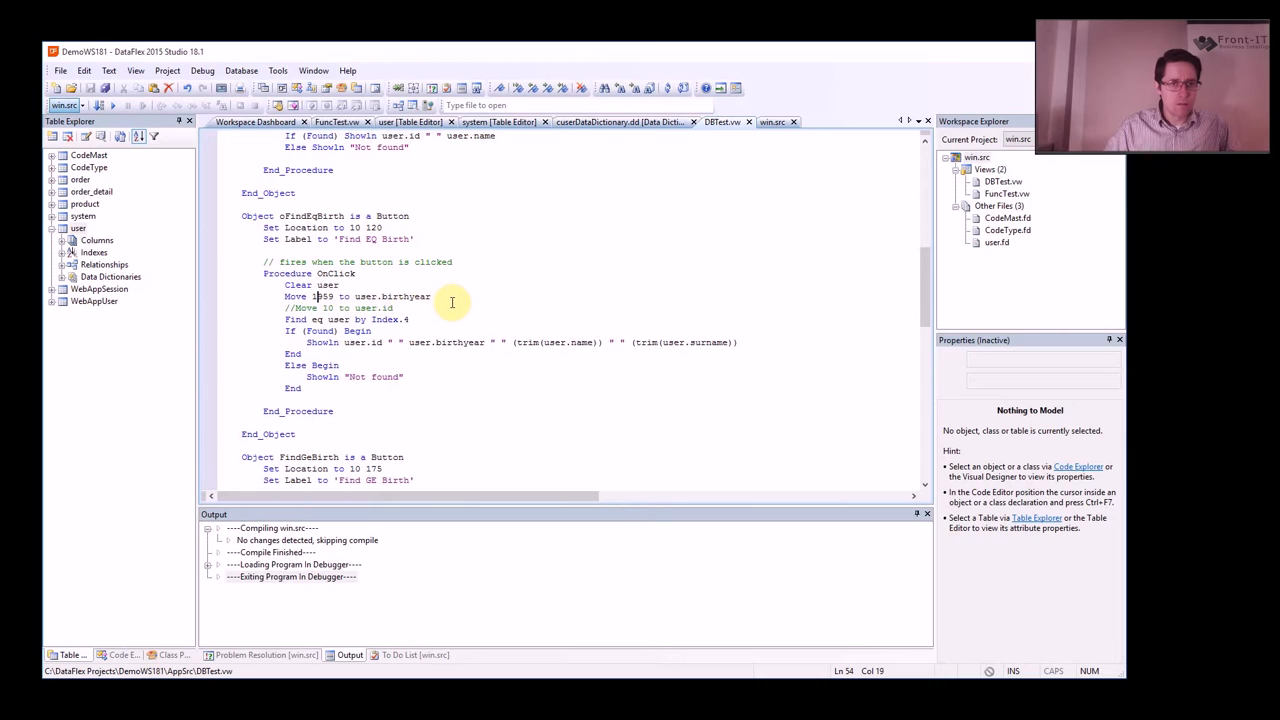
mouse_move(352, 398)
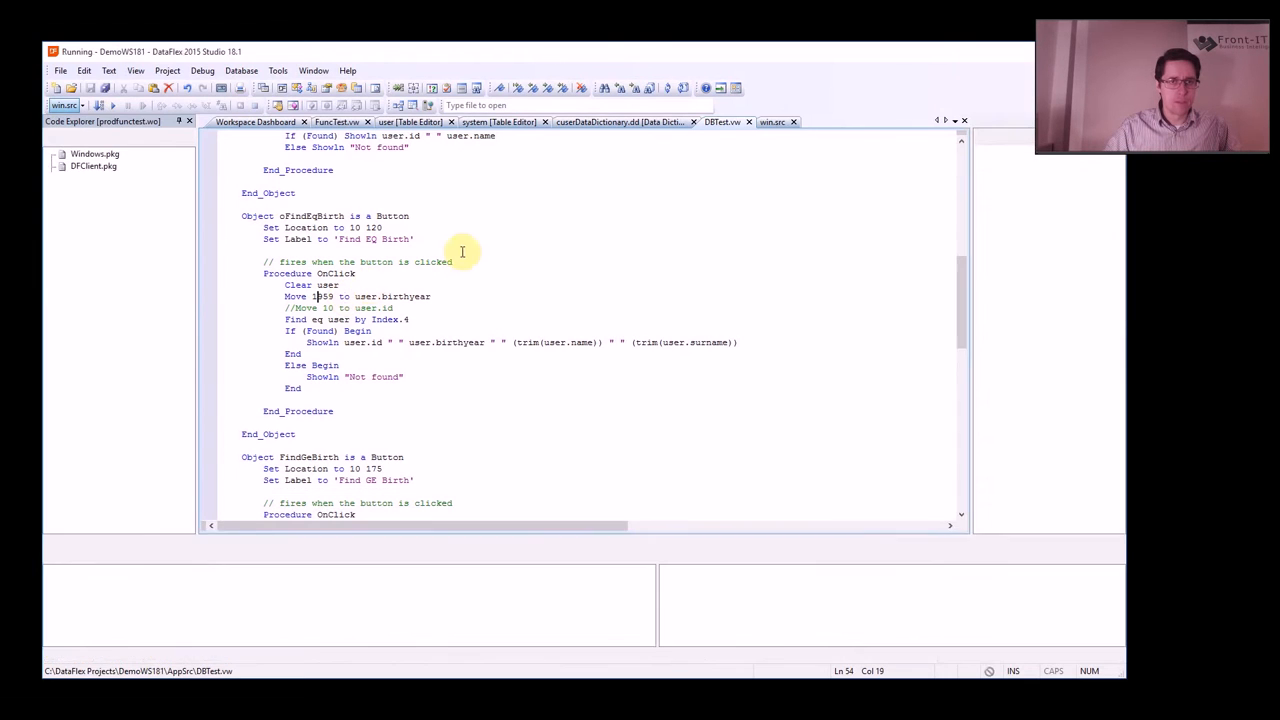
click(600, 224)
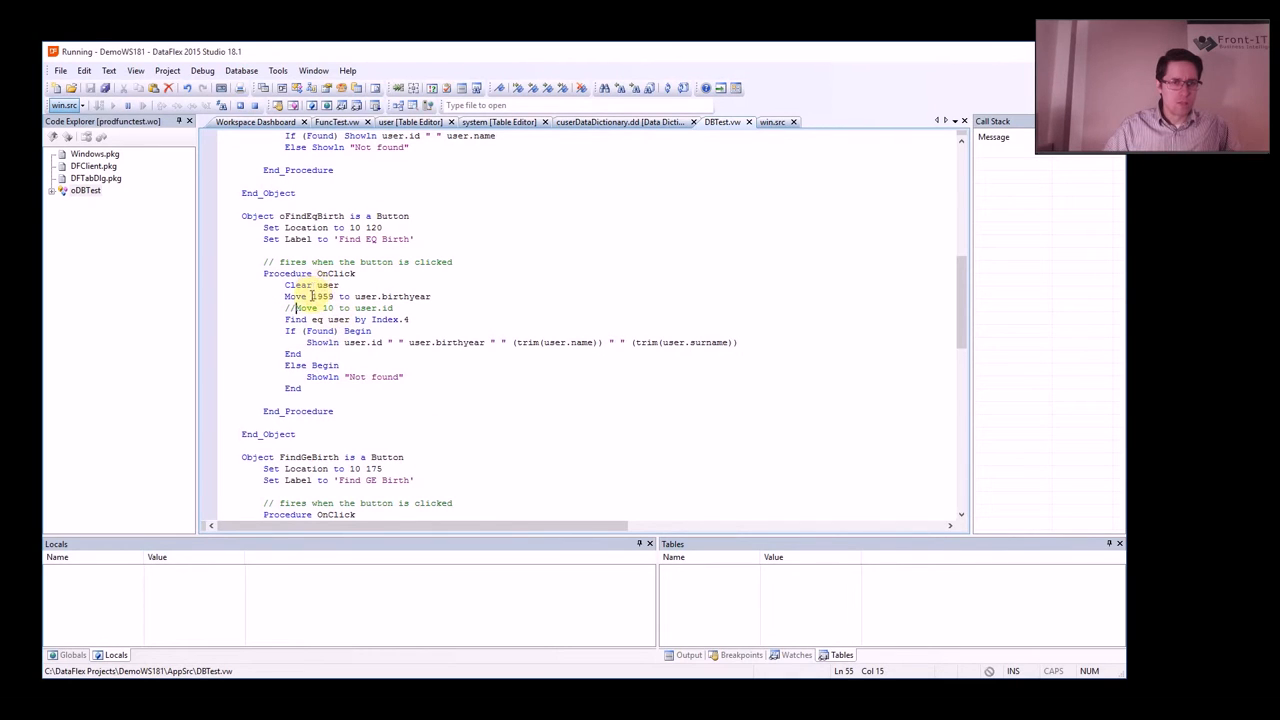
- Uncomment 'Move 10 to user.id', rerun Find EQ Birth returning 10 1959 Rosanna Arquette, then close the app
double_click(318, 296)
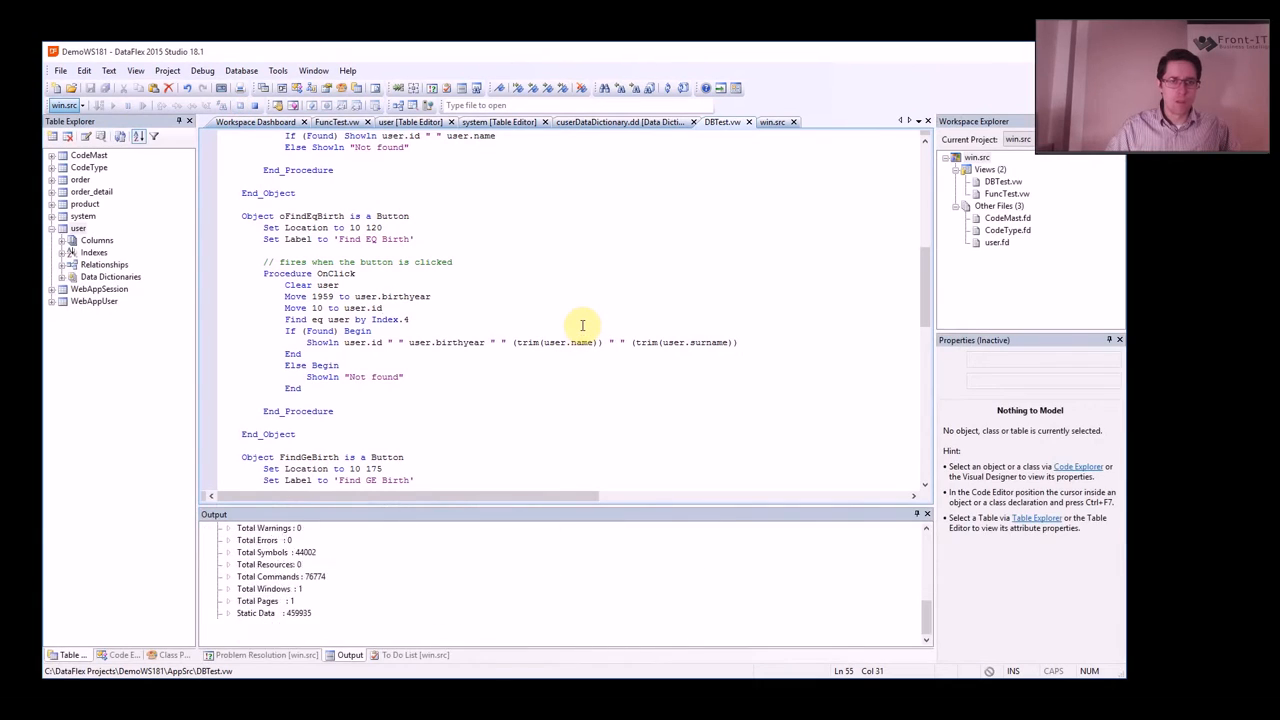
click(112, 104)
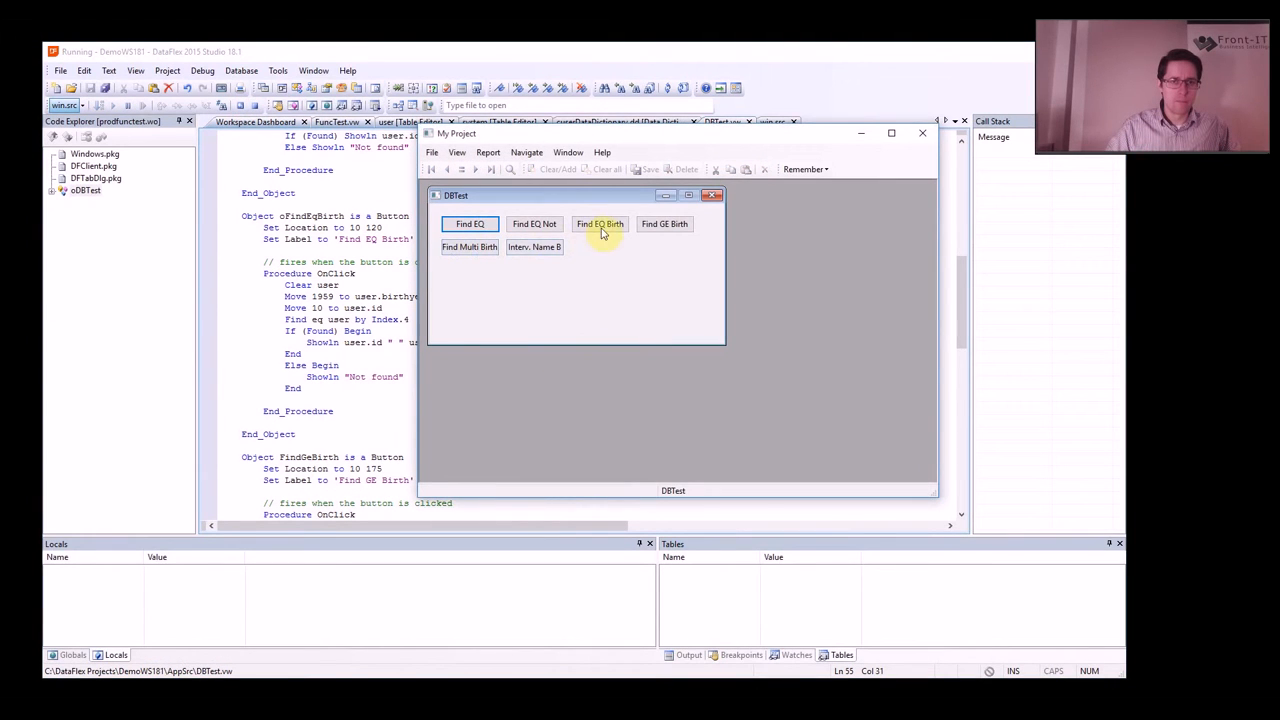
click(600, 224)
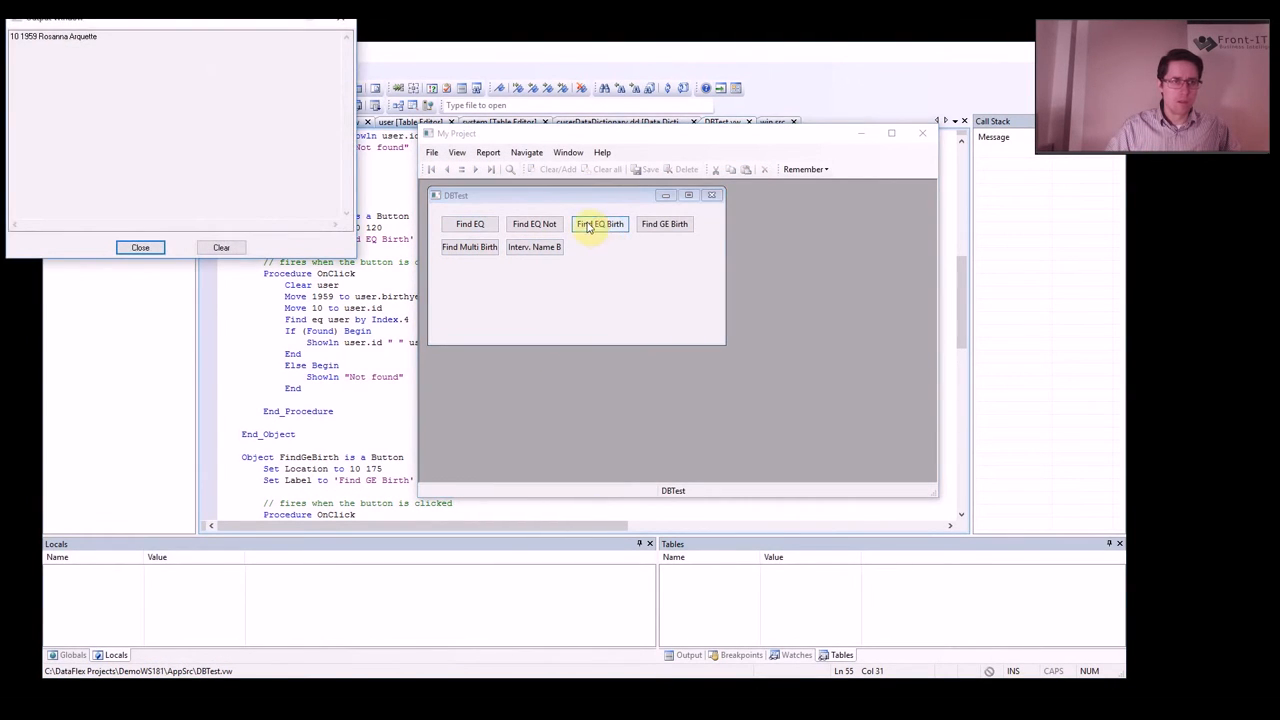
click(600, 224)
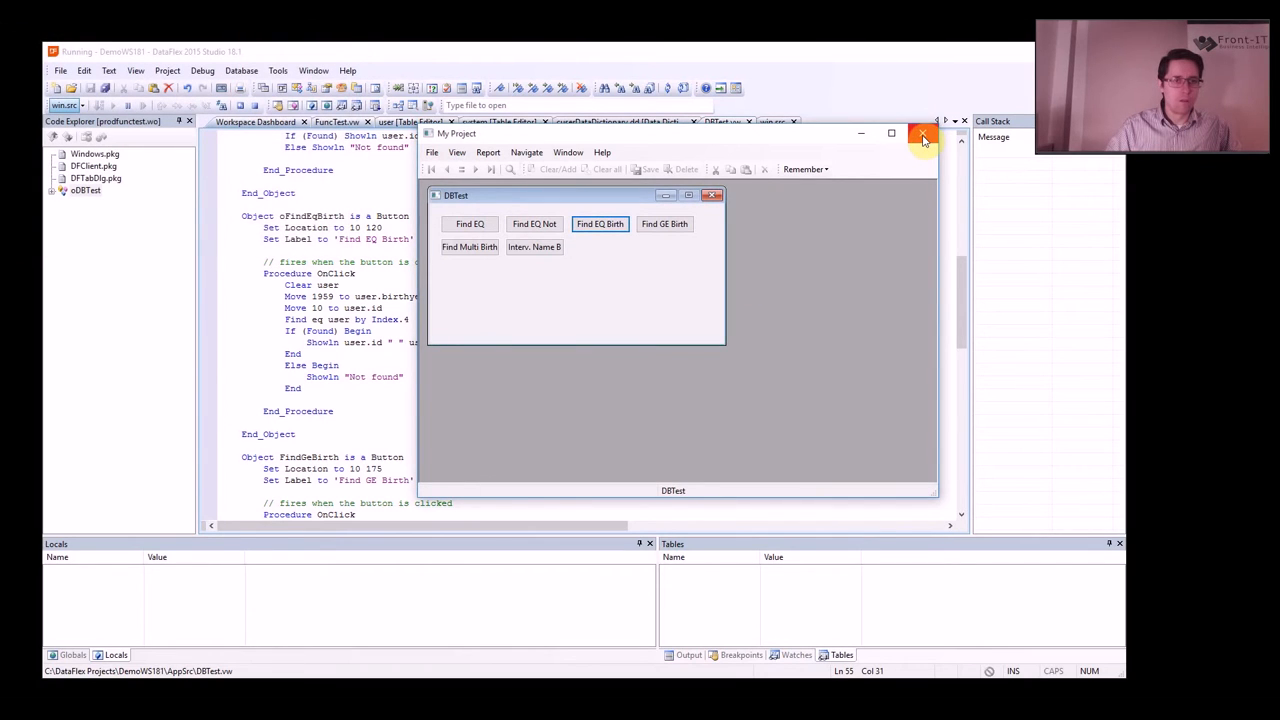
click(922, 136)
text(gt)
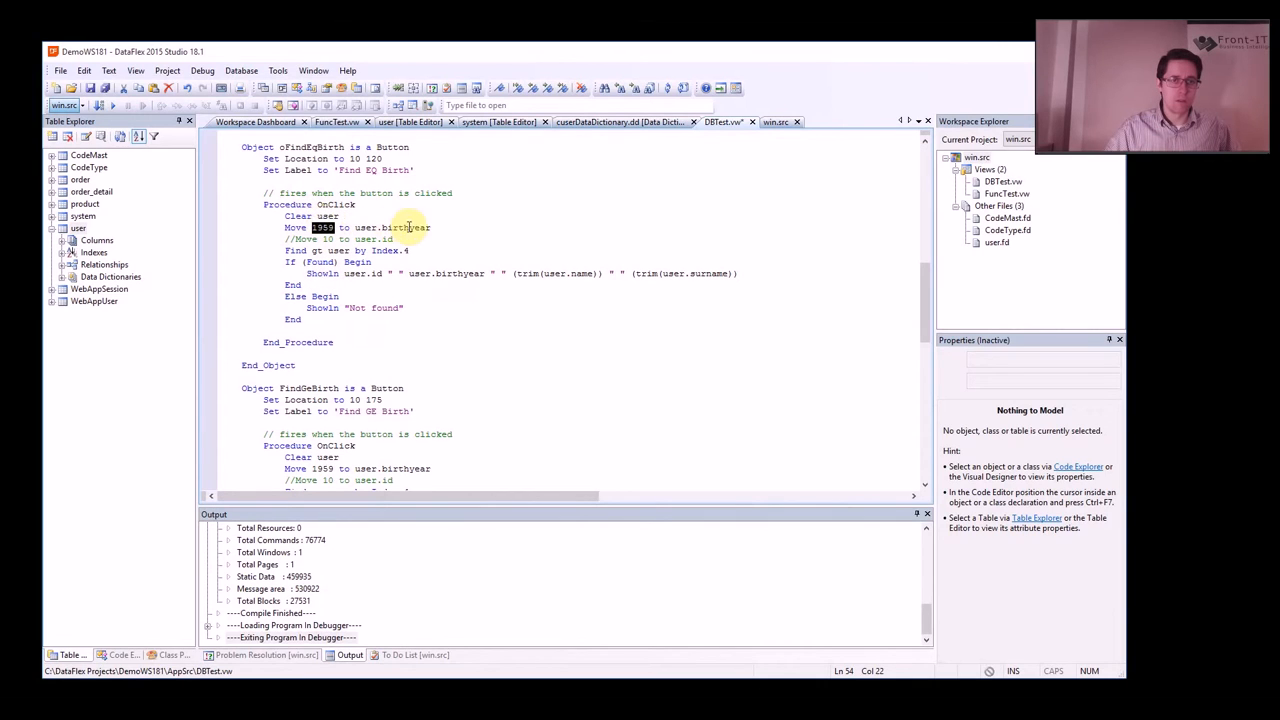
mouse_move(612, 240)
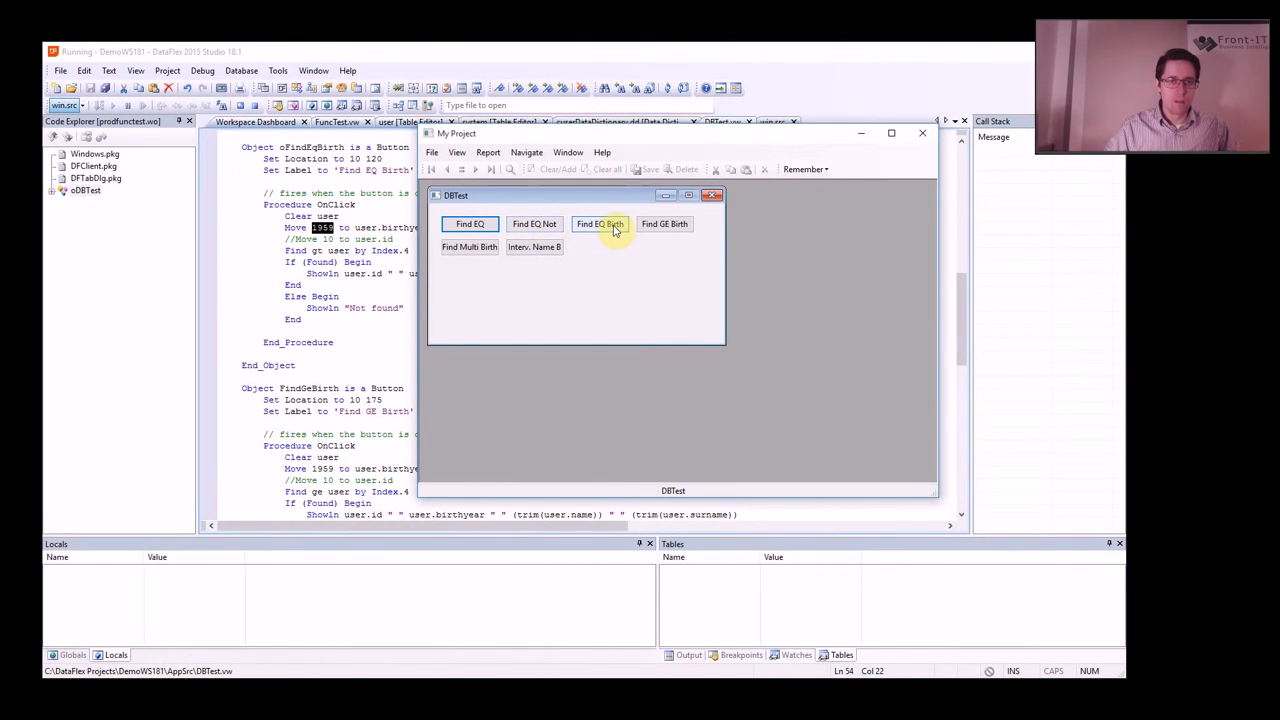
- Rerun Find EQ Birth and pick out the returned record 3, born 1959
click(600, 224)
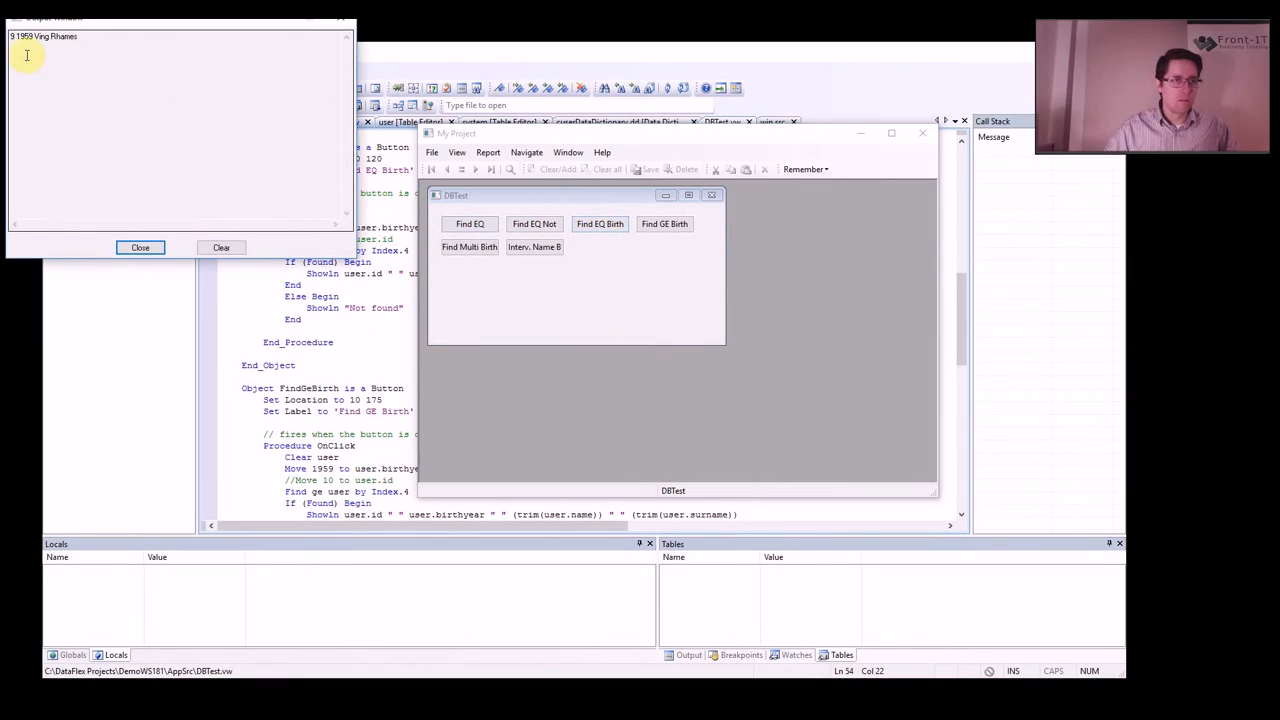
double_click(40, 36)
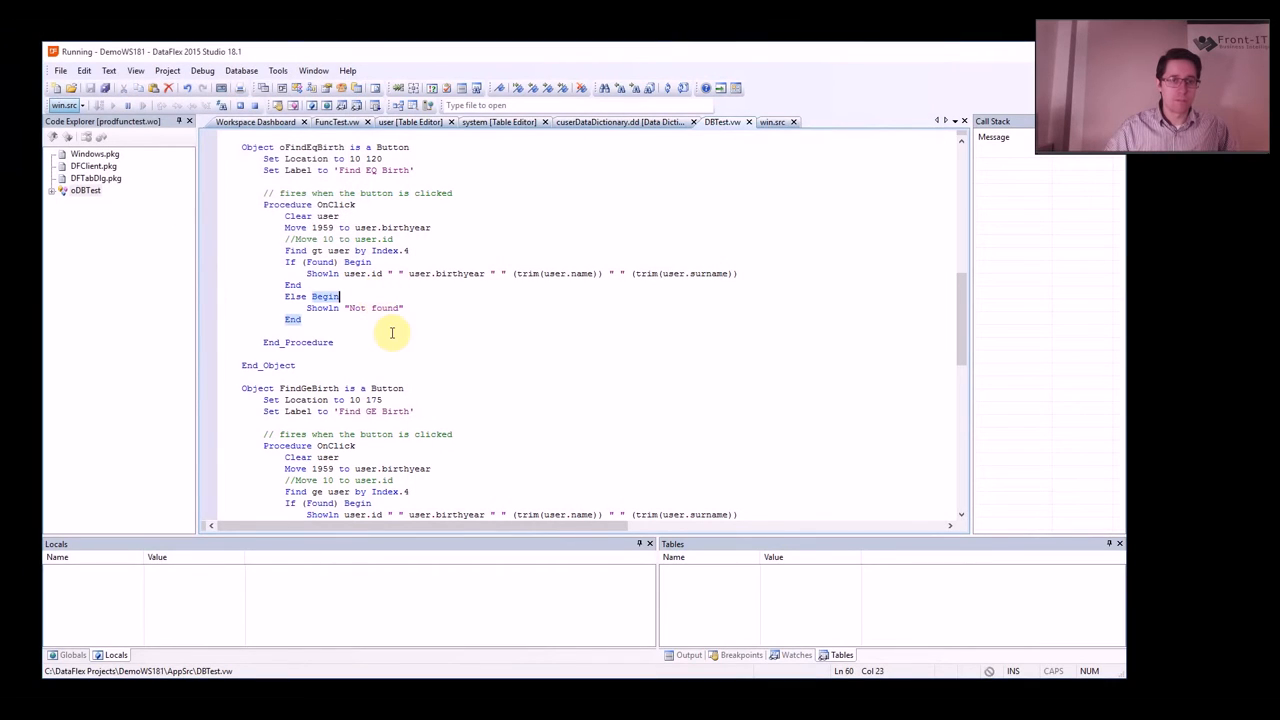
- Scroll down to the FindMultiBirth loop code and select it for review
scroll(down, 3)
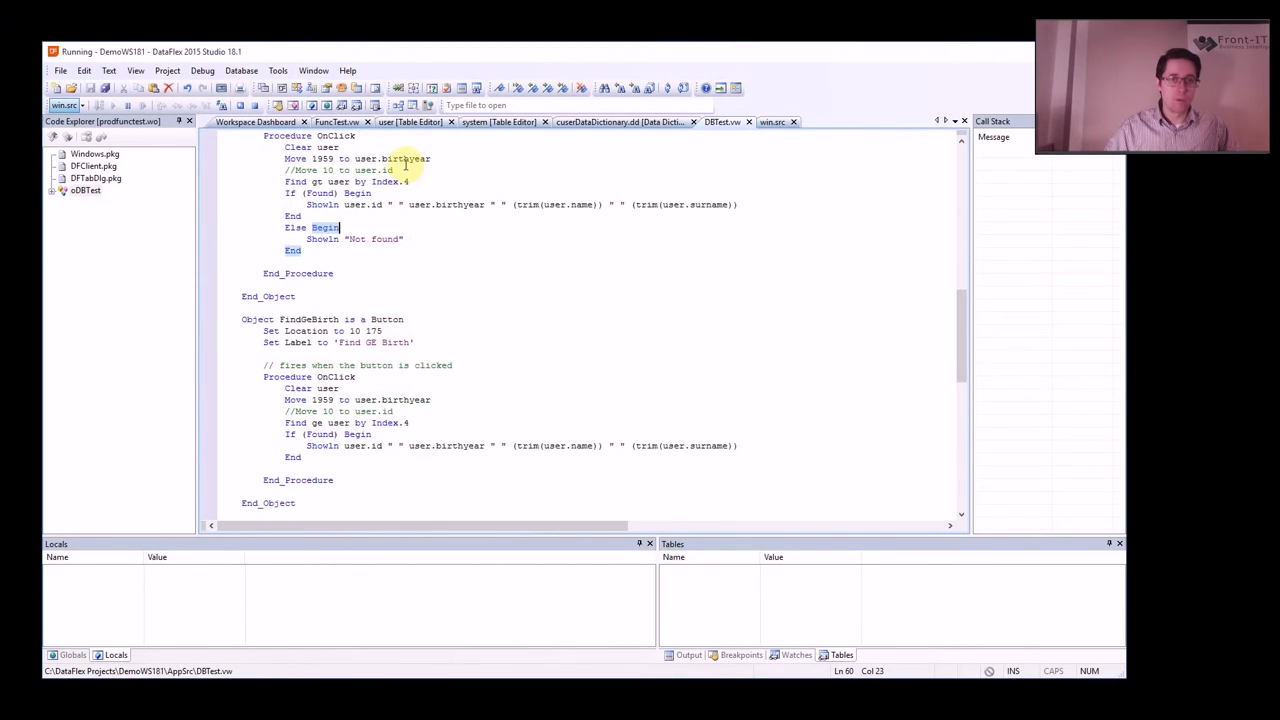
scroll(down, 3)
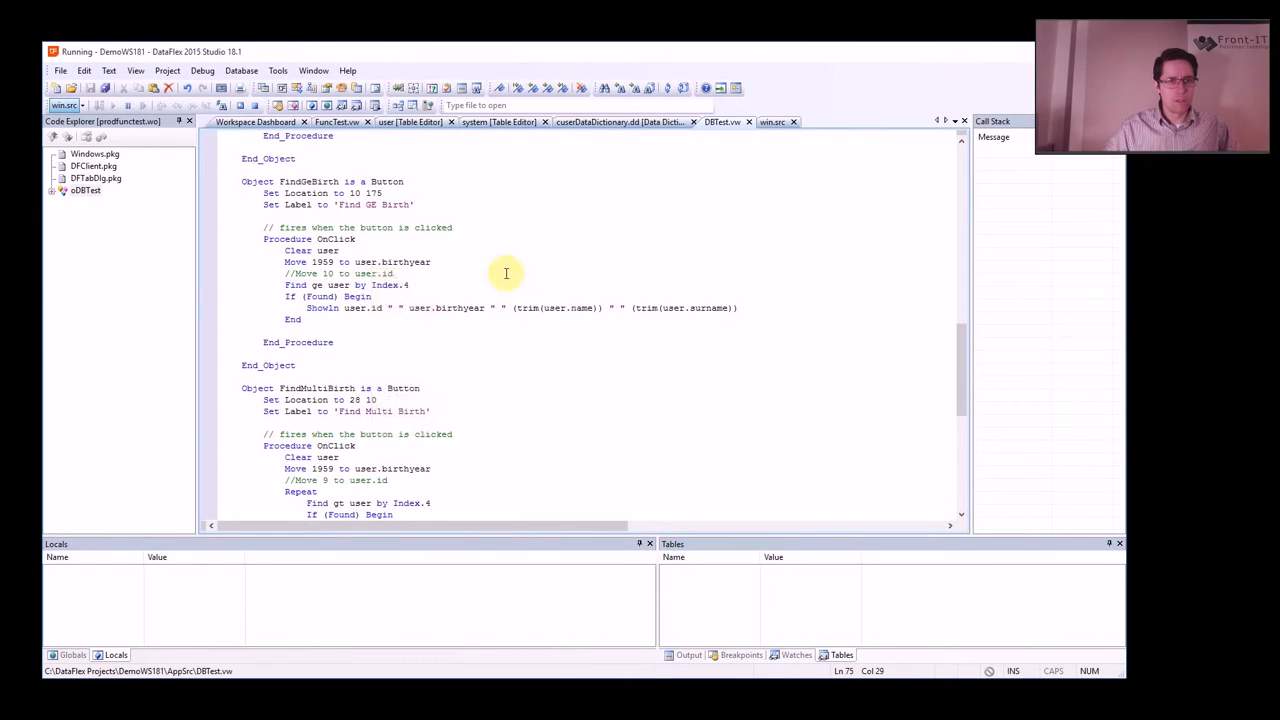
mouse_move(320, 296)
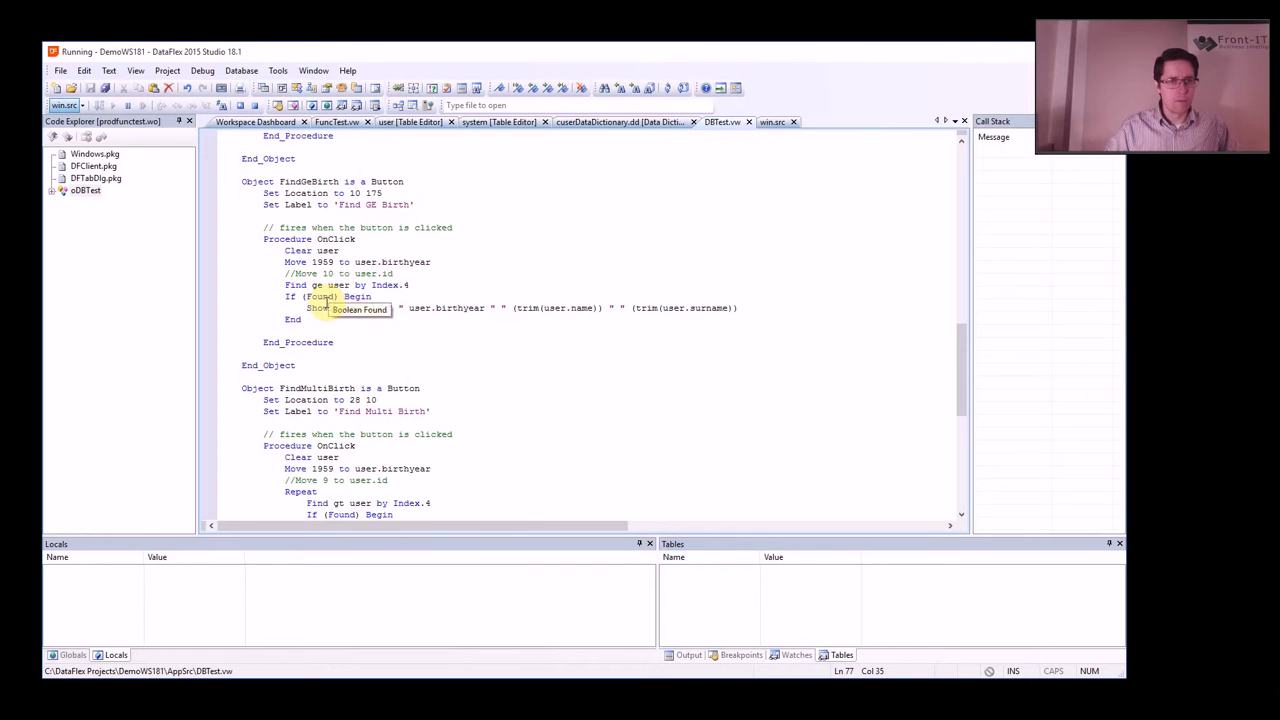
scroll(down, 3)
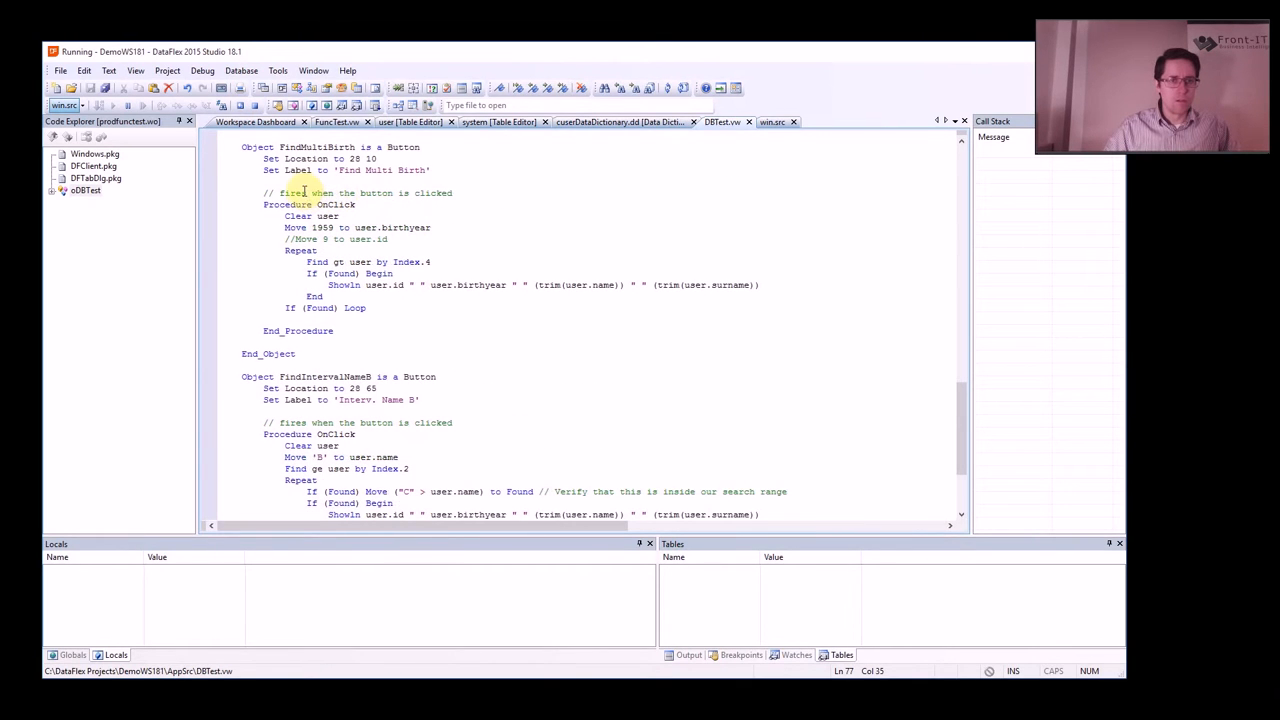
double_click(318, 148)
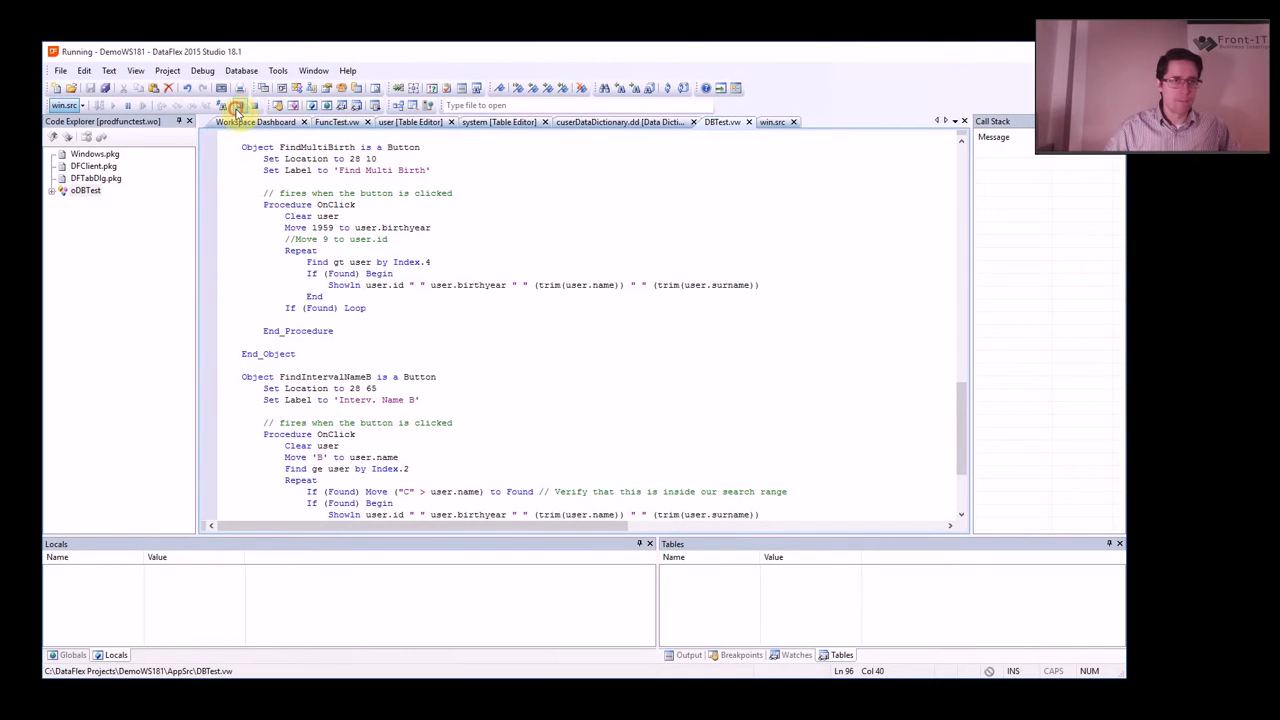
- Run the program, list users via Find Multi Birth, and close the results dialog
click(240, 104)
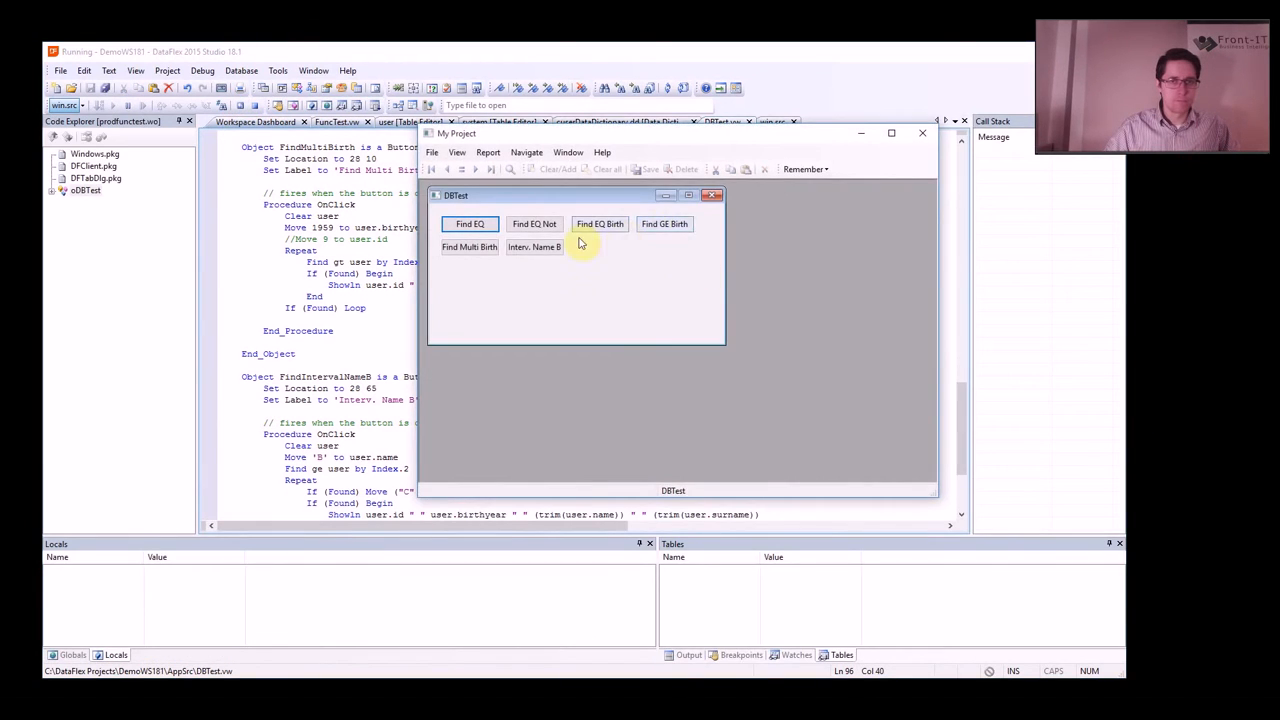
click(468, 248)
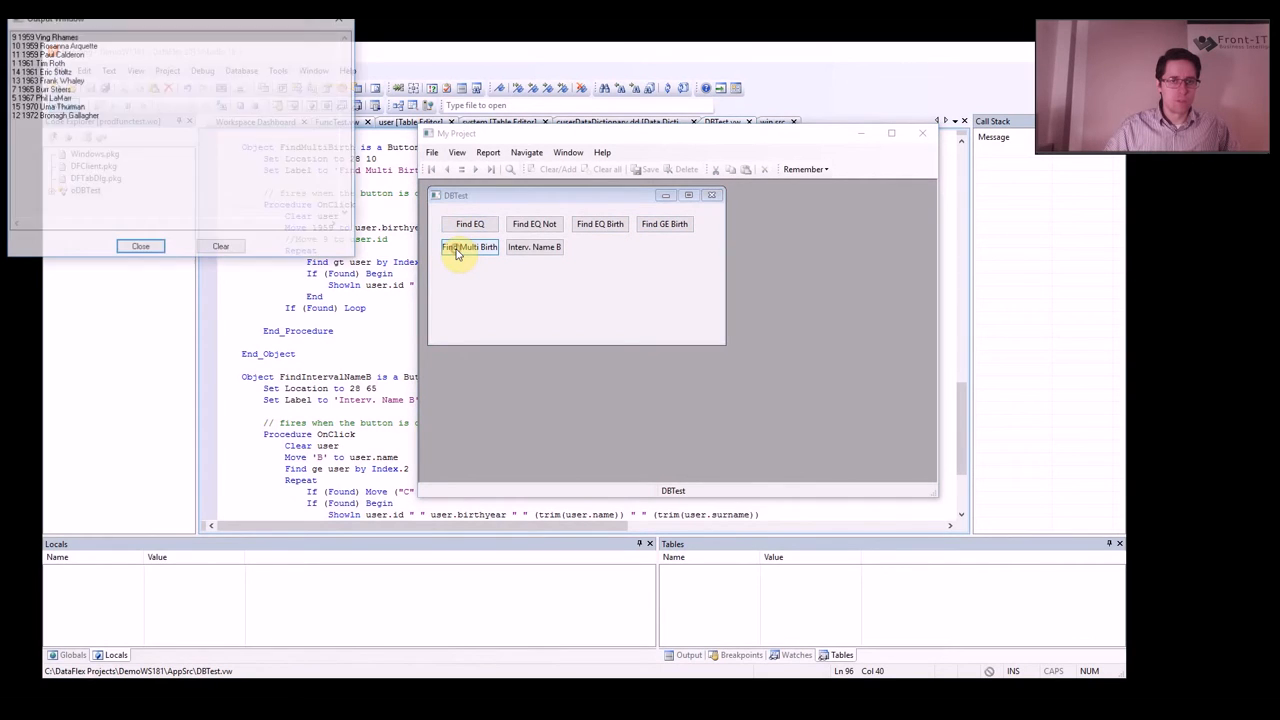
click(468, 248)
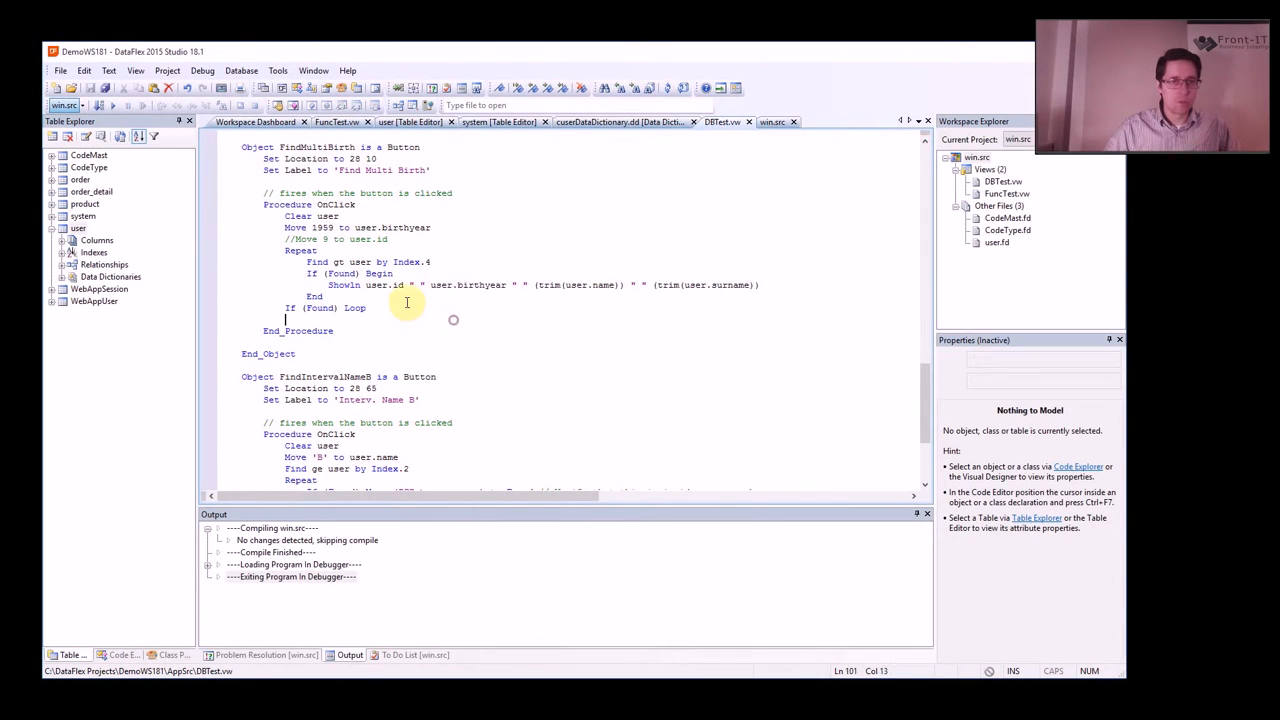
- Select birth year 1959, review the FindIntervalNameS code and run the project in the debugger
double_click(322, 228)
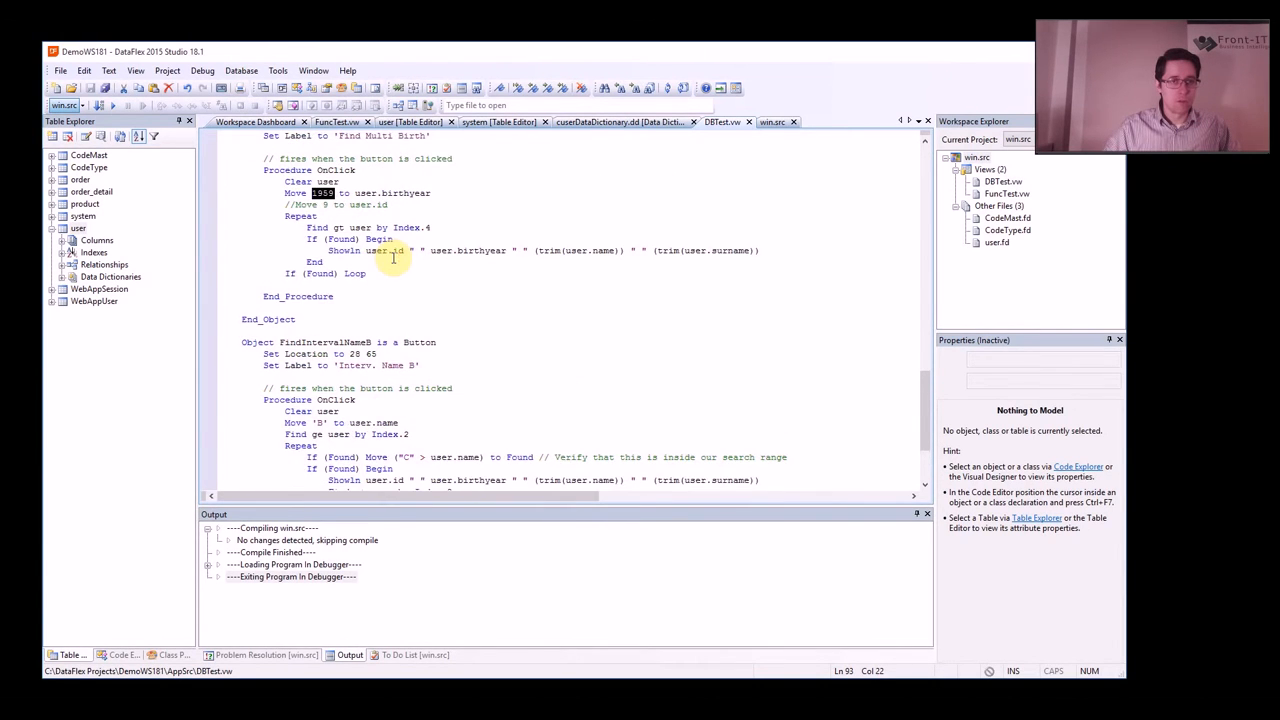
scroll(down, 3)
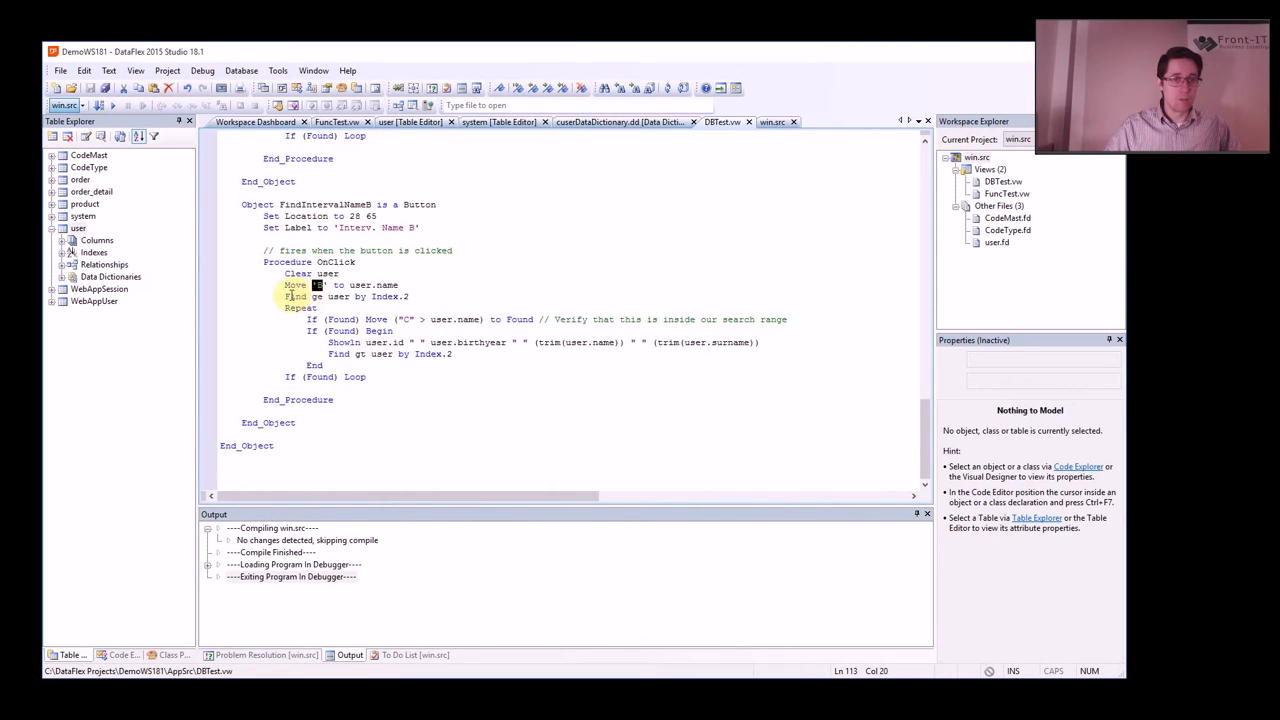
click(330, 296)
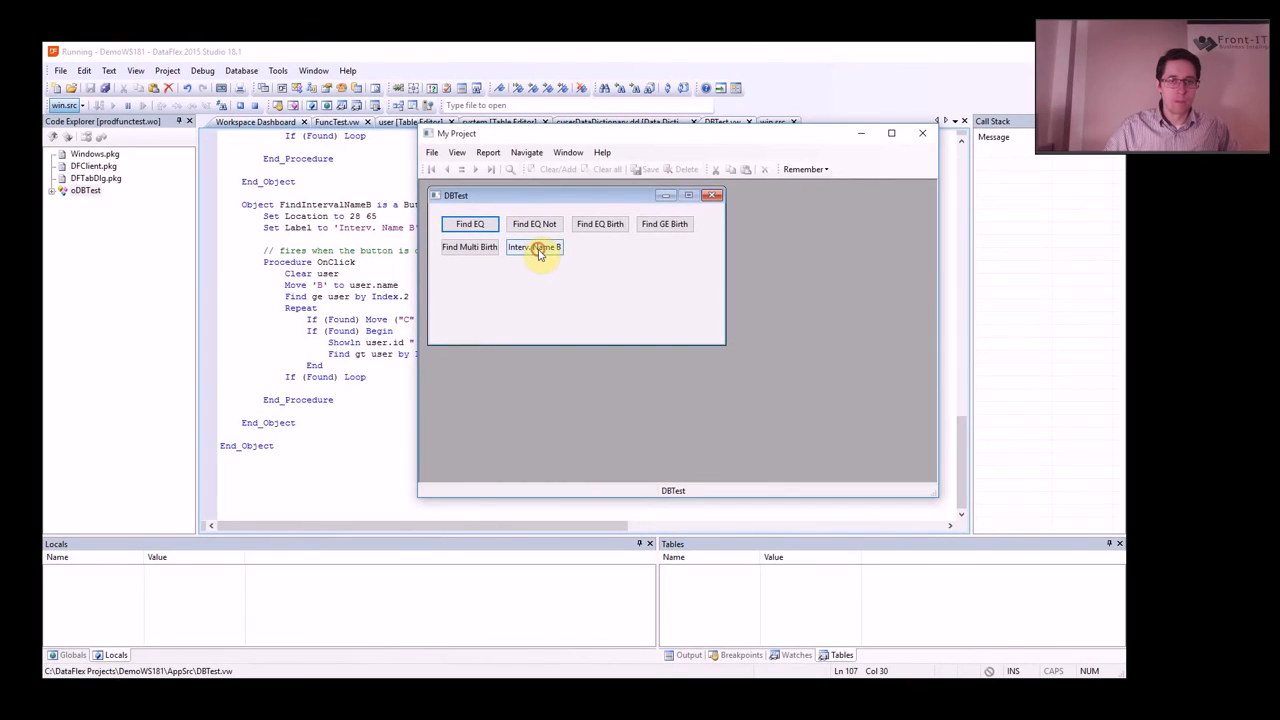
- Run the Interv. Name S search, pick out a result line, and close the list of found users
click(534, 248)
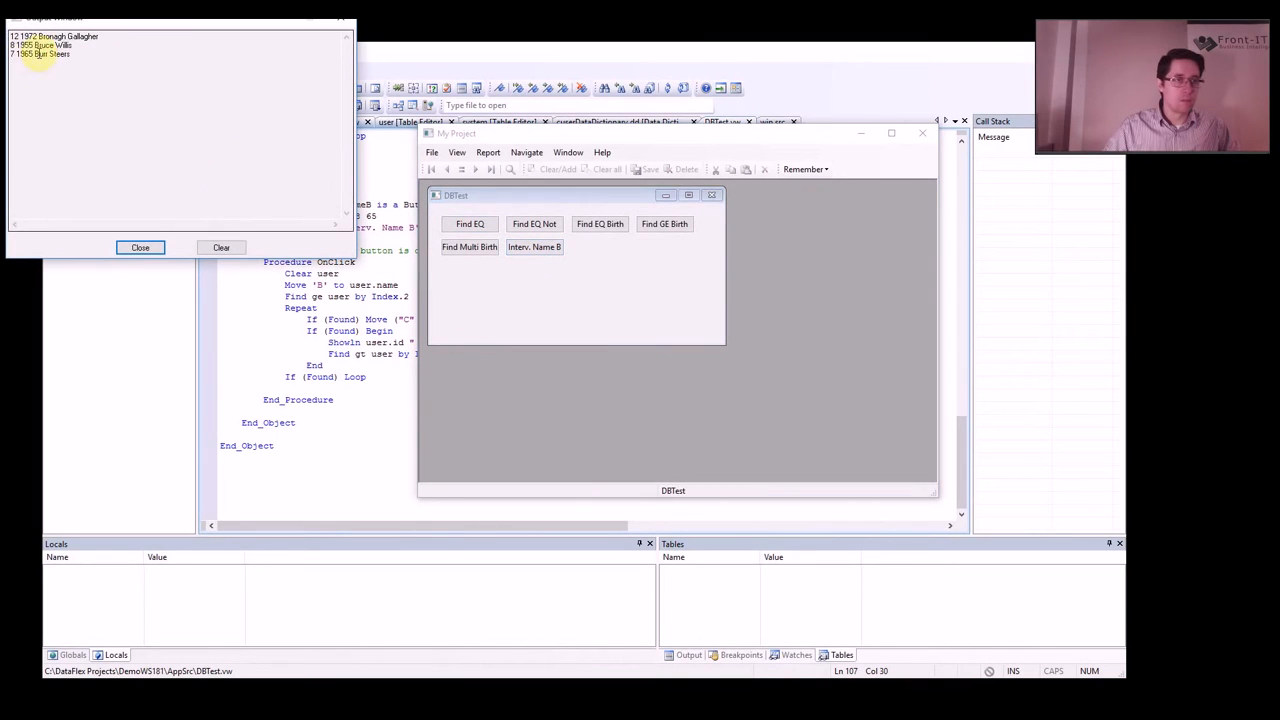
double_click(48, 36)
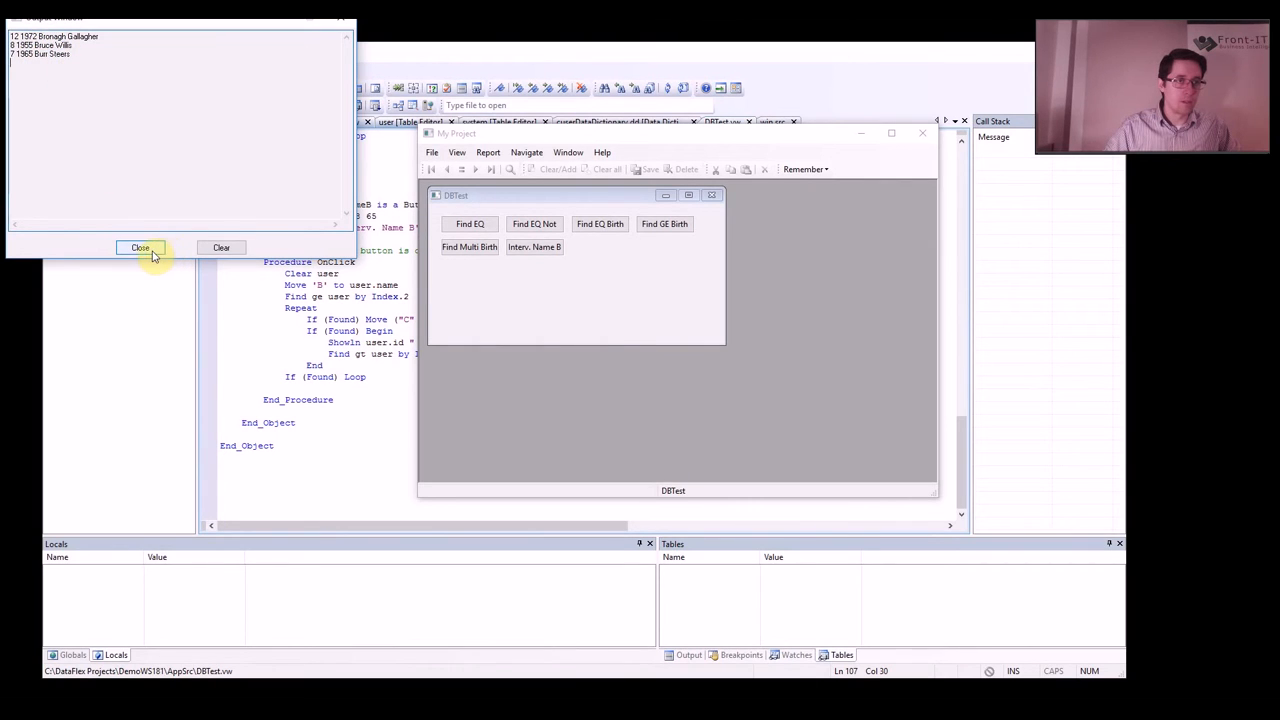
click(140, 248)
text(If (Found)
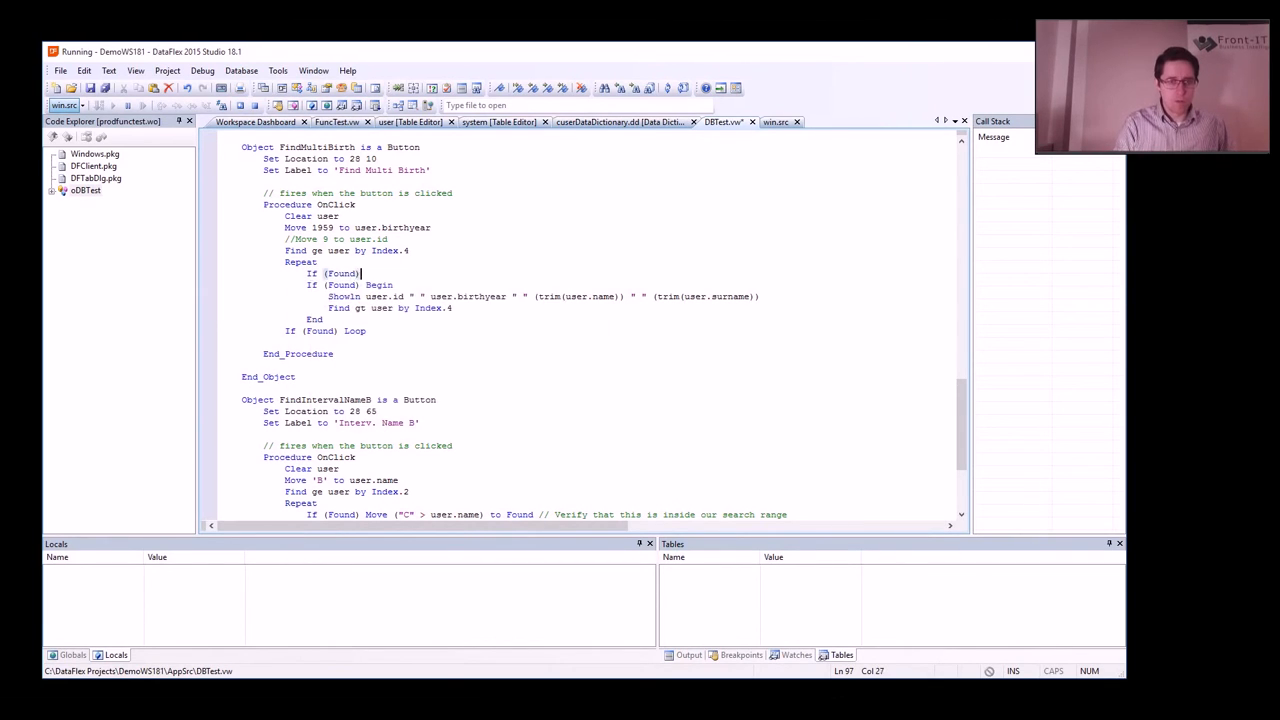
- Complete the loop line as If (Found) Move (user.birthyear < 1960) to Found
text(()
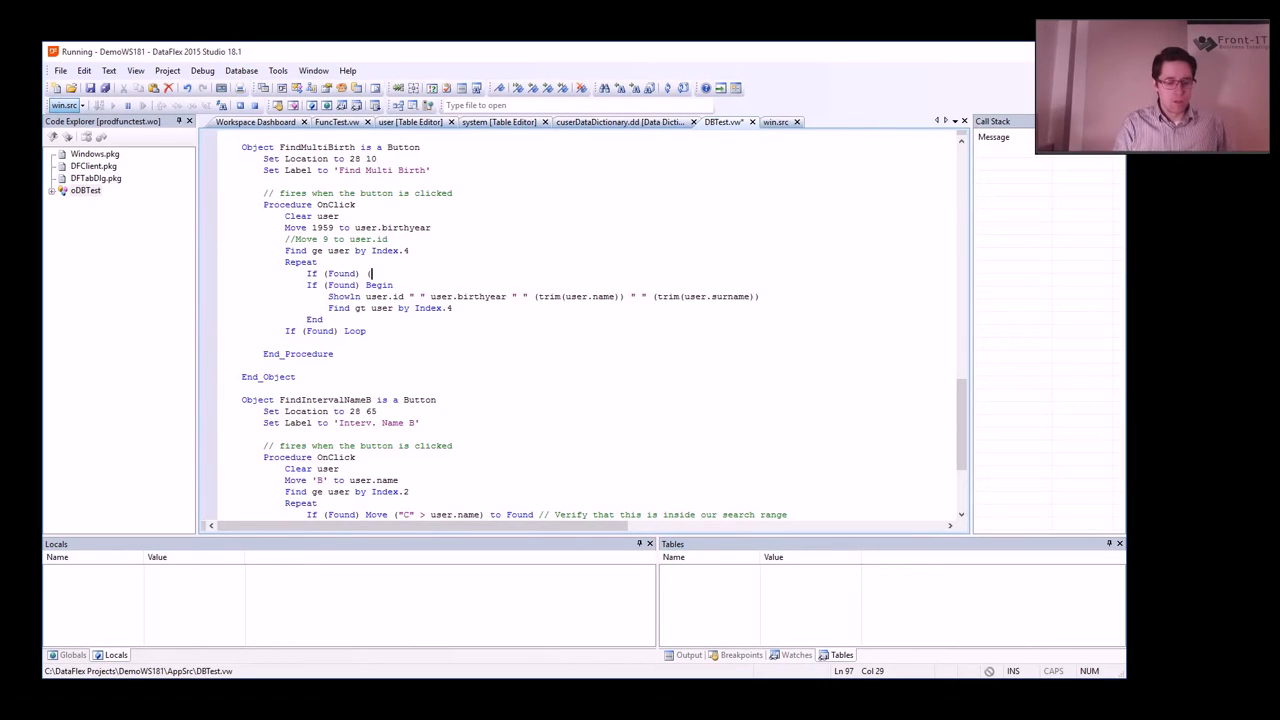
text((user.b)
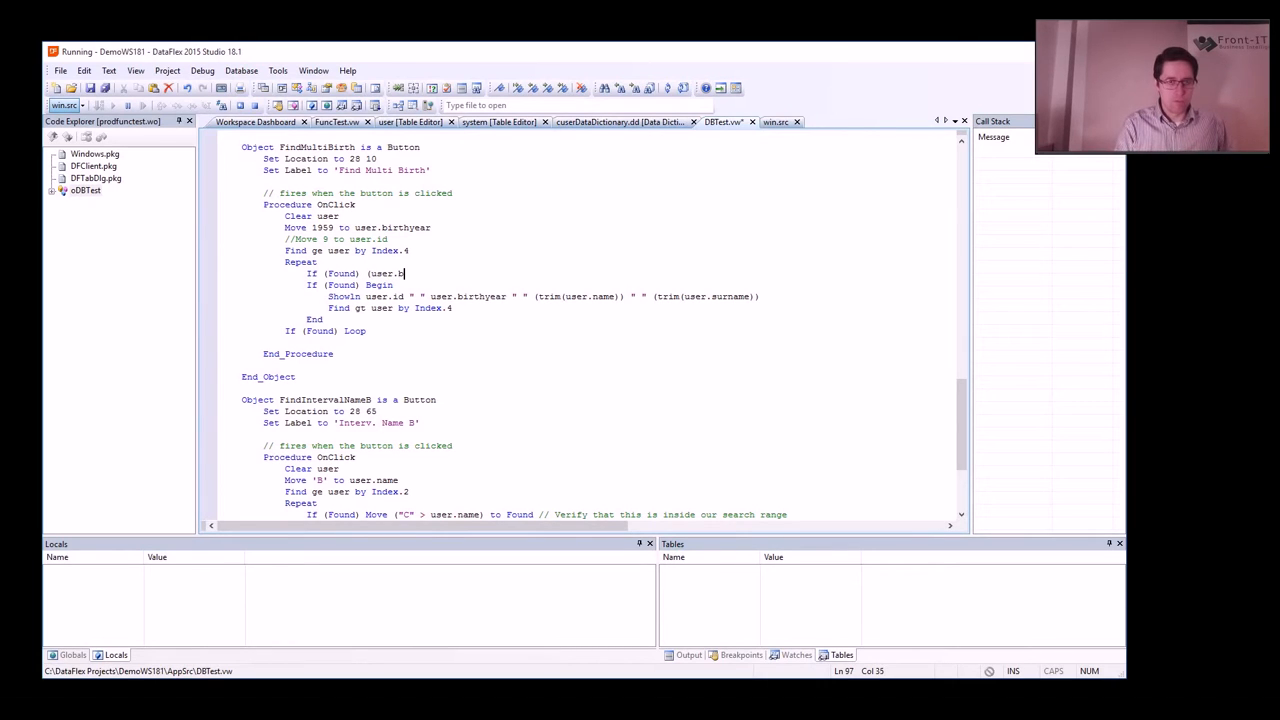
text(i)
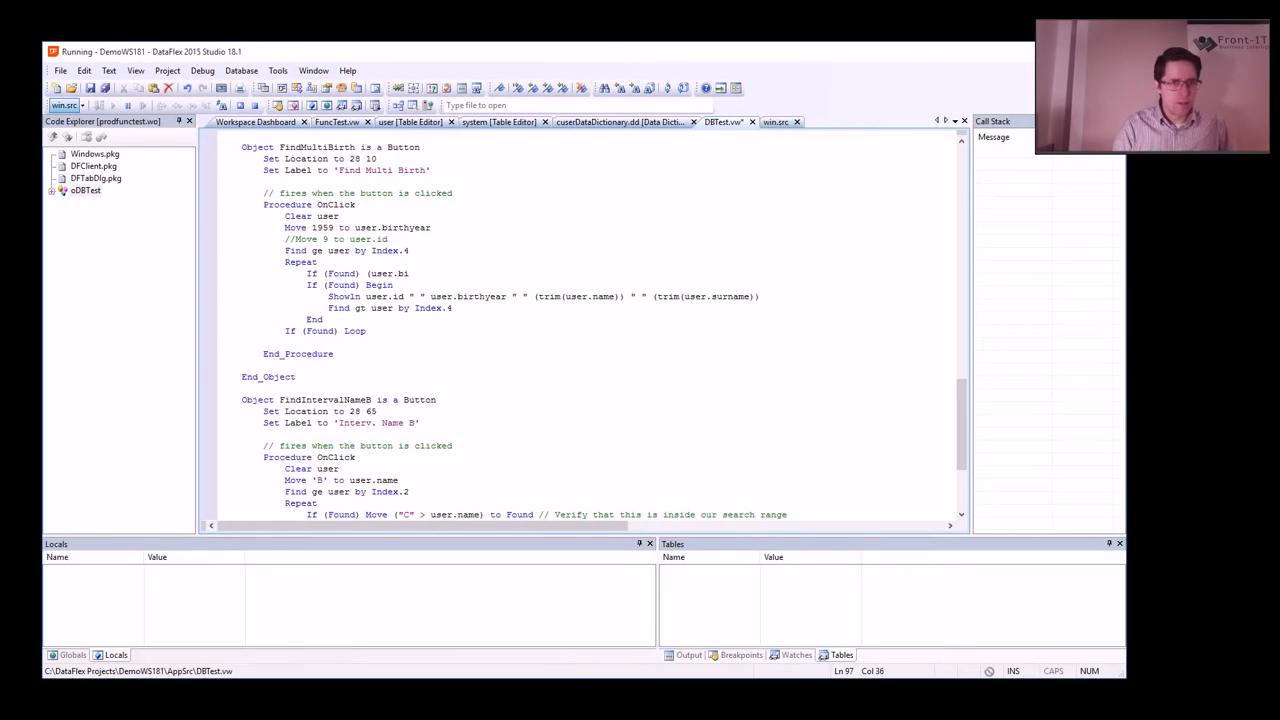
click(370, 272)
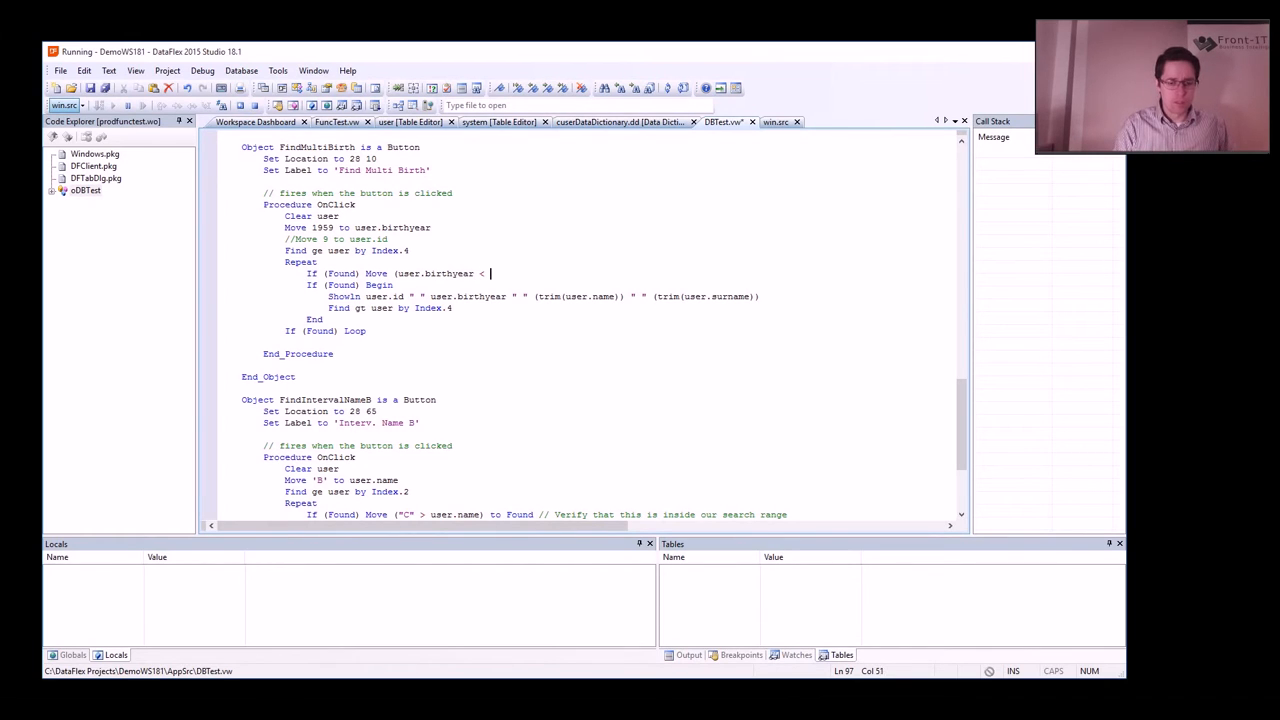
text(19)
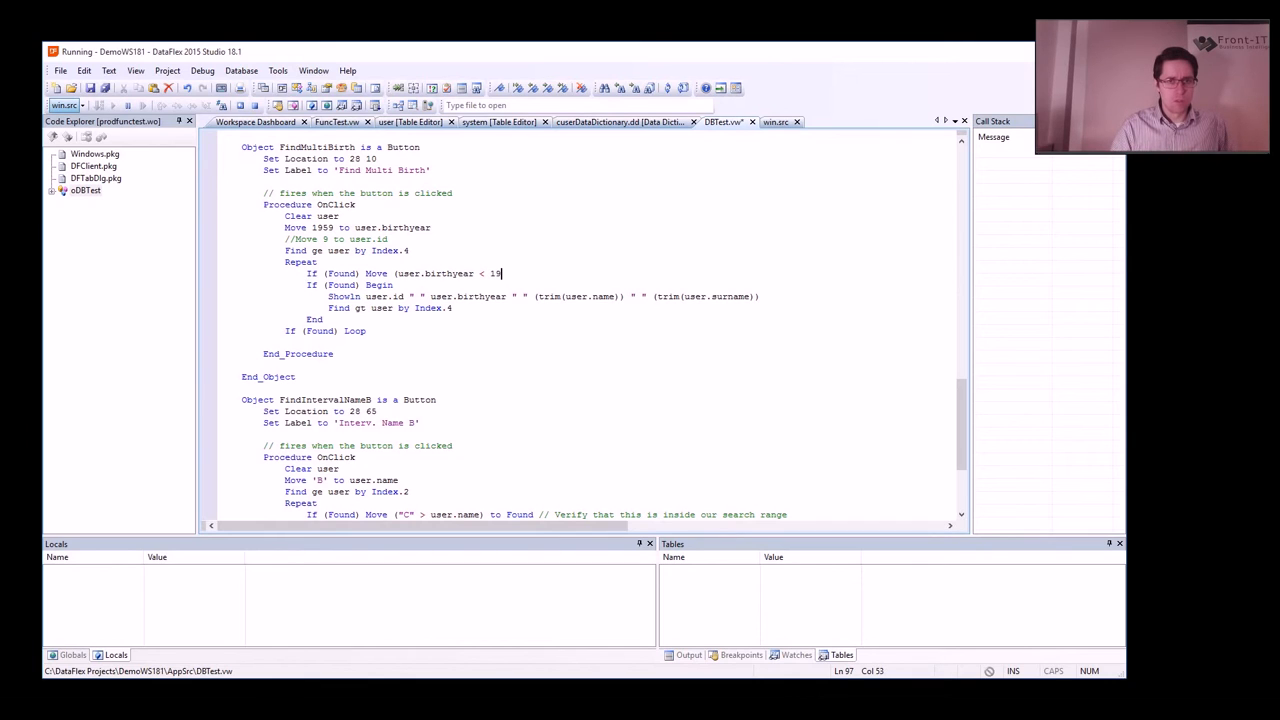
text(60))
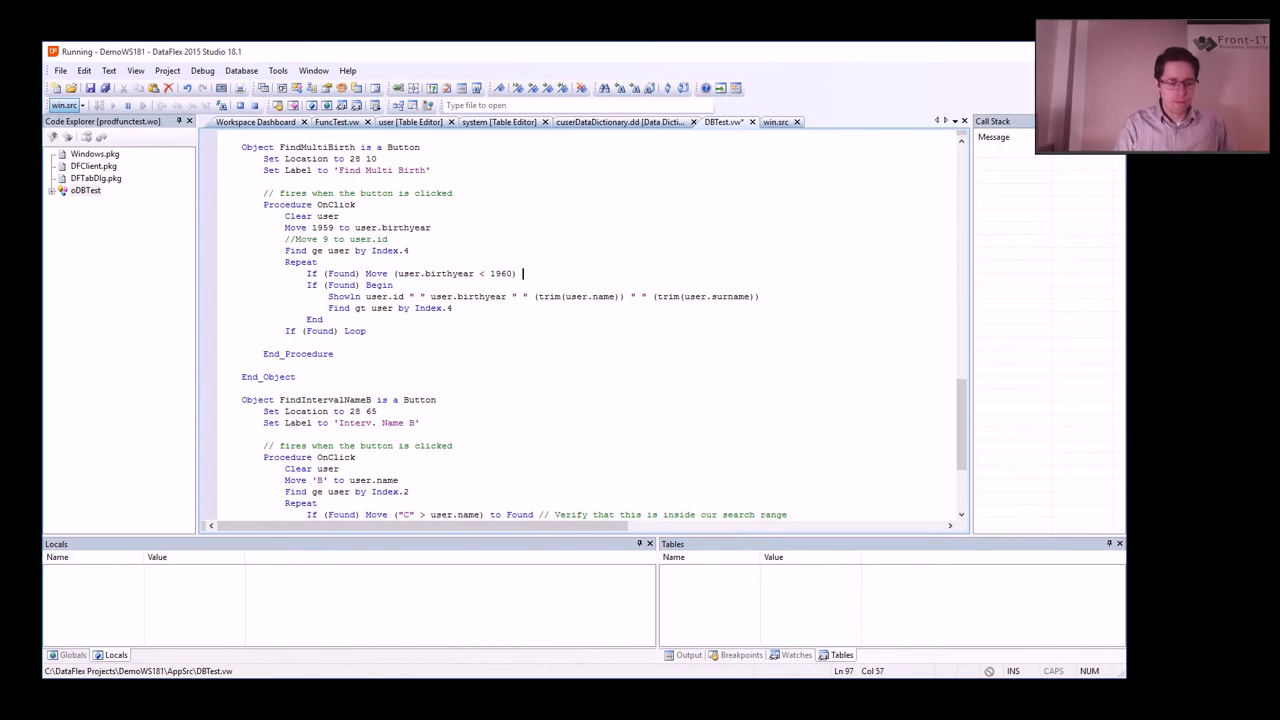
text(to)
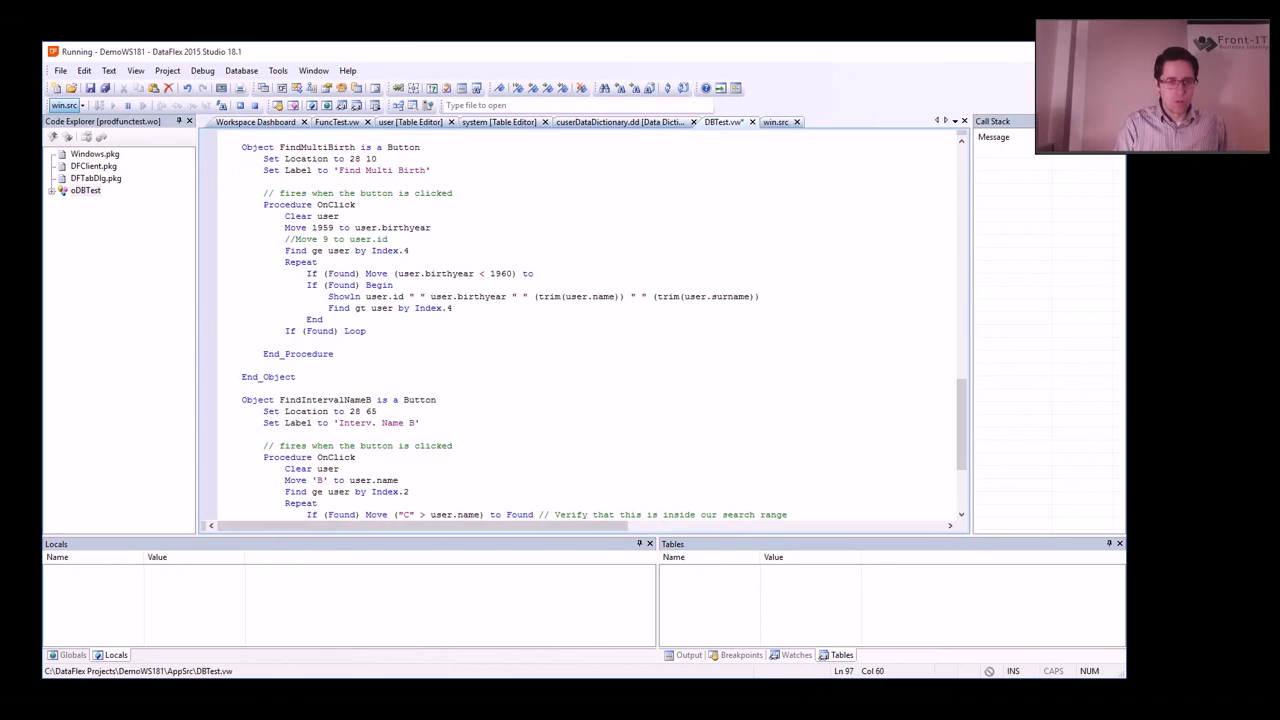
text(Found)
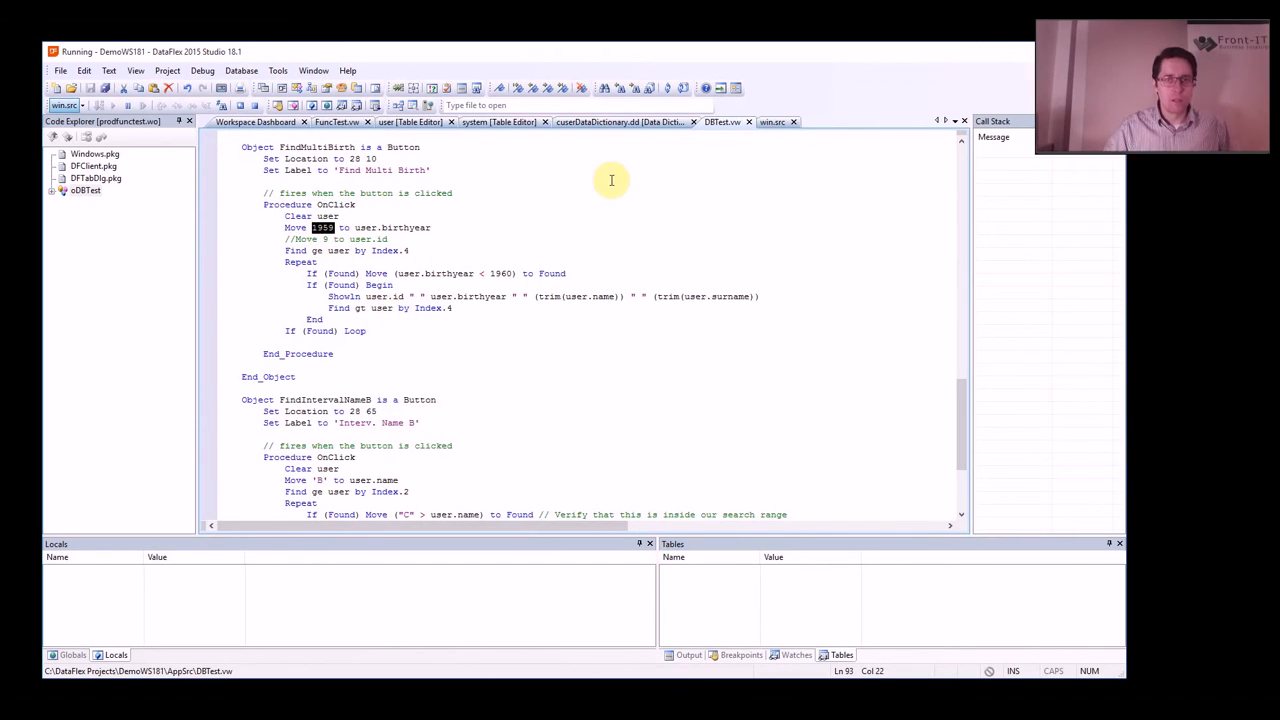
mouse_move(506, 218)
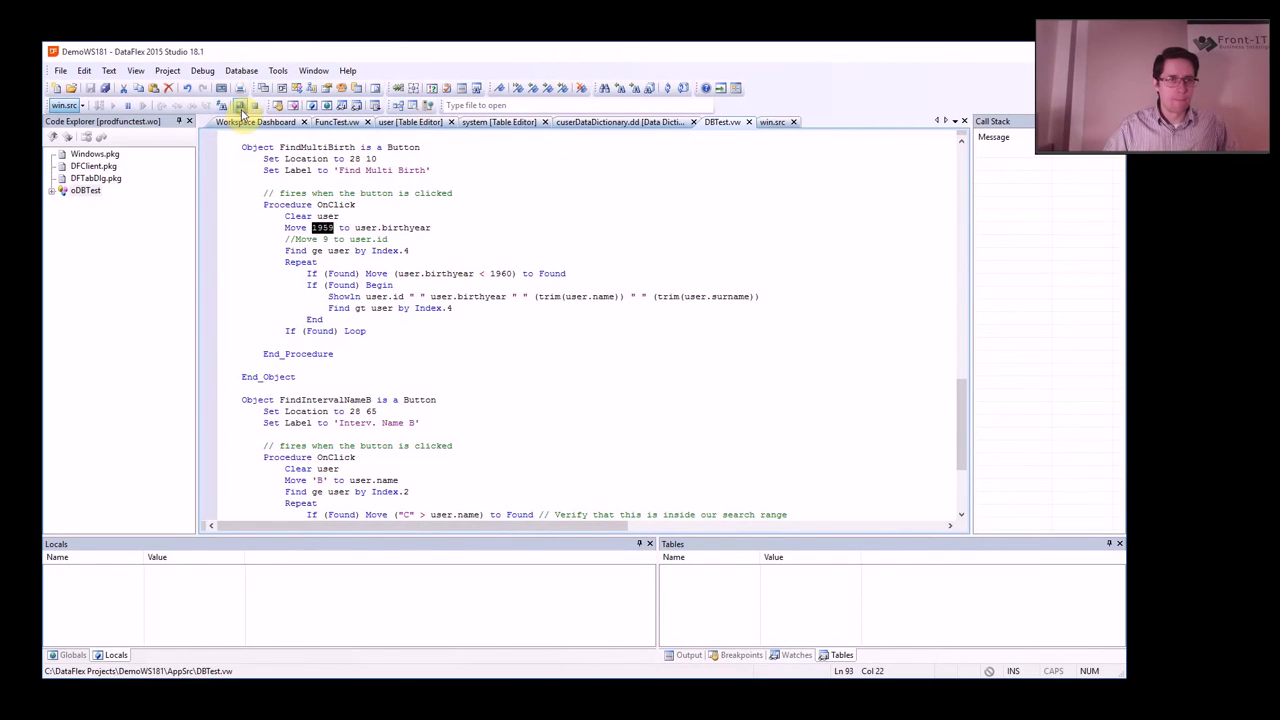
- Run Find Multi Birth to confirm only 1959-born users are listed, then close My Project
click(240, 104)
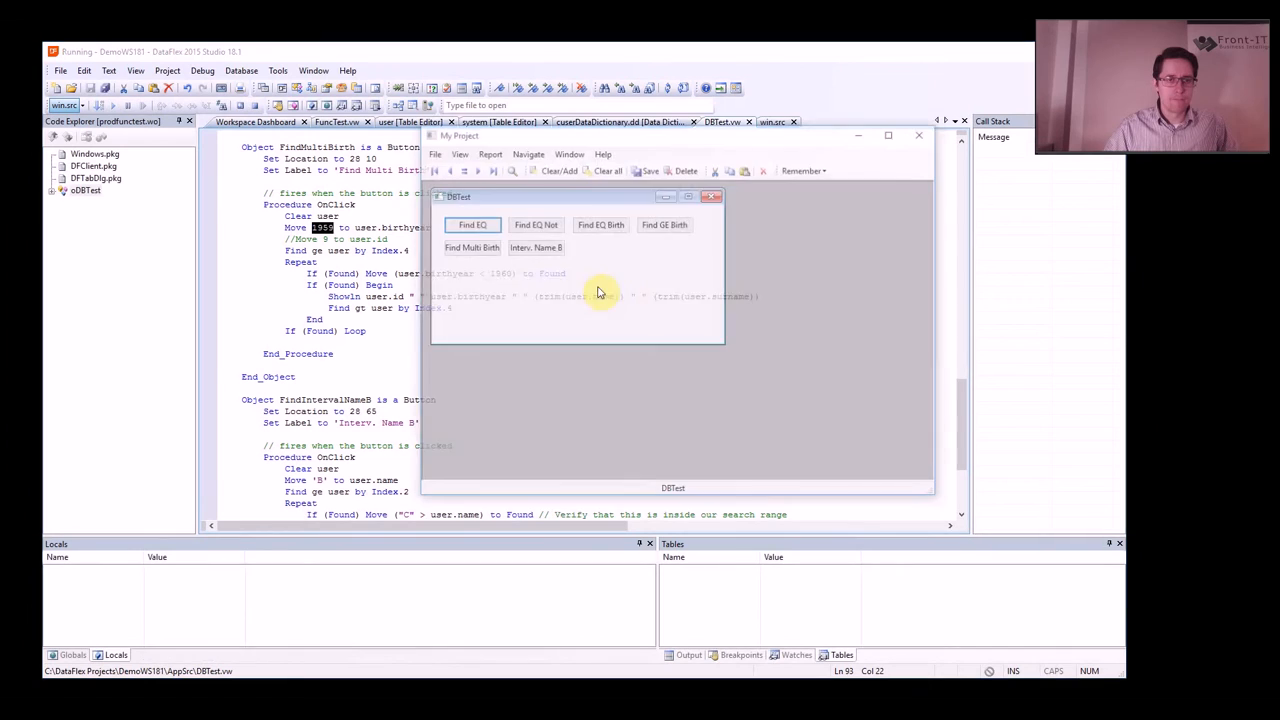
click(470, 248)
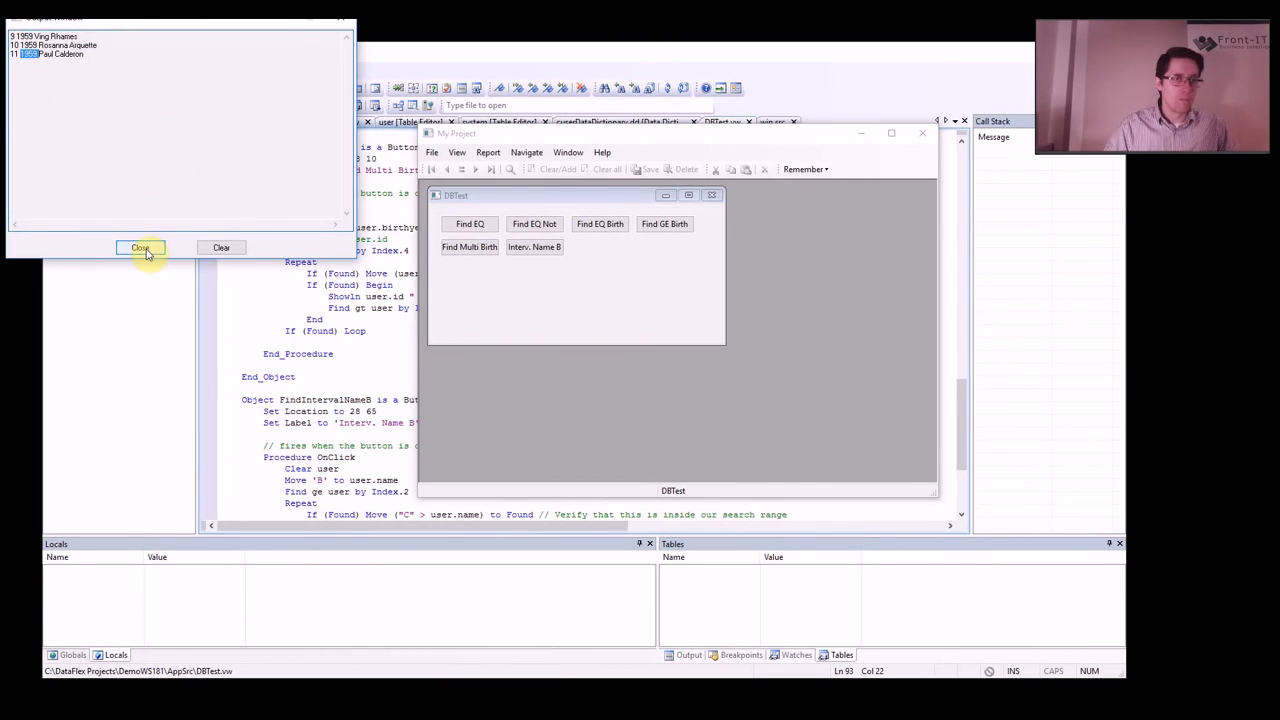
click(140, 248)
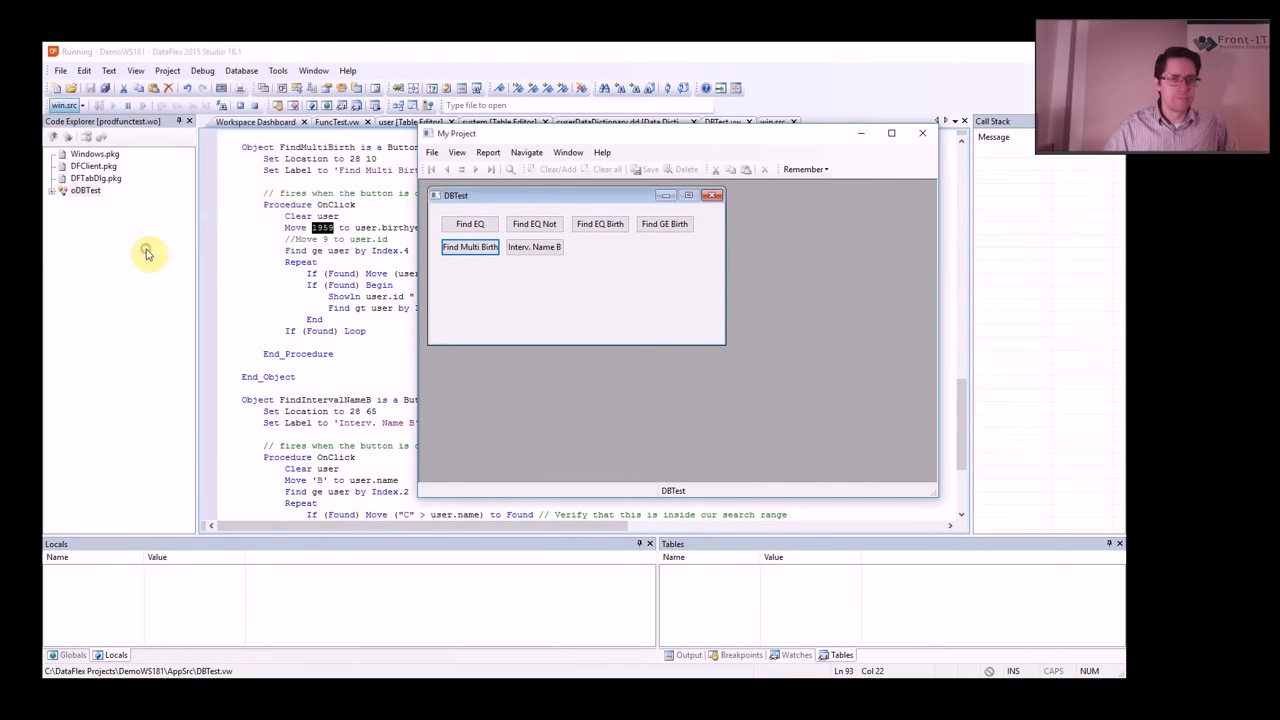
mouse_move(790, 256)
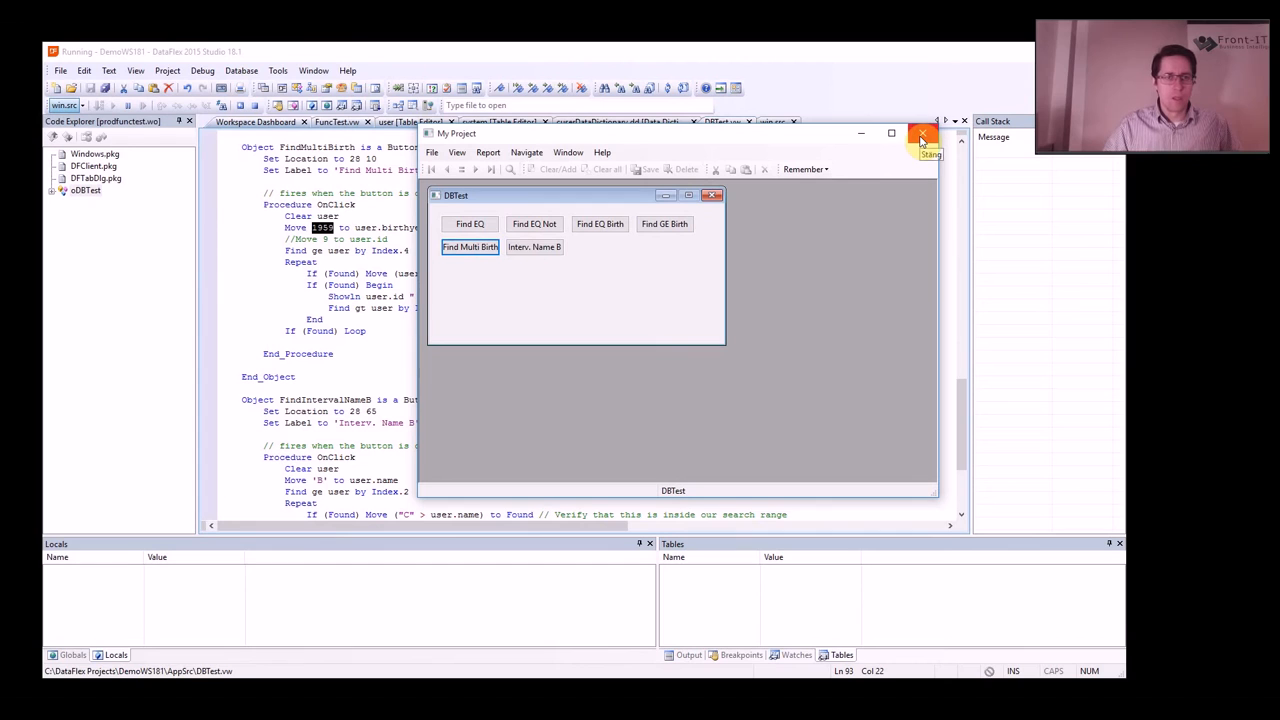
click(920, 136)
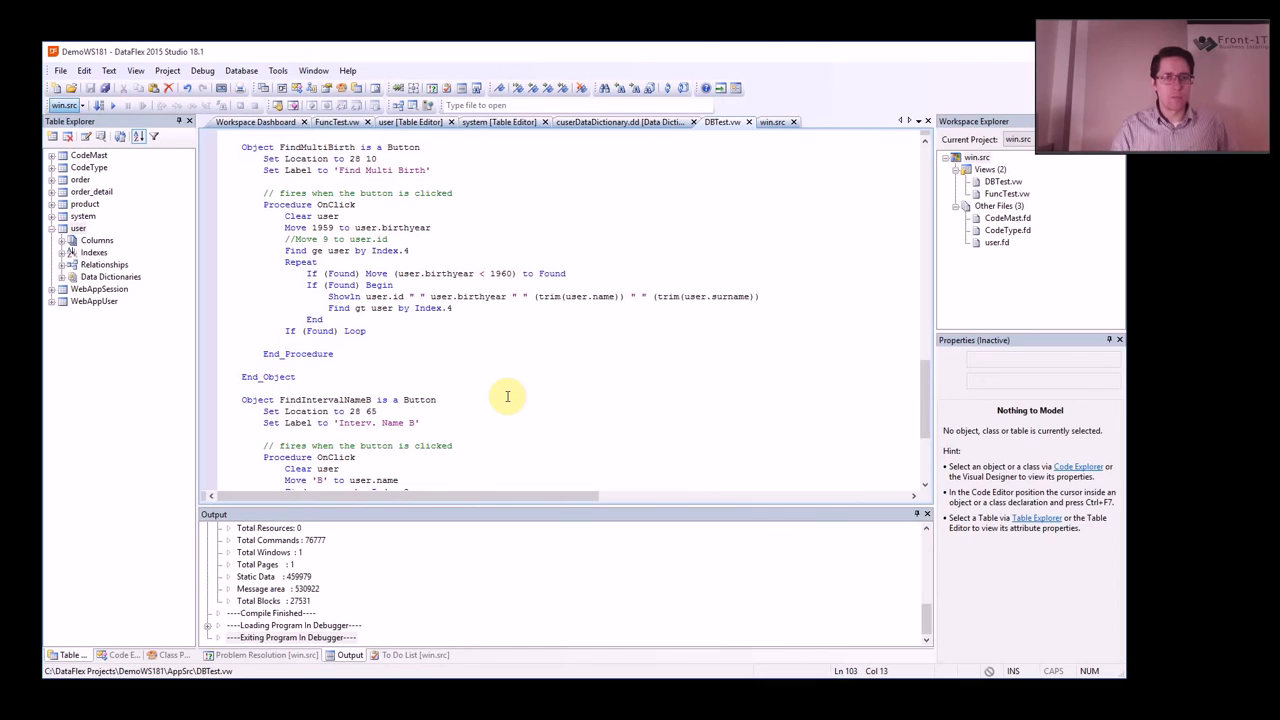
mouse_move(468, 360)
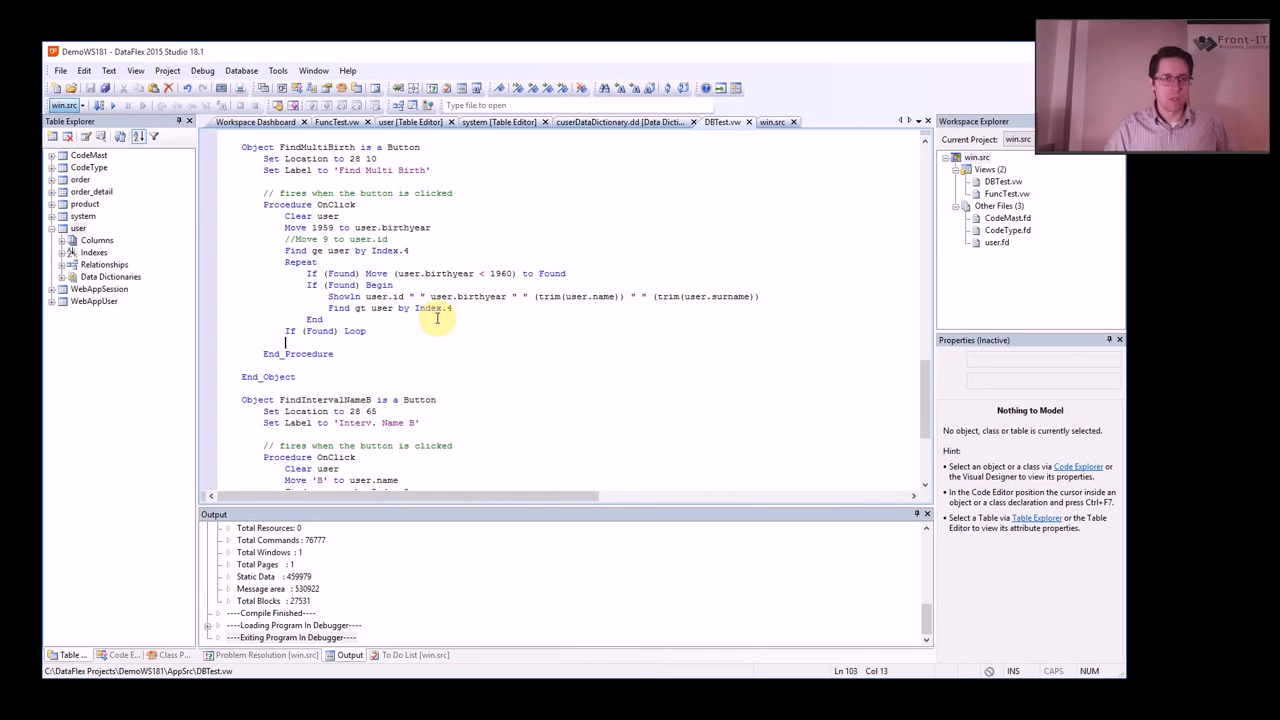
mouse_move(318, 344)
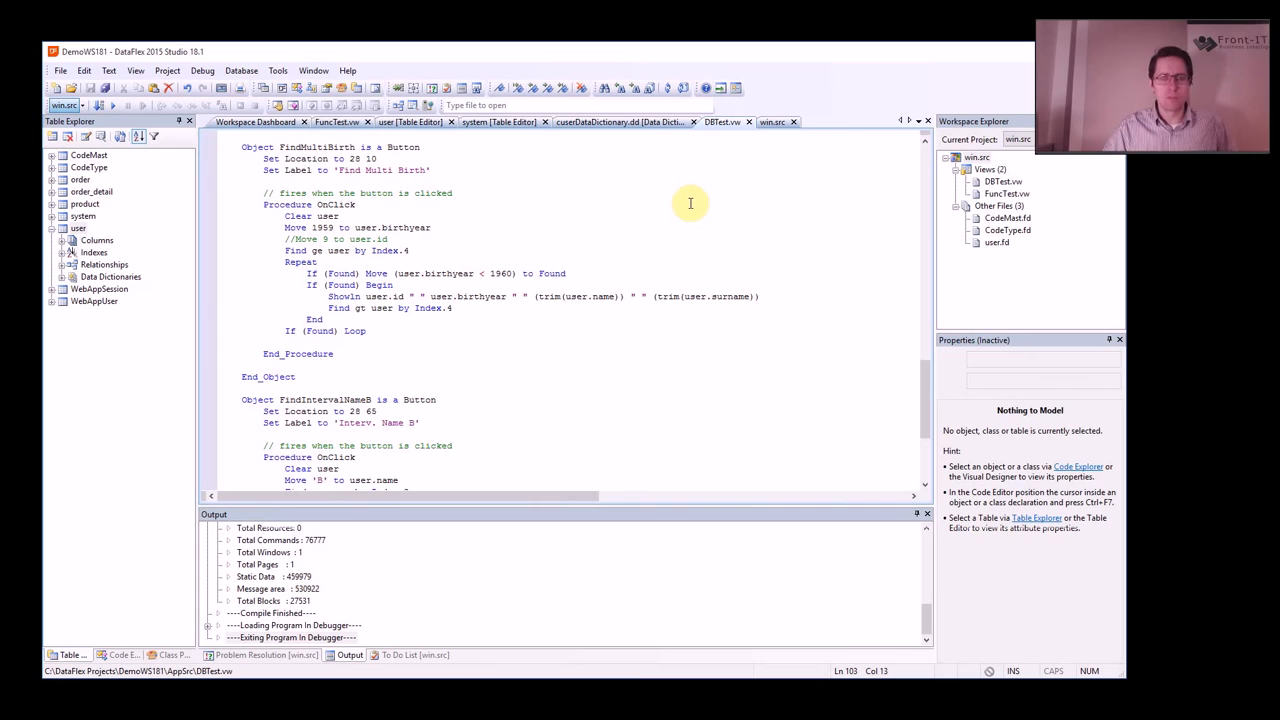
mouse_move(750, 144)
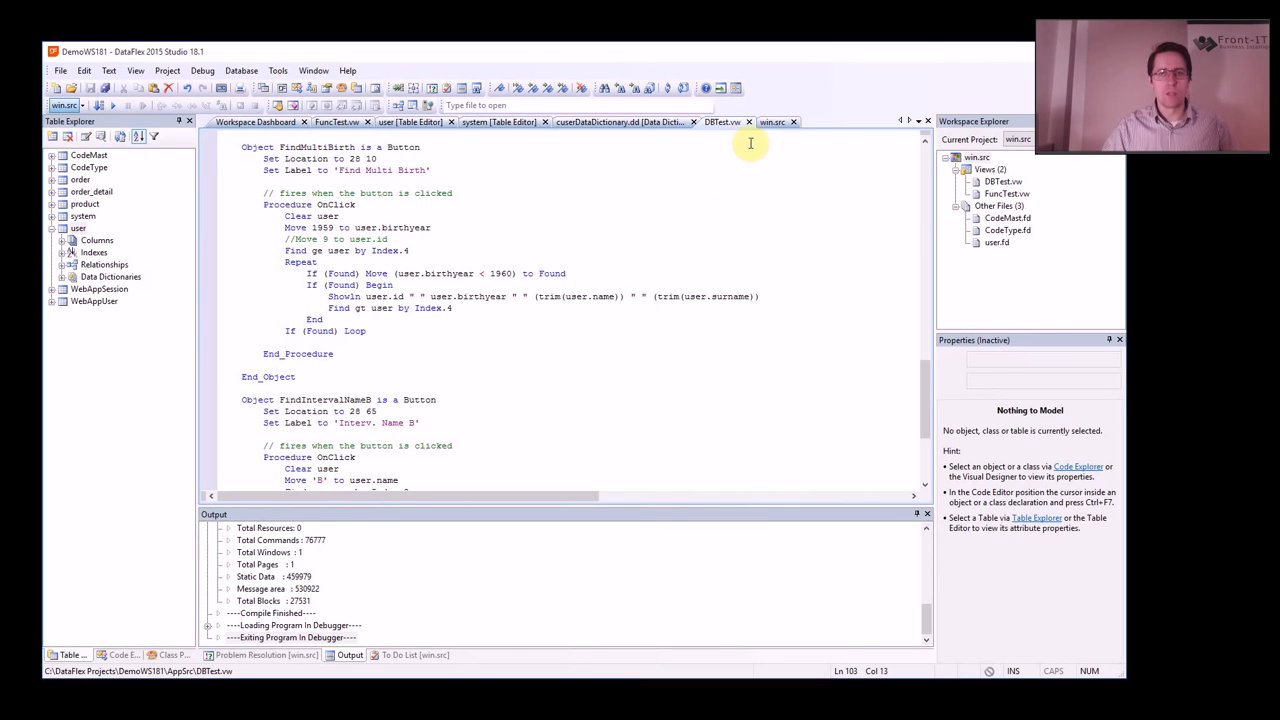